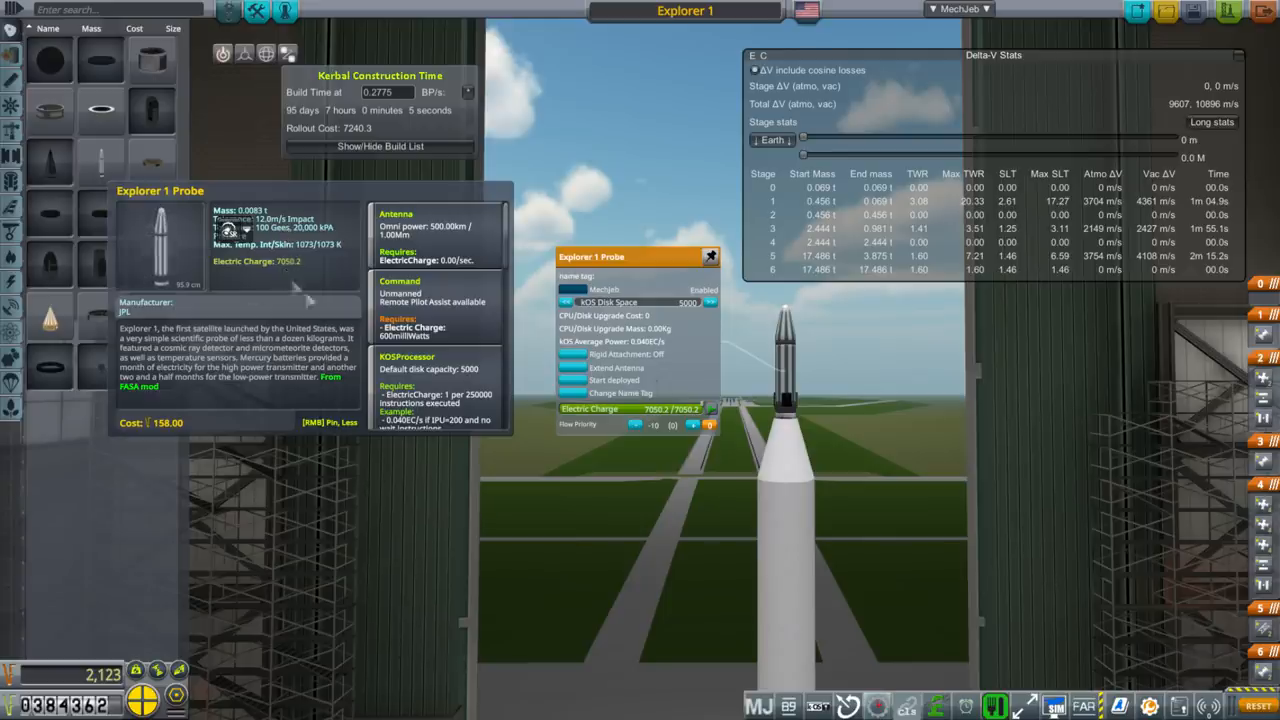
mouse_move(930, 448)
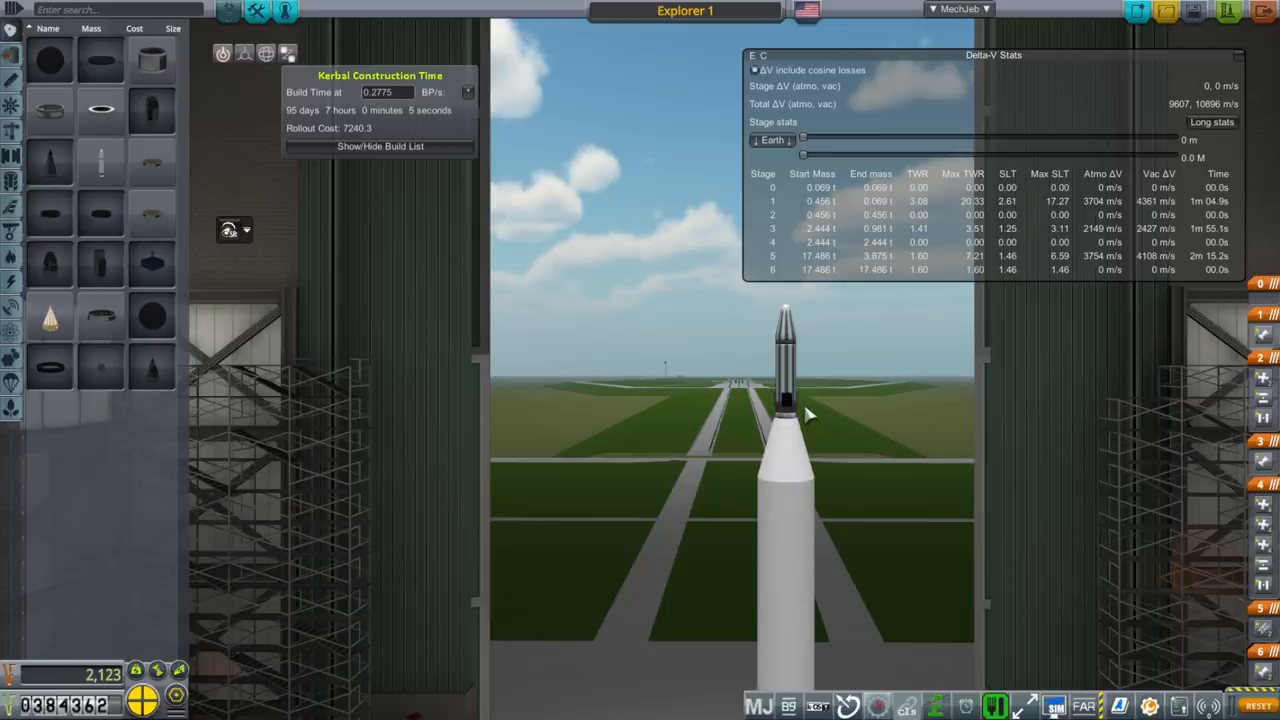
mouse_move(816, 408)
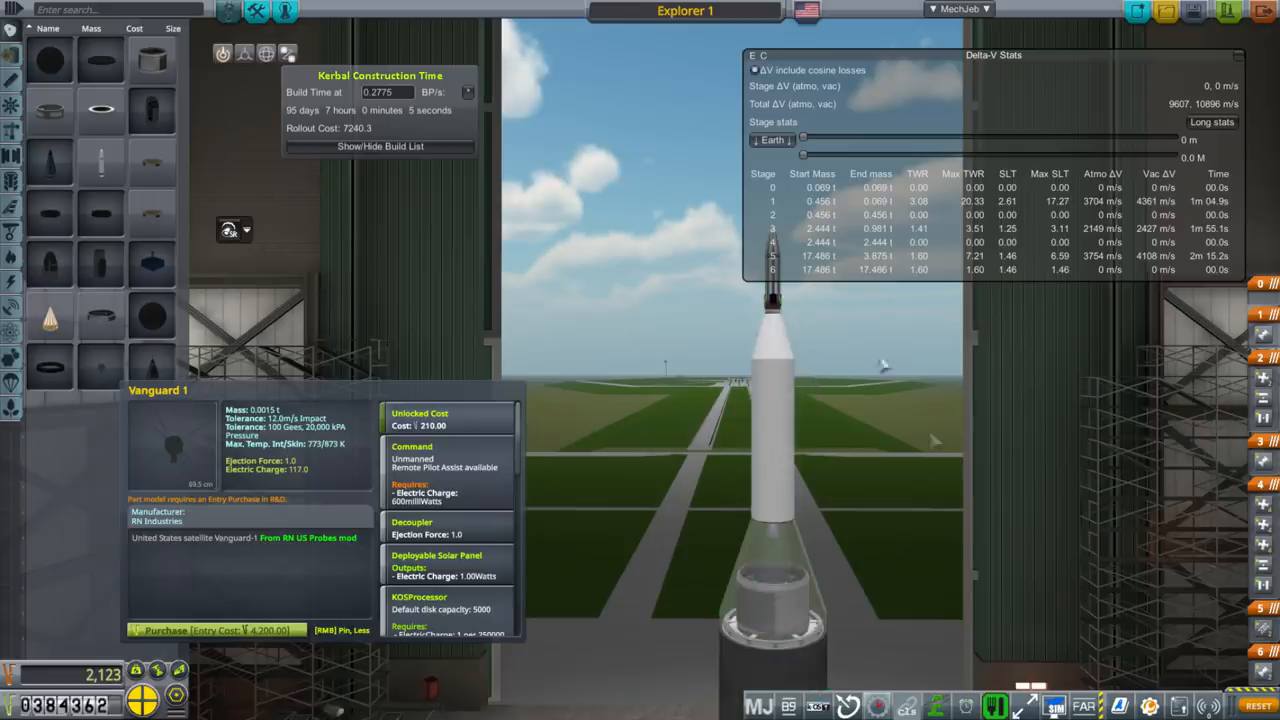
mouse_move(838, 412)
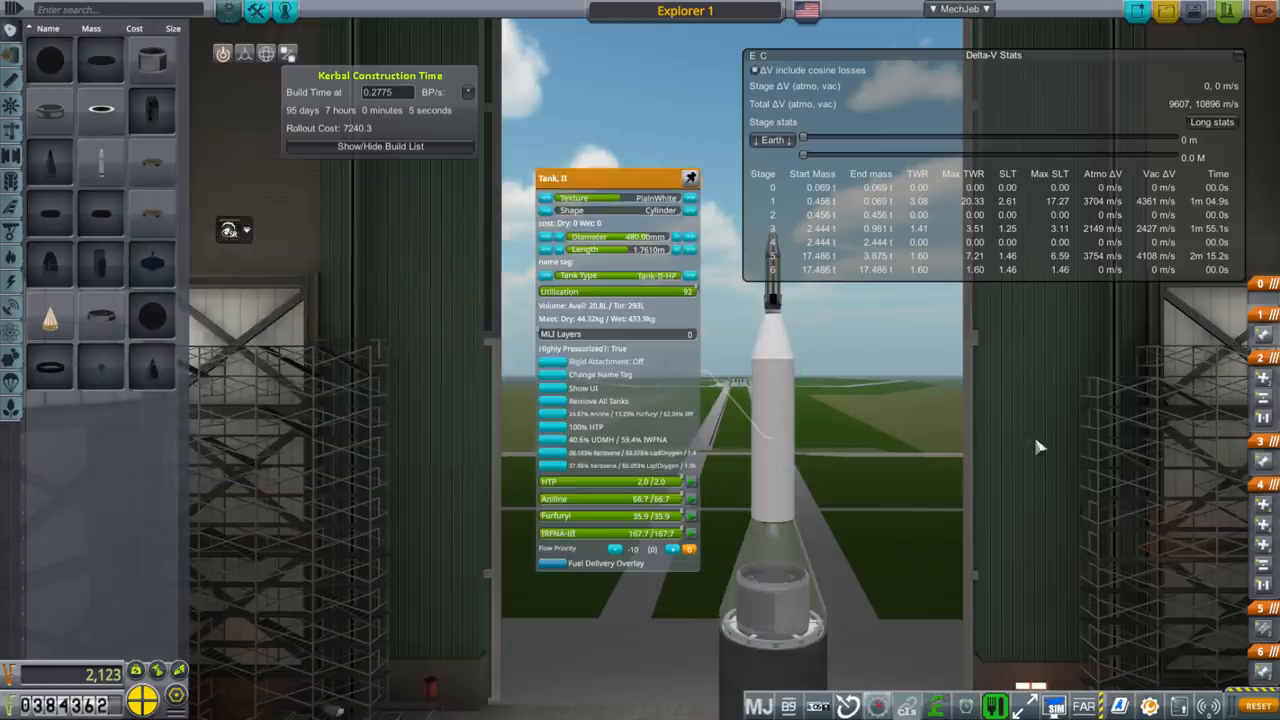
- Bring up the active contracts list from the hangar toolbar
left_click(664, 210)
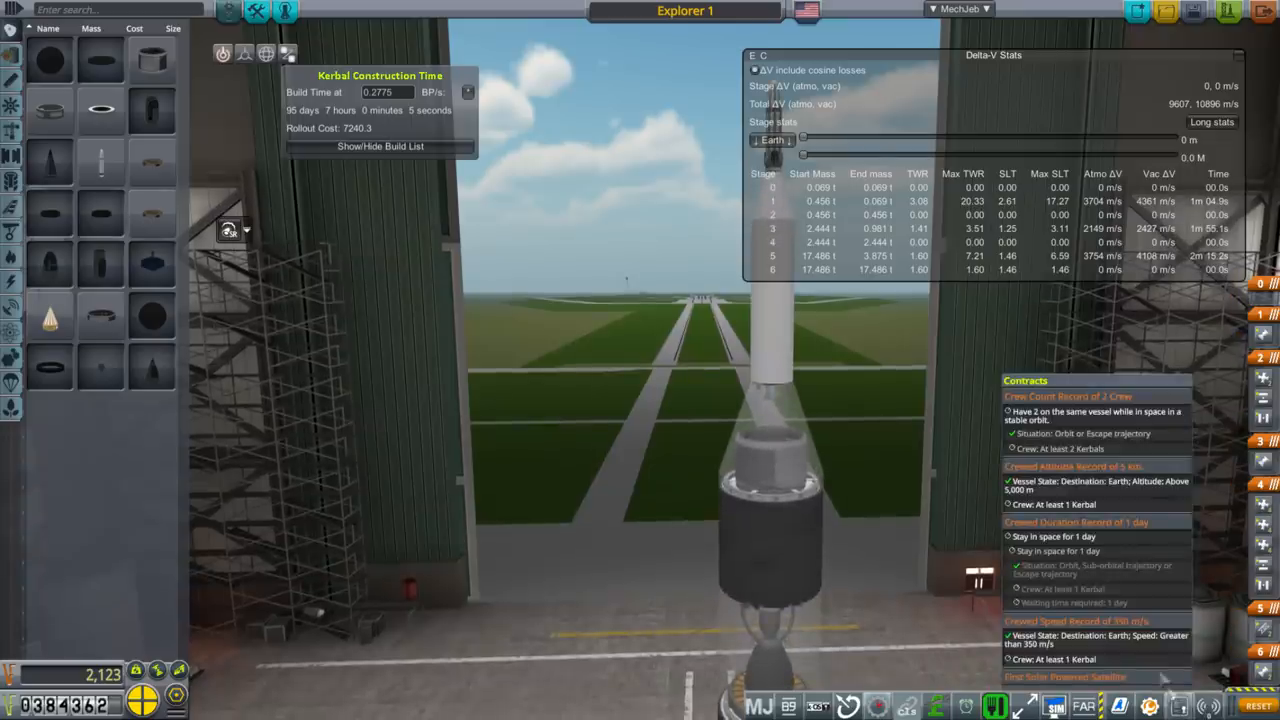
- Scroll down through the Kerbal Alarm Clock alarm list
scroll("down", 3)
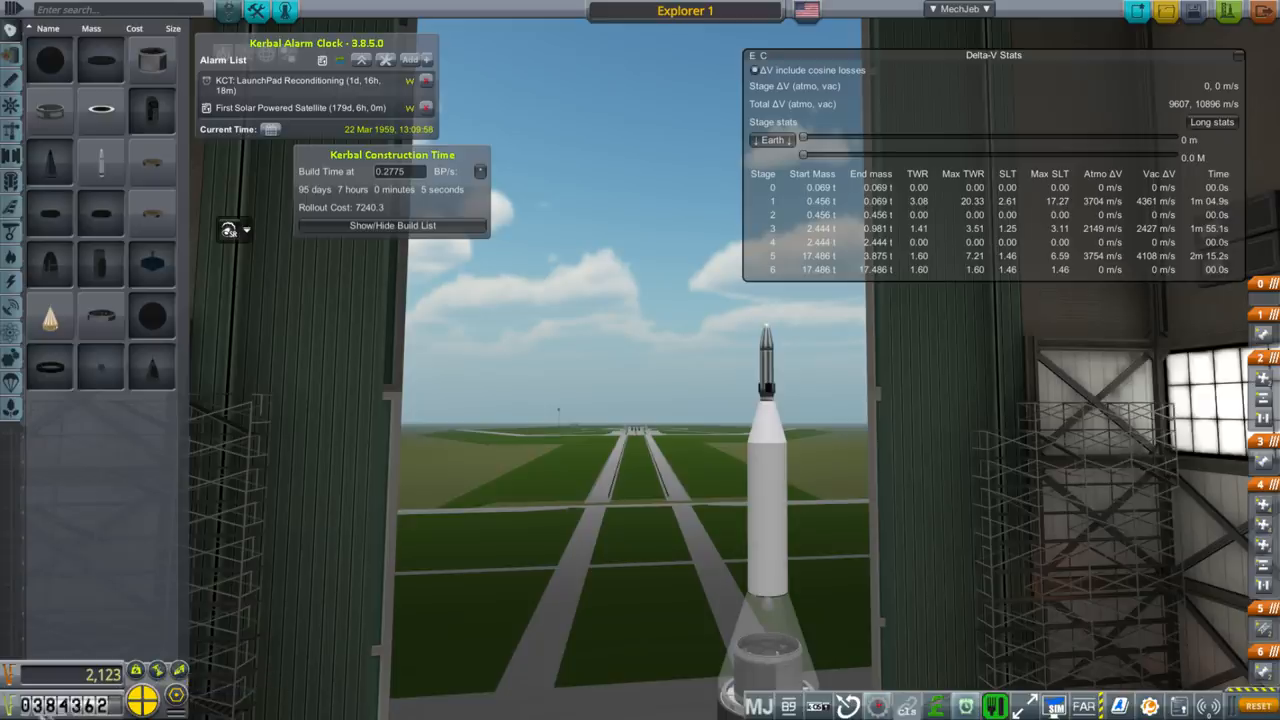
mouse_move(1104, 672)
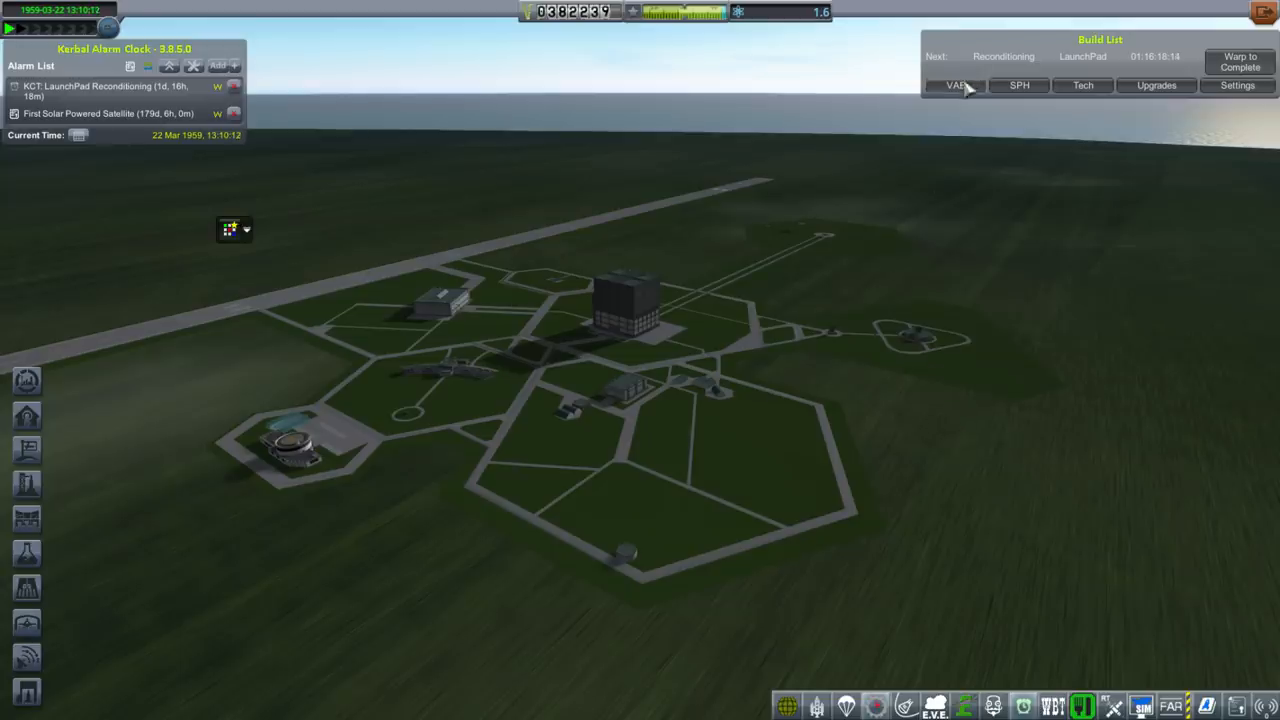
- Review the KCT build list tabs: VAB queue, Tech queue and available upgrade points
left_click(956, 84)
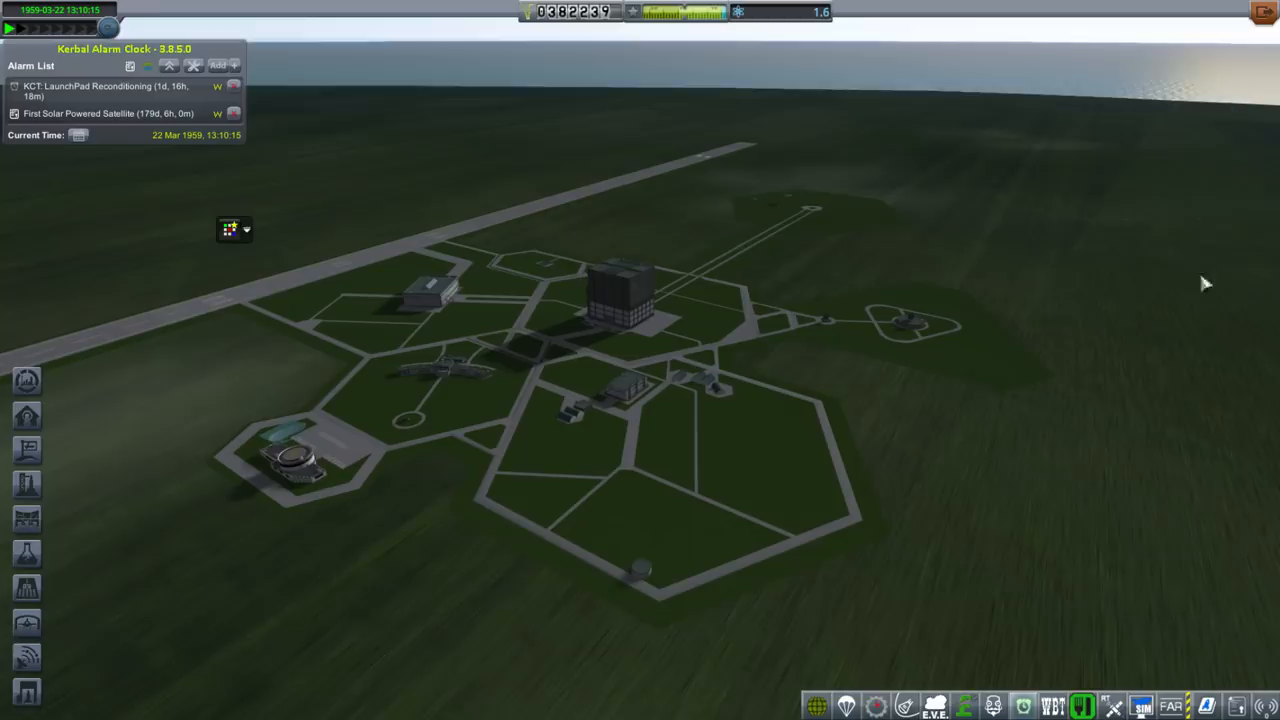
mouse_move(1128, 236)
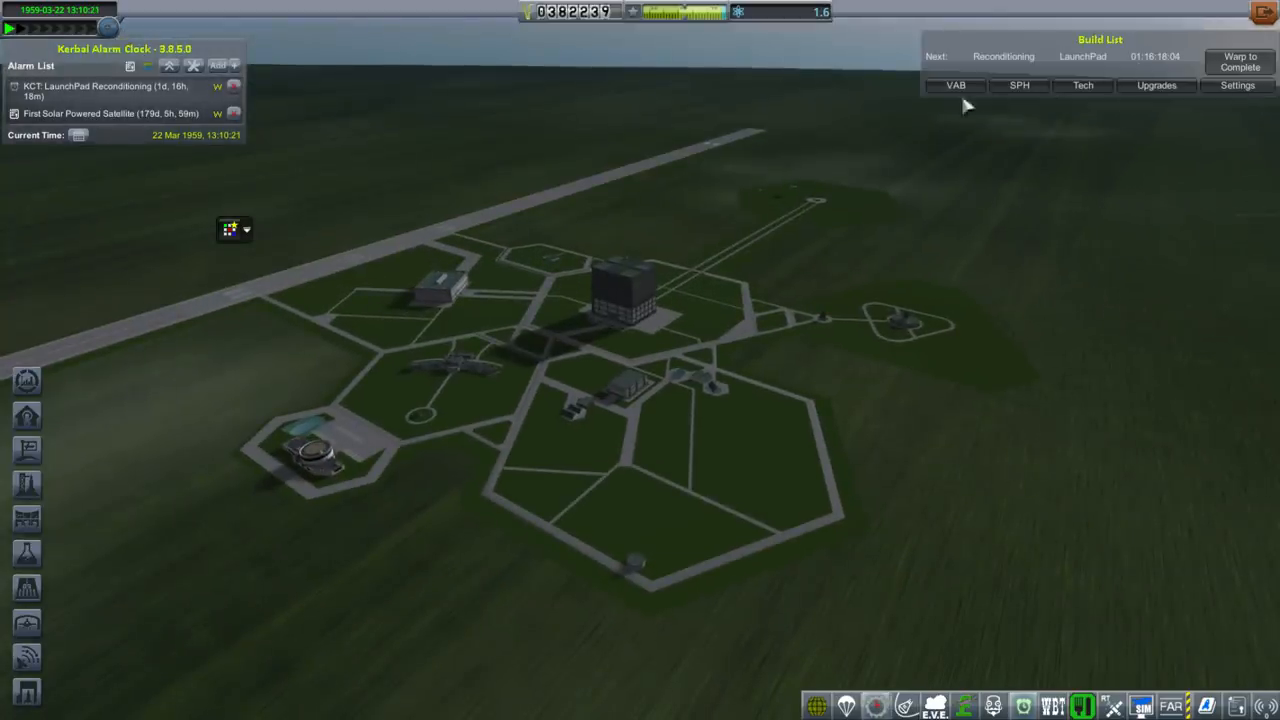
left_click(956, 84)
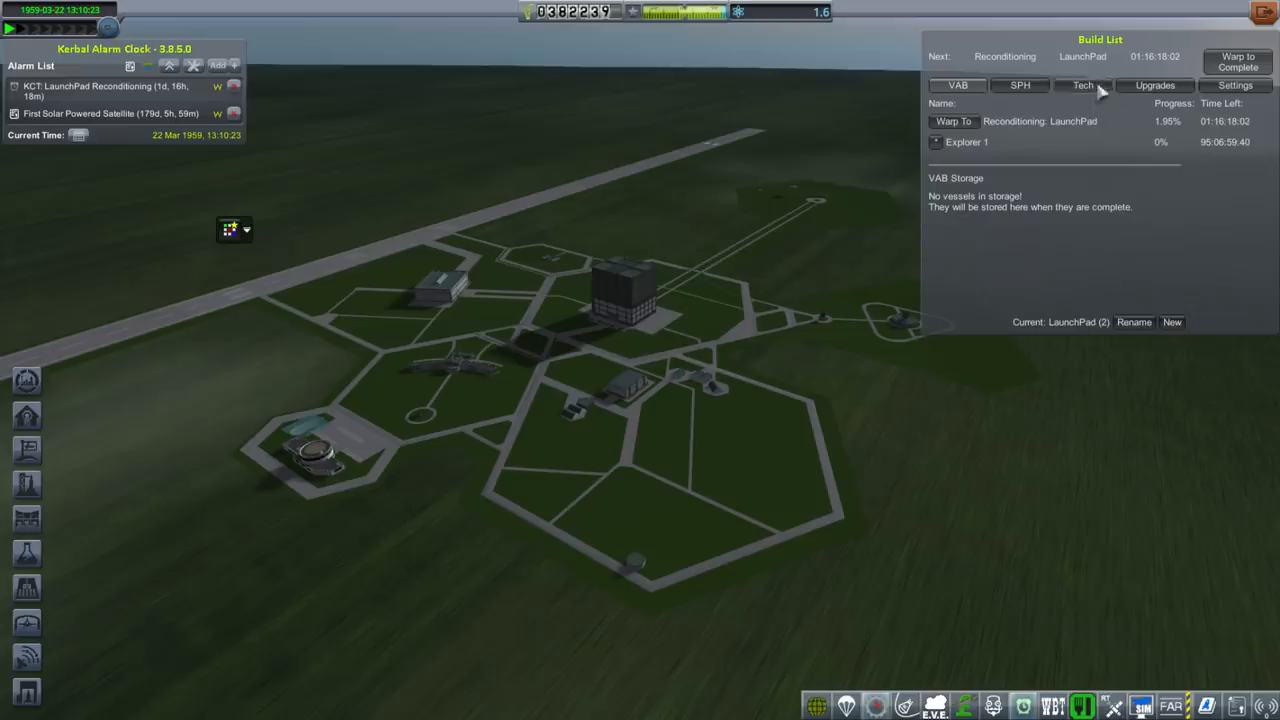
left_click(1084, 84)
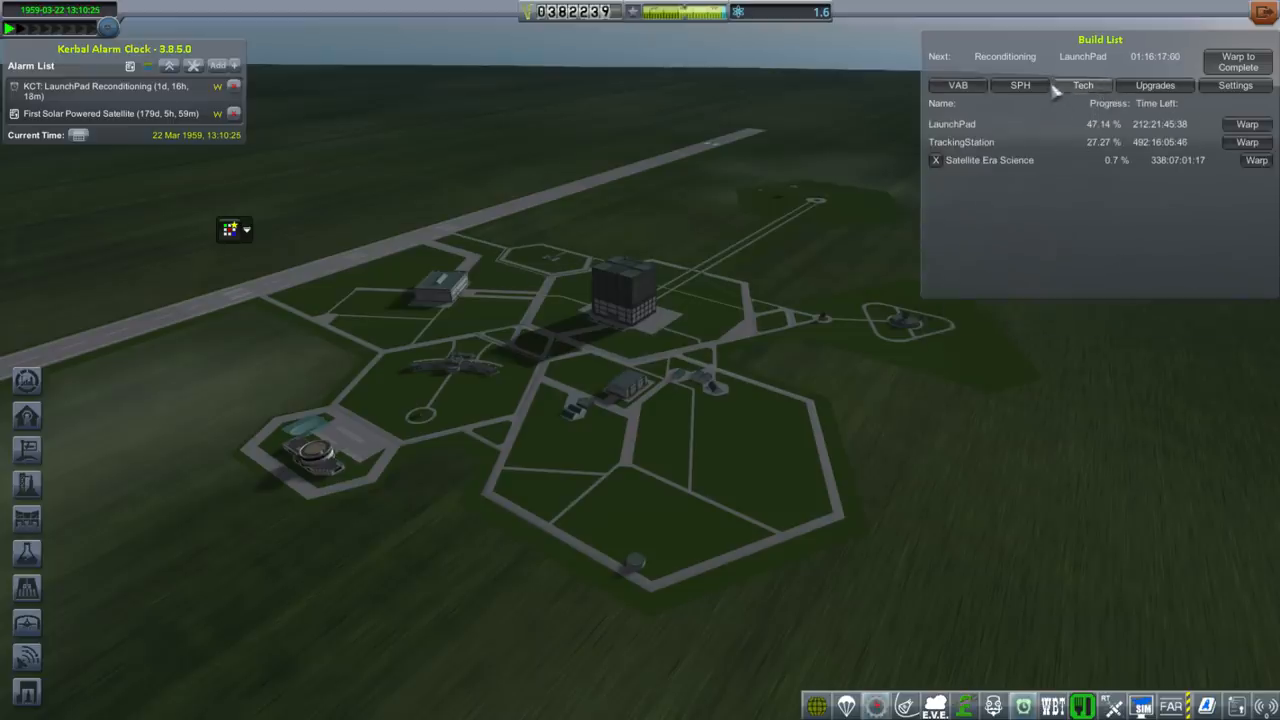
left_click(1154, 84)
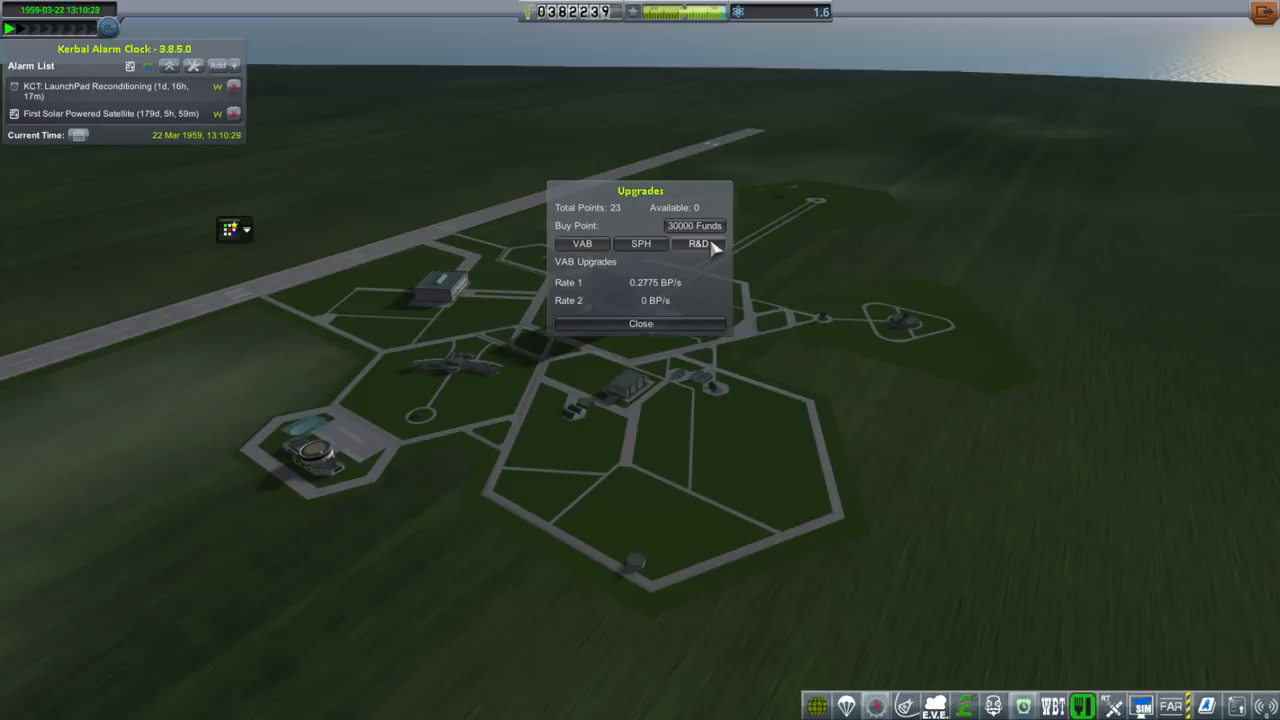
left_click(640, 324)
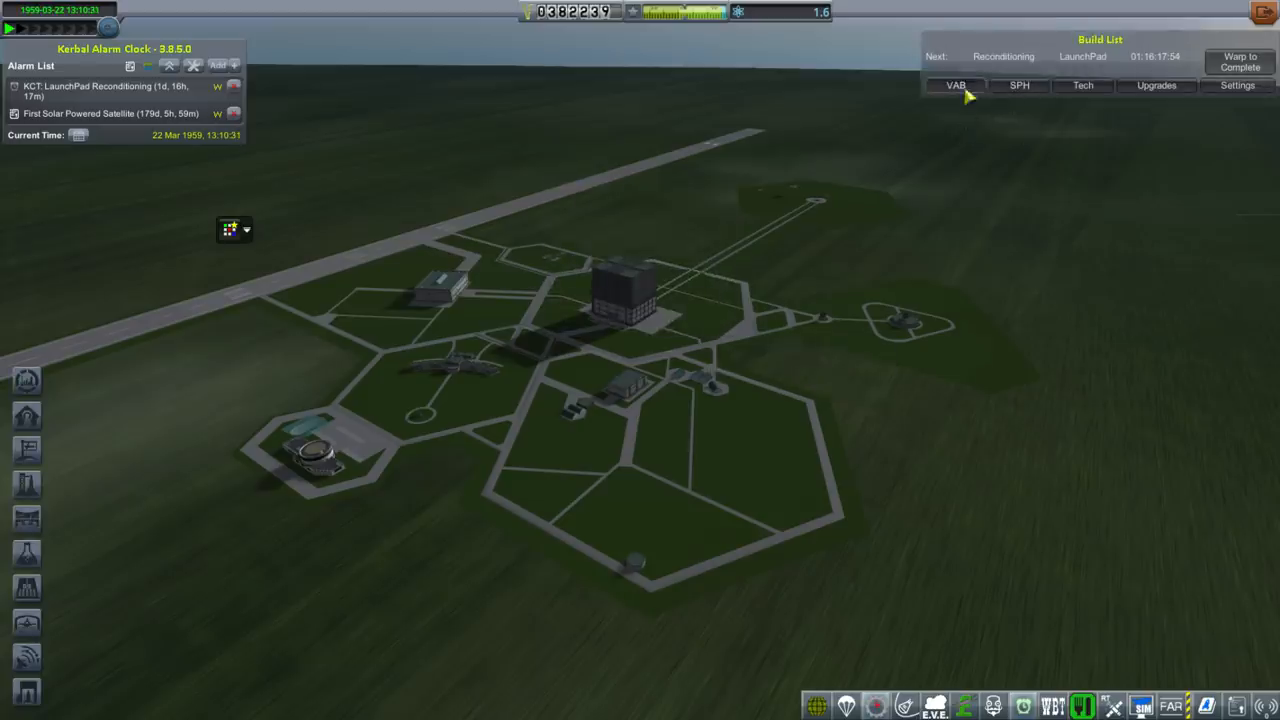
- Rush the Explorer 1 build twice and warp time until it completes
left_click(956, 84)
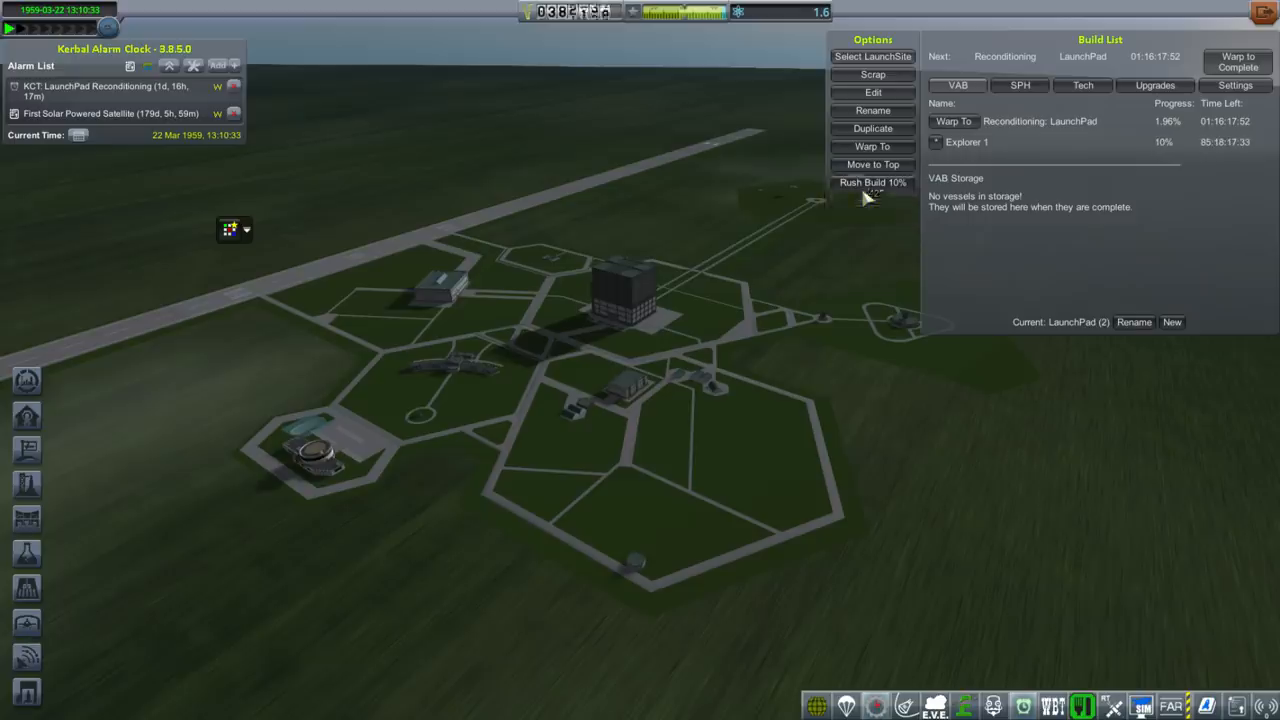
left_click(872, 182)
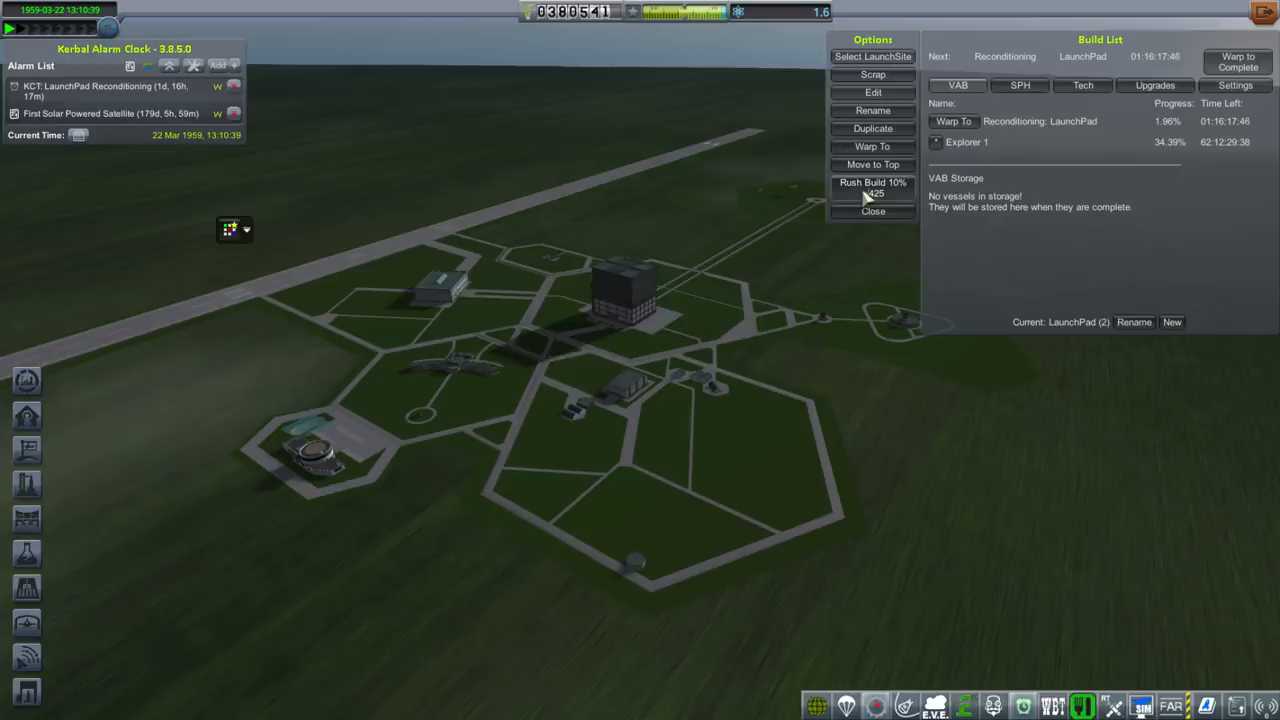
left_click(872, 188)
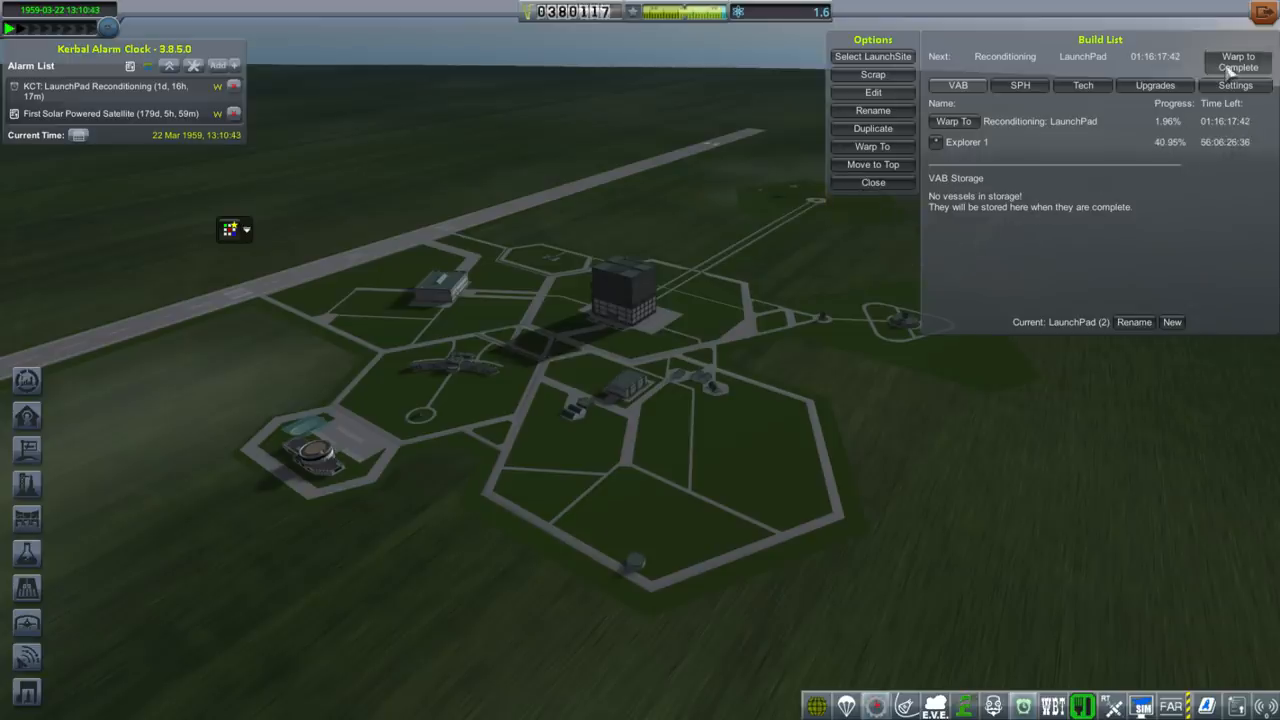
left_click(1238, 60)
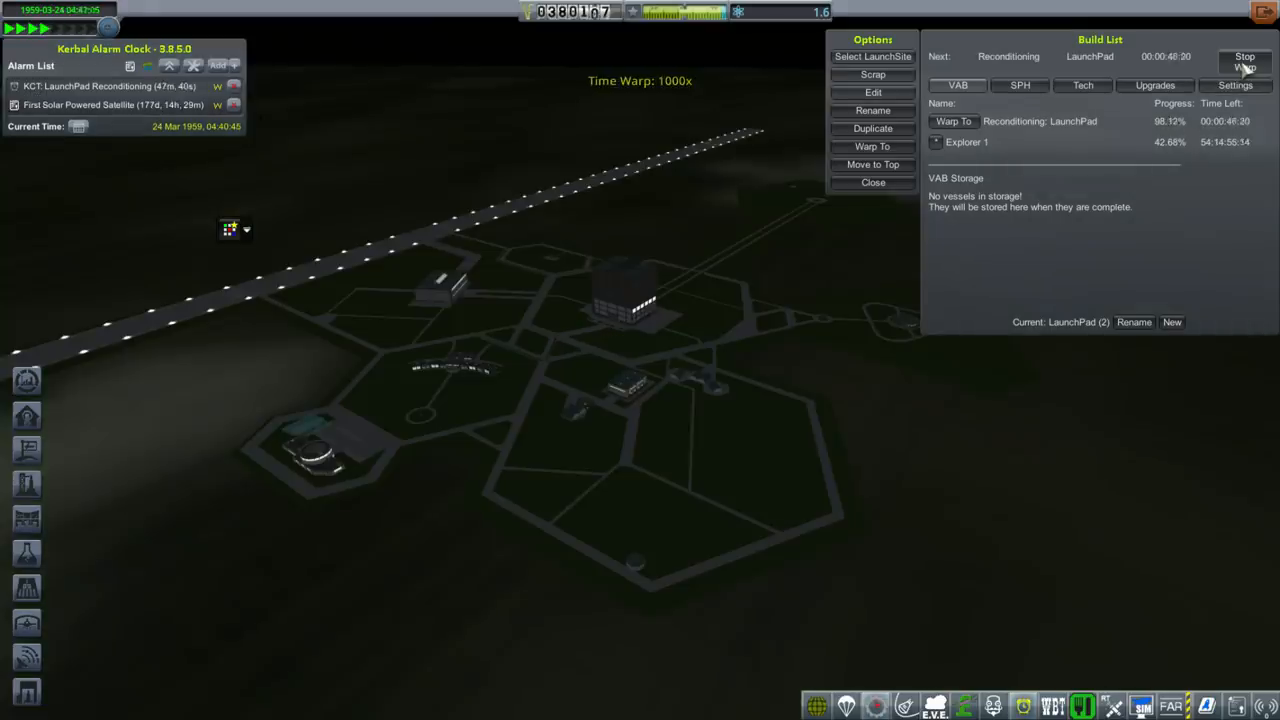
left_click(1244, 62)
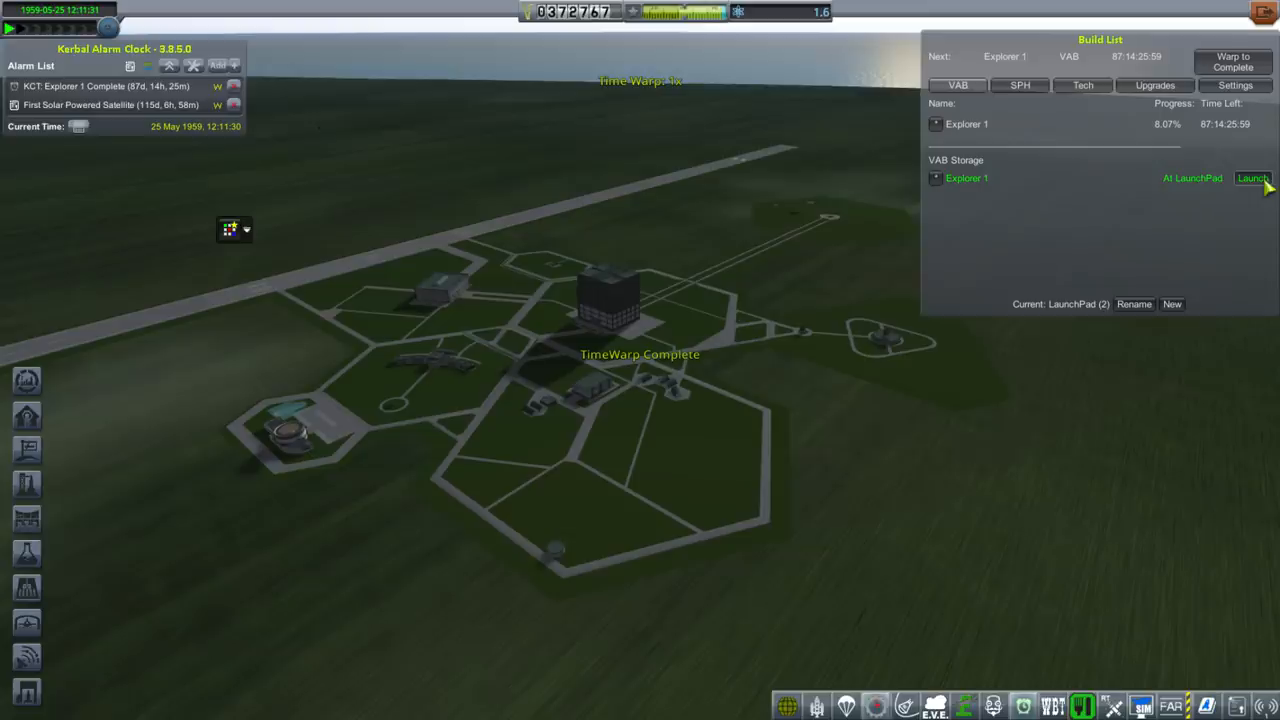
- Roll Explorer 1 out to the launch pad and activate its probe core
left_click(1252, 178)
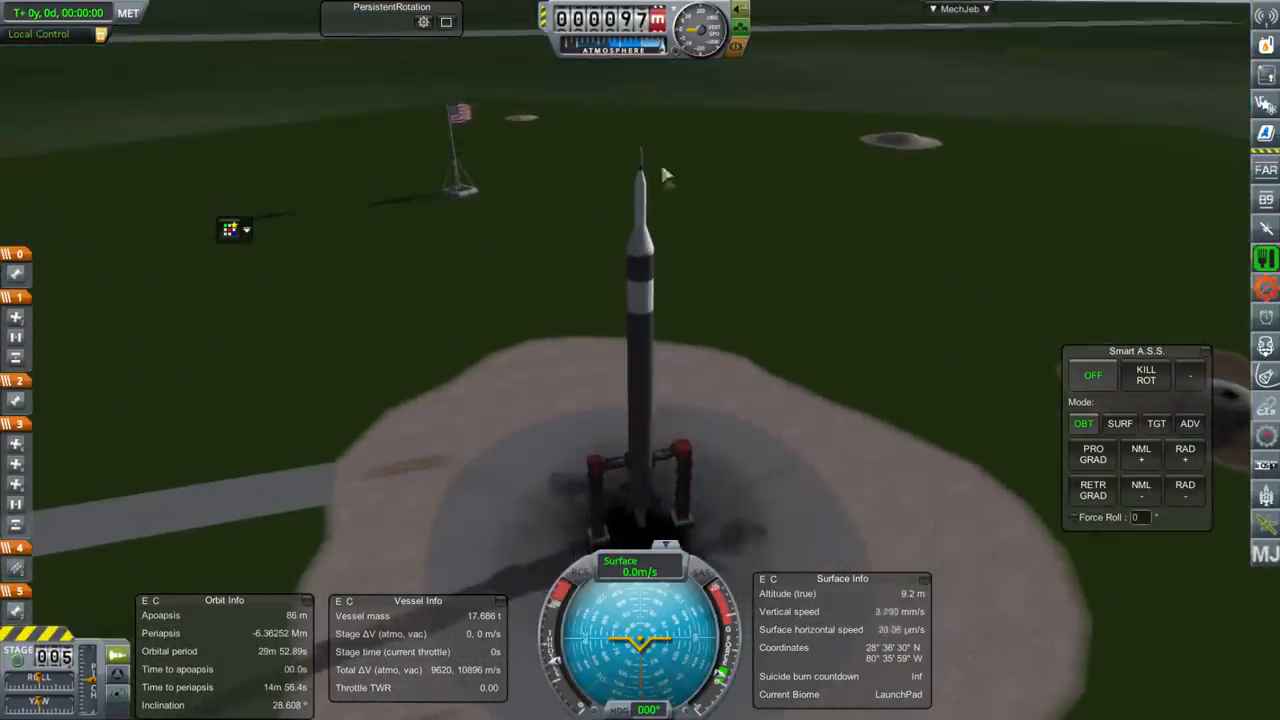
right_click(640, 140)
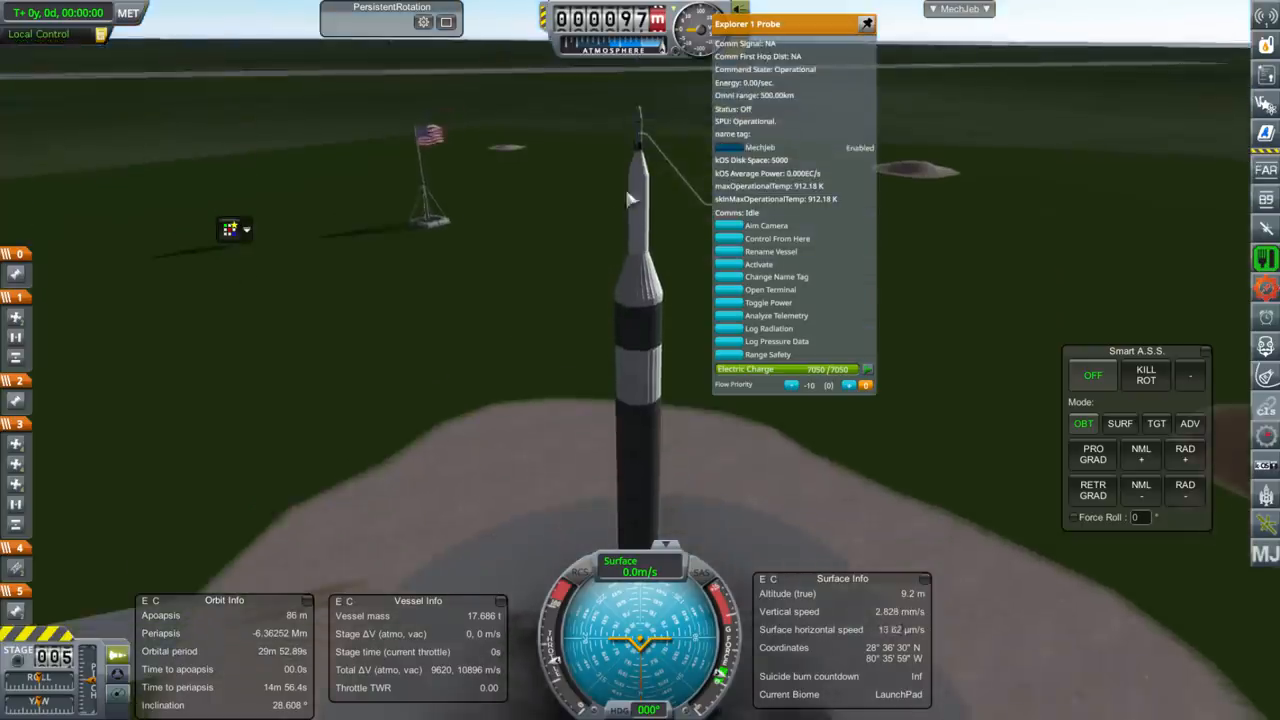
left_click(760, 264)
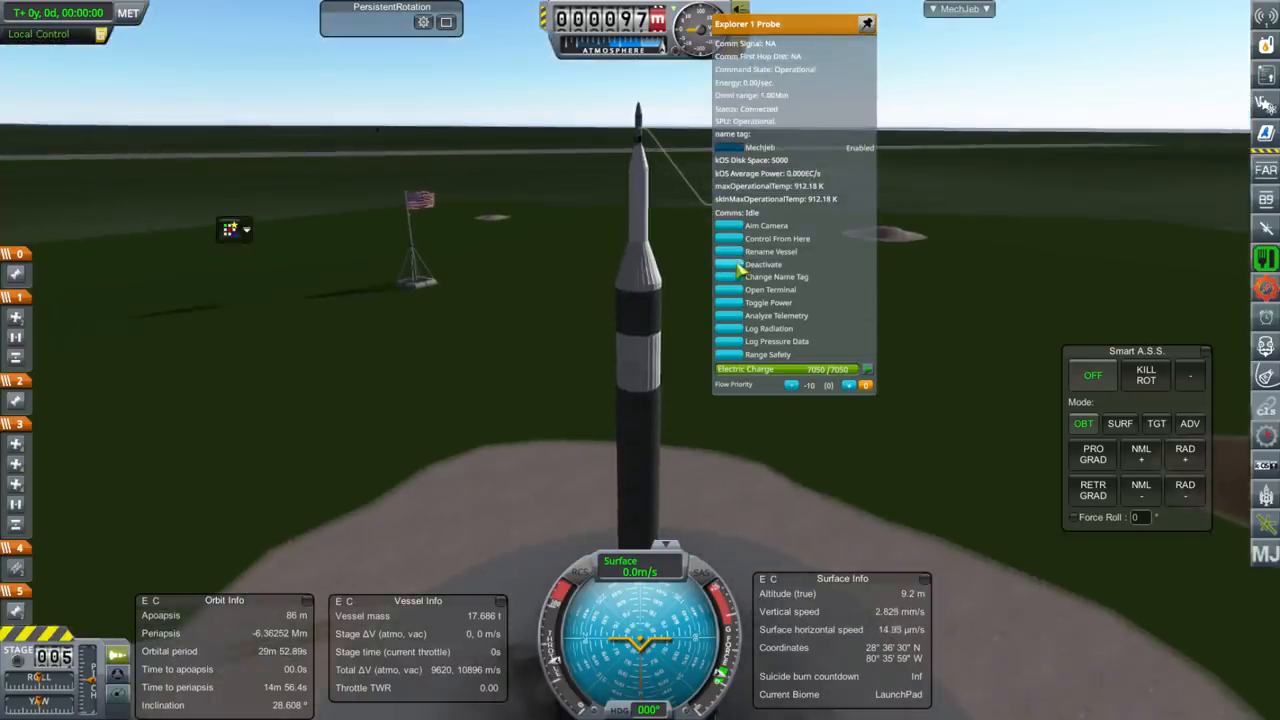
left_click(764, 264)
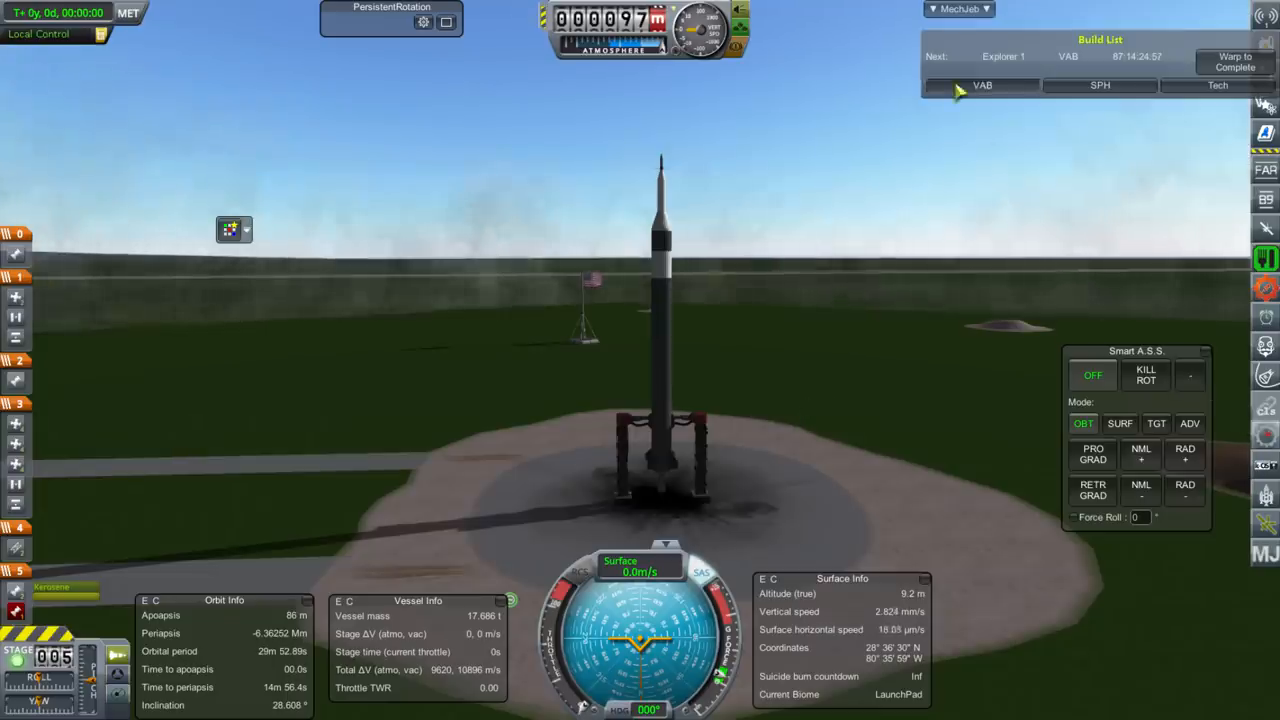
- Expand the KCT construction queue while Explorer 1 sits on the pad
left_click(984, 84)
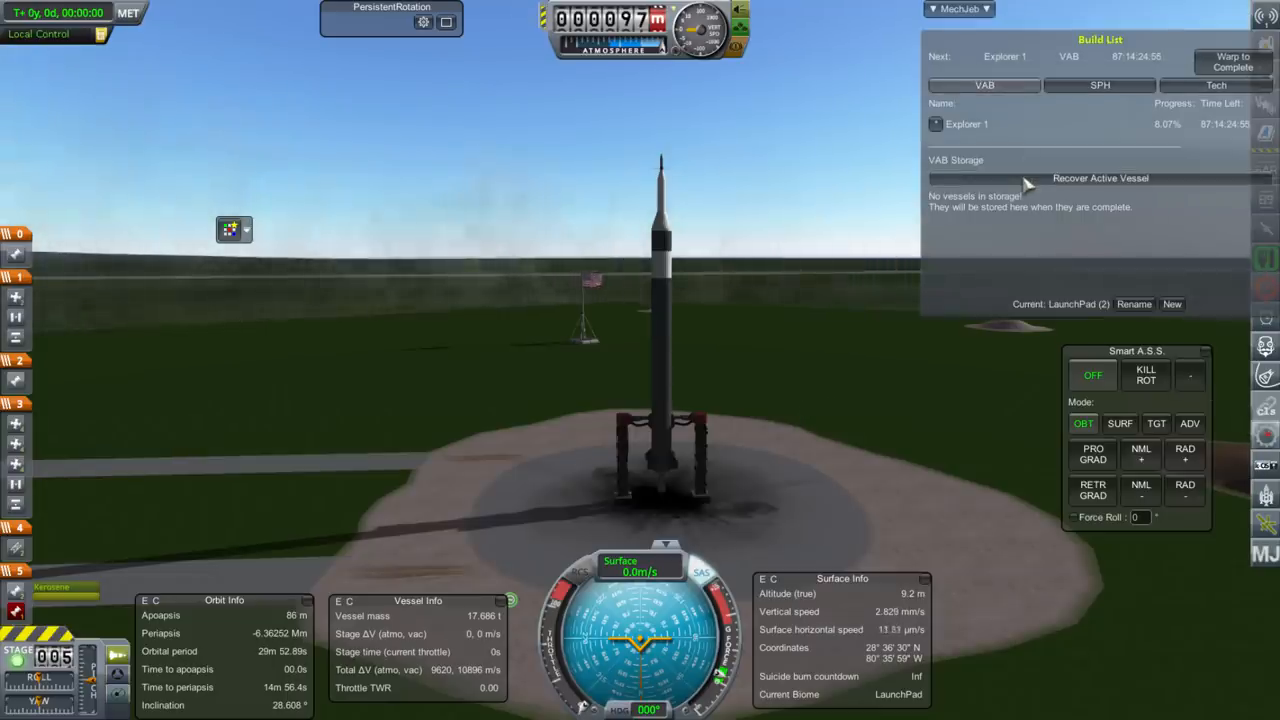
mouse_move(720, 206)
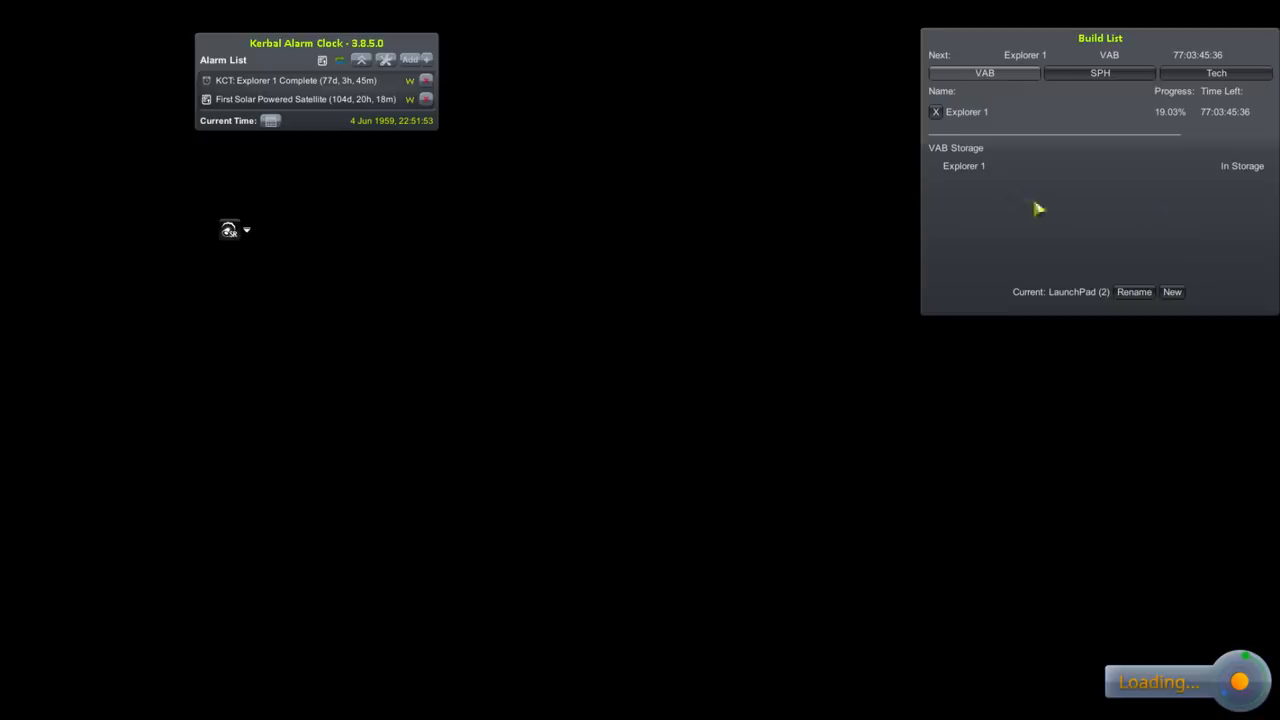
mouse_move(1132, 214)
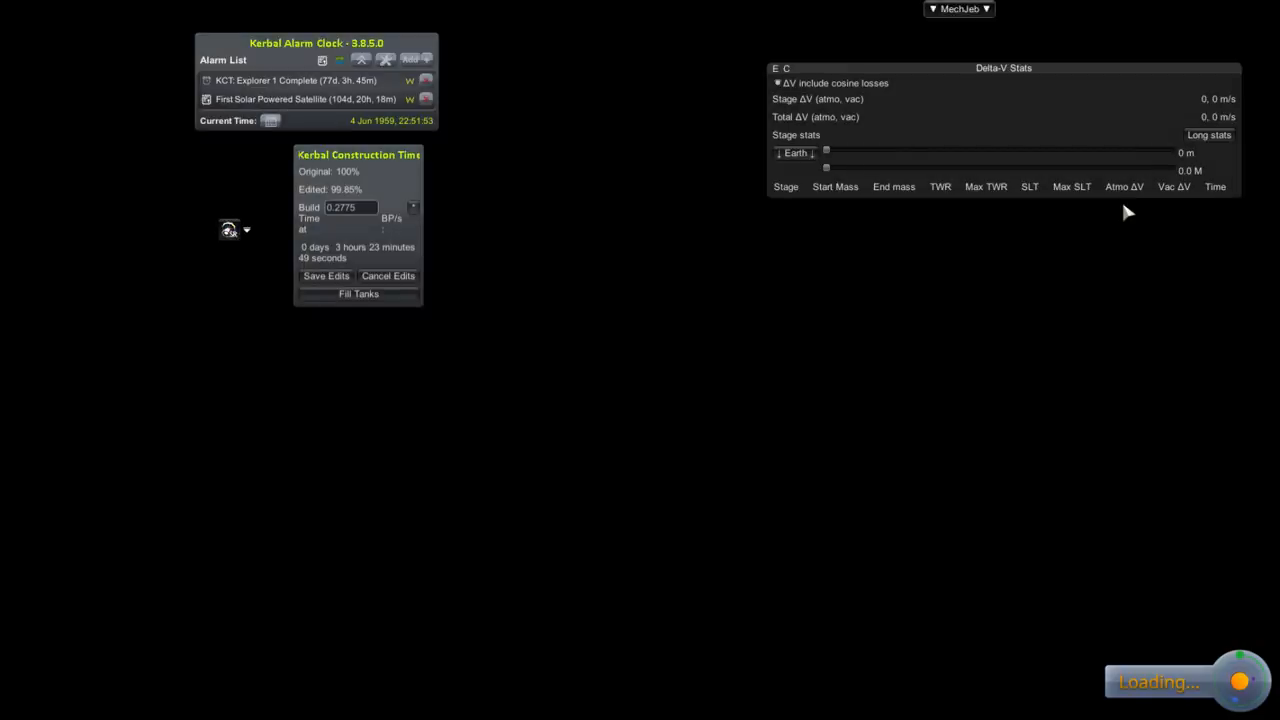
mouse_move(958, 284)
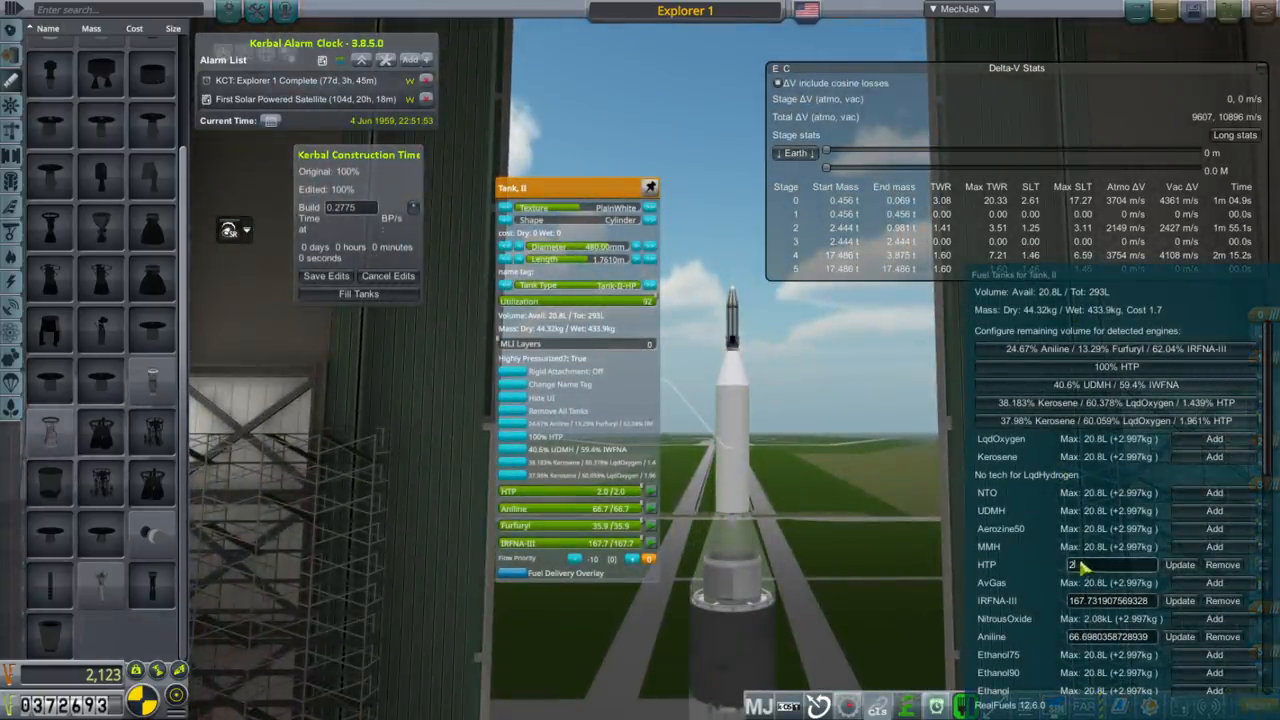
- Enter 3 as the propellant amount in the Real Fuels tank configuration
type("3")
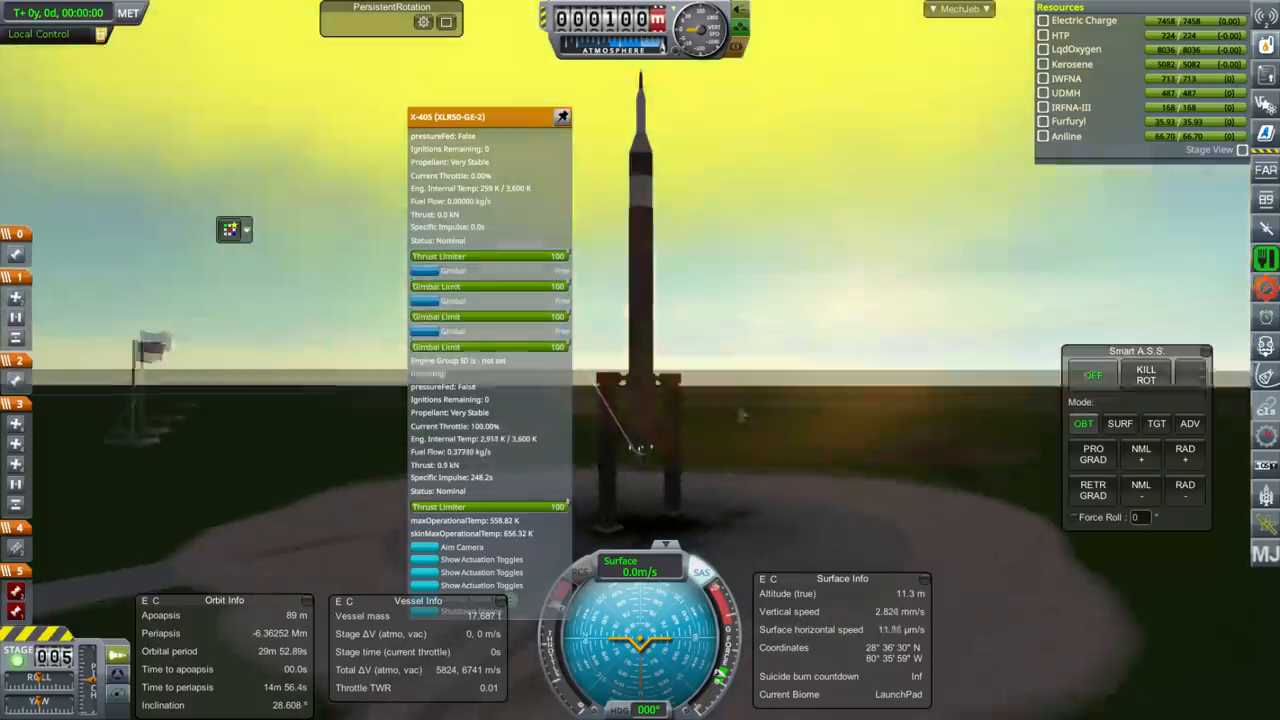
- Choose a craft from the saved-vessel list in the hangar
left_click(562, 116)
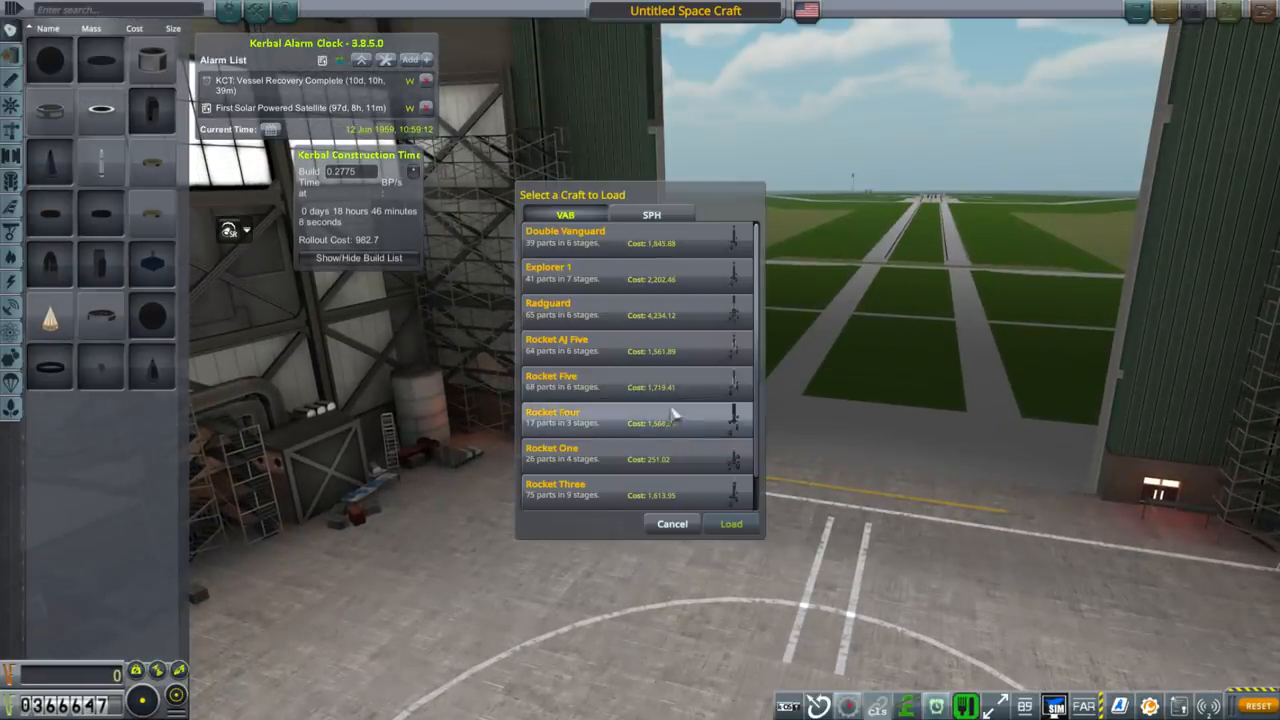
- Confirm leaving the editor to return to the Space Center
left_click(732, 524)
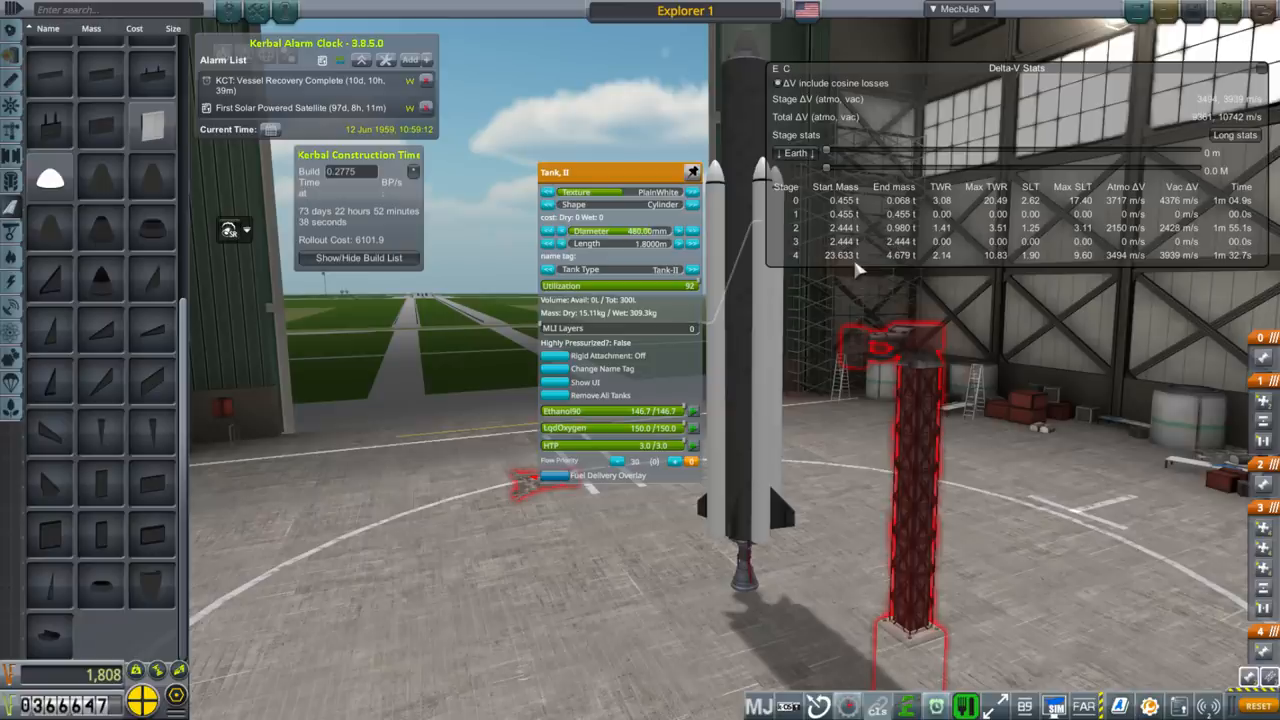
mouse_move(924, 316)
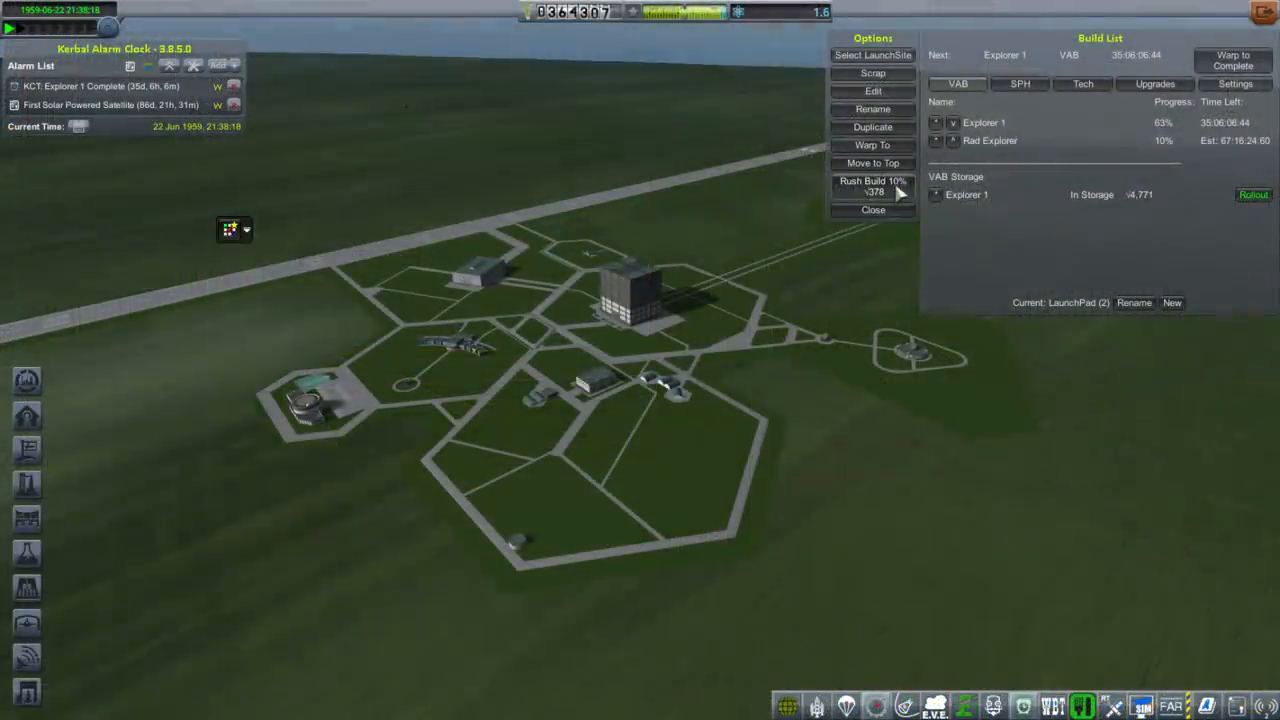
- Pay for two 10% rush builds on the rocket and close the options
left_click(872, 186)
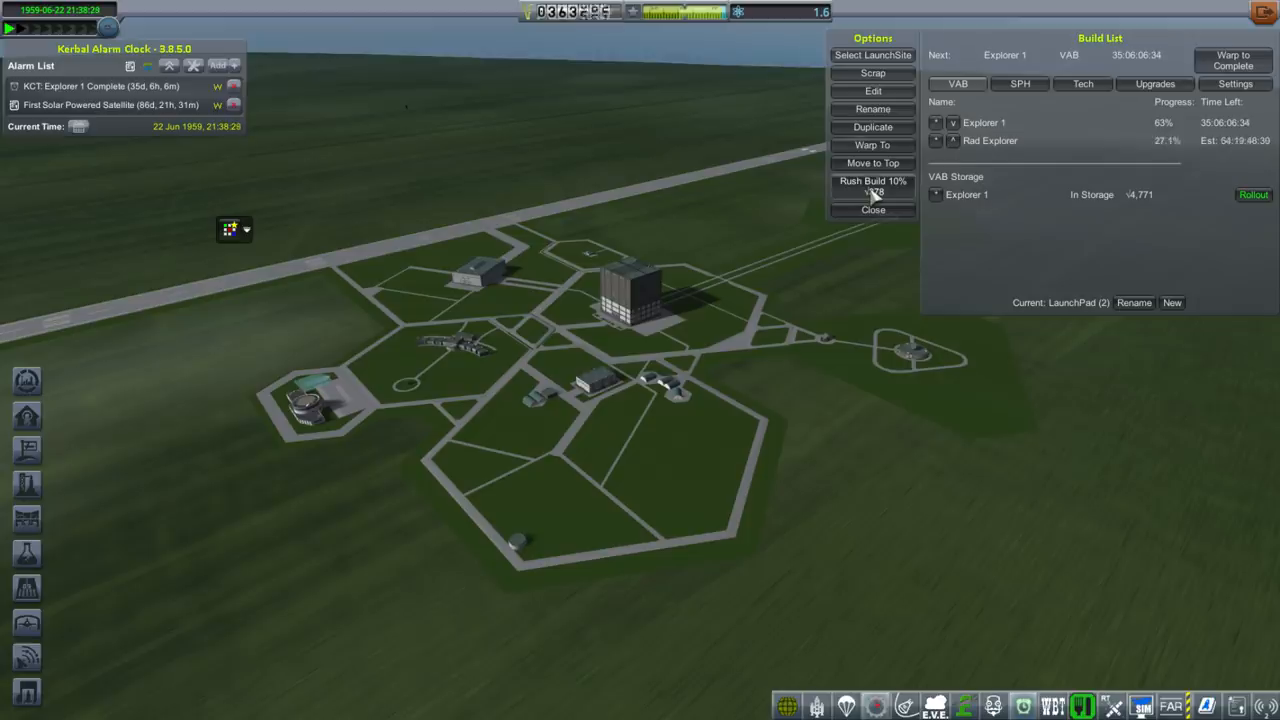
left_click(872, 184)
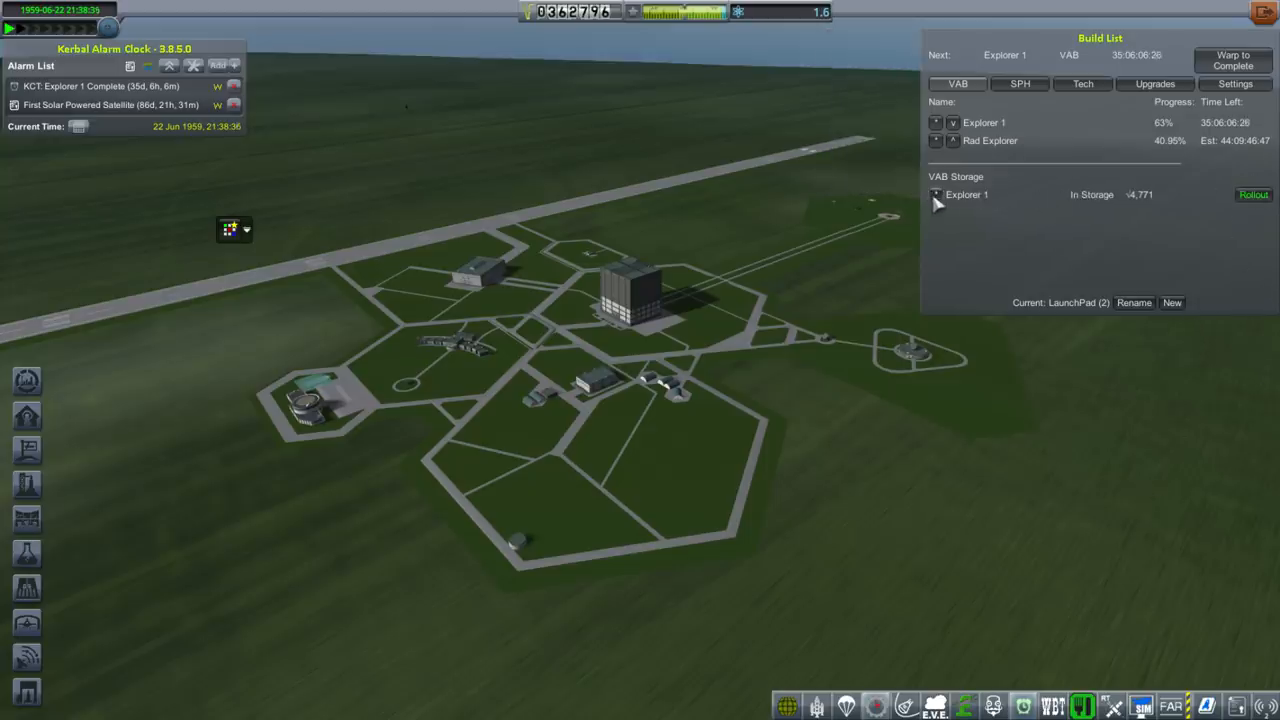
left_click(936, 194)
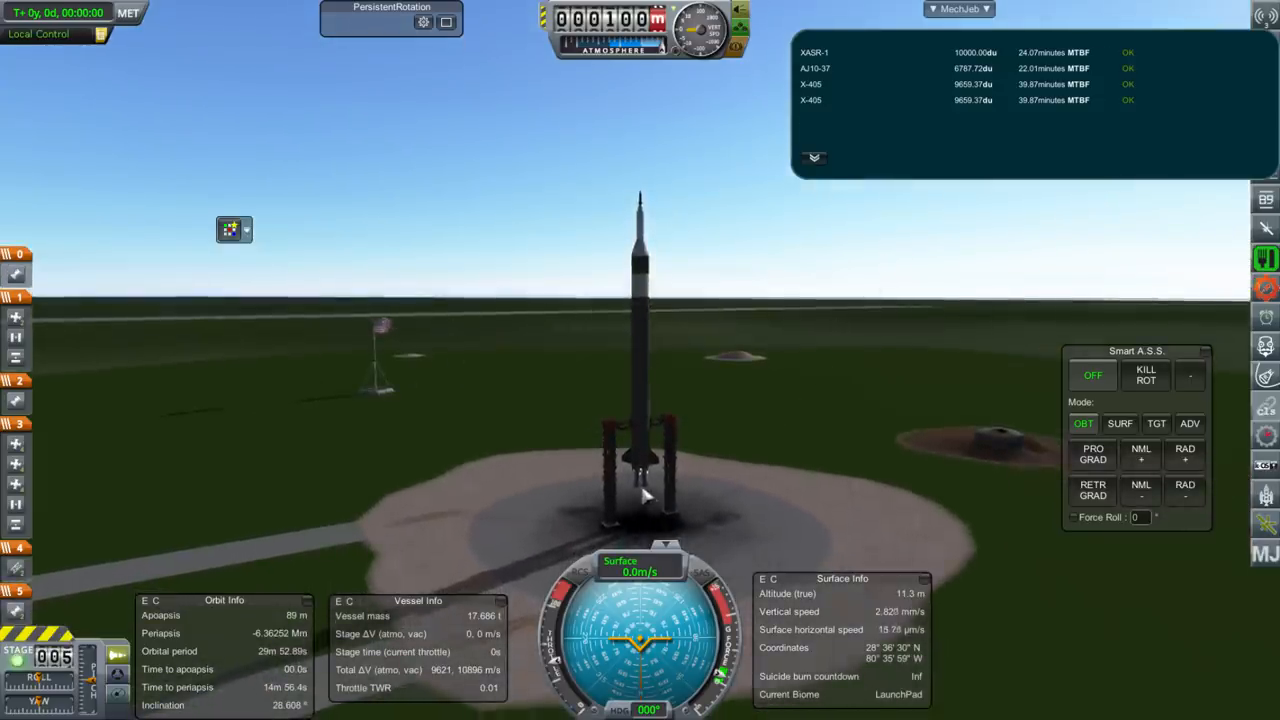
- Inspect the XL405 engine's part menu after its vapor-lock shutdown
right_click(640, 470)
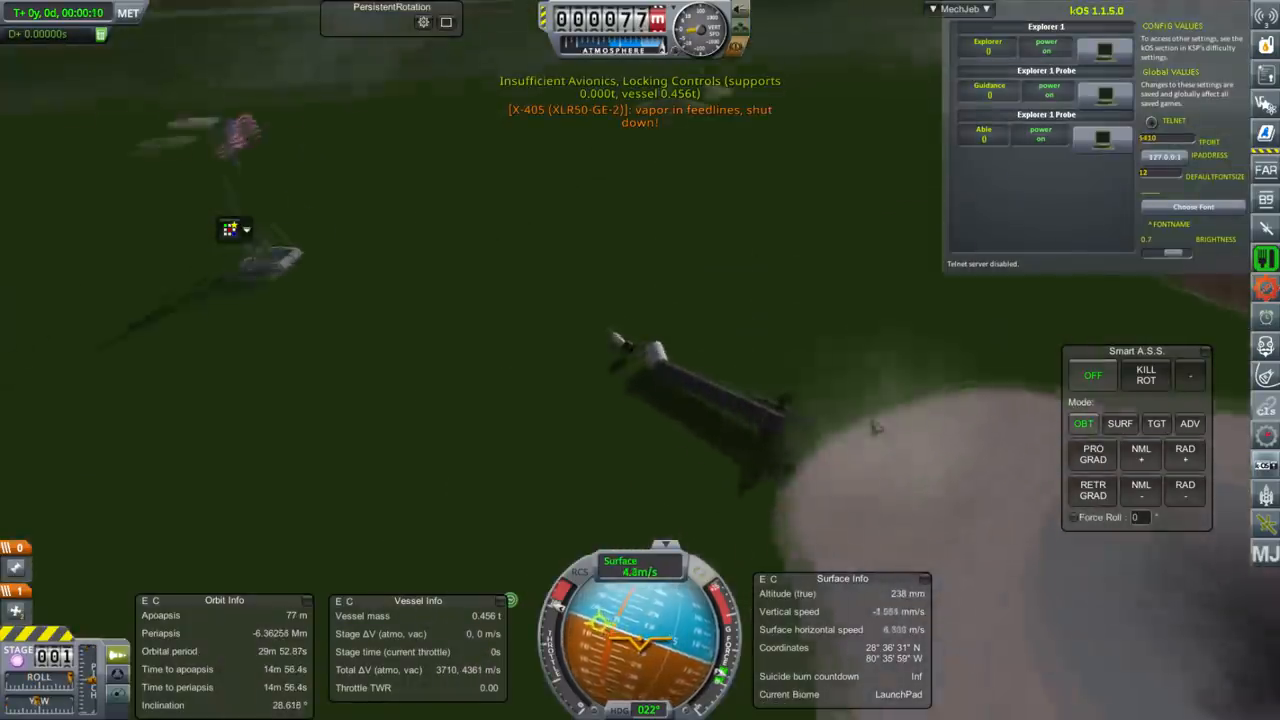
- Pause, review the Difficulty Options, and revert the Explorer 1 flight to launch
key("Escape")
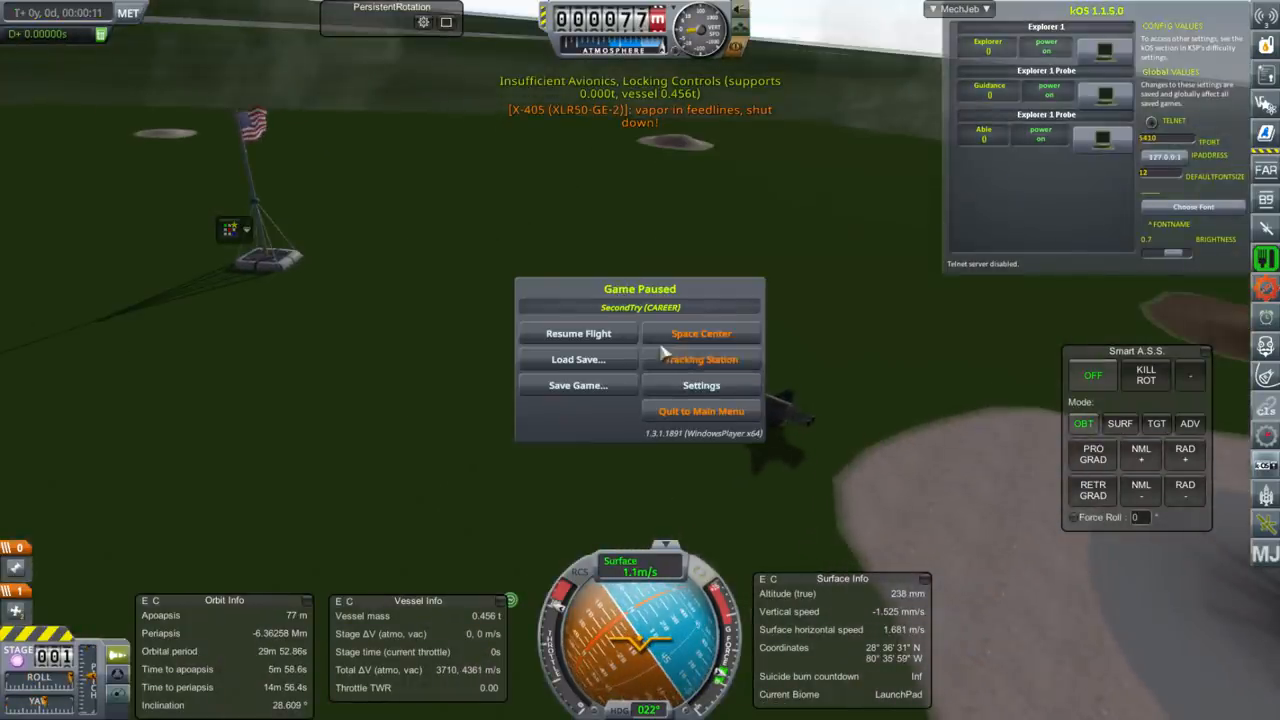
left_click(700, 384)
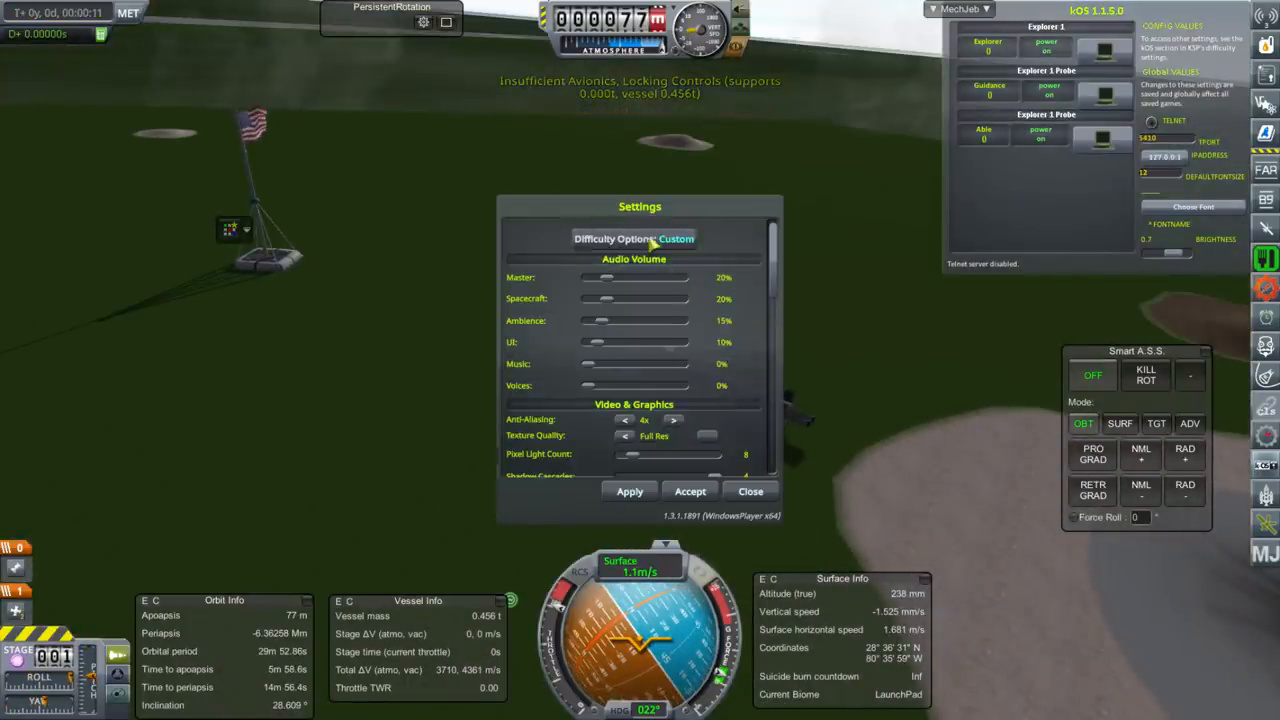
left_click(632, 240)
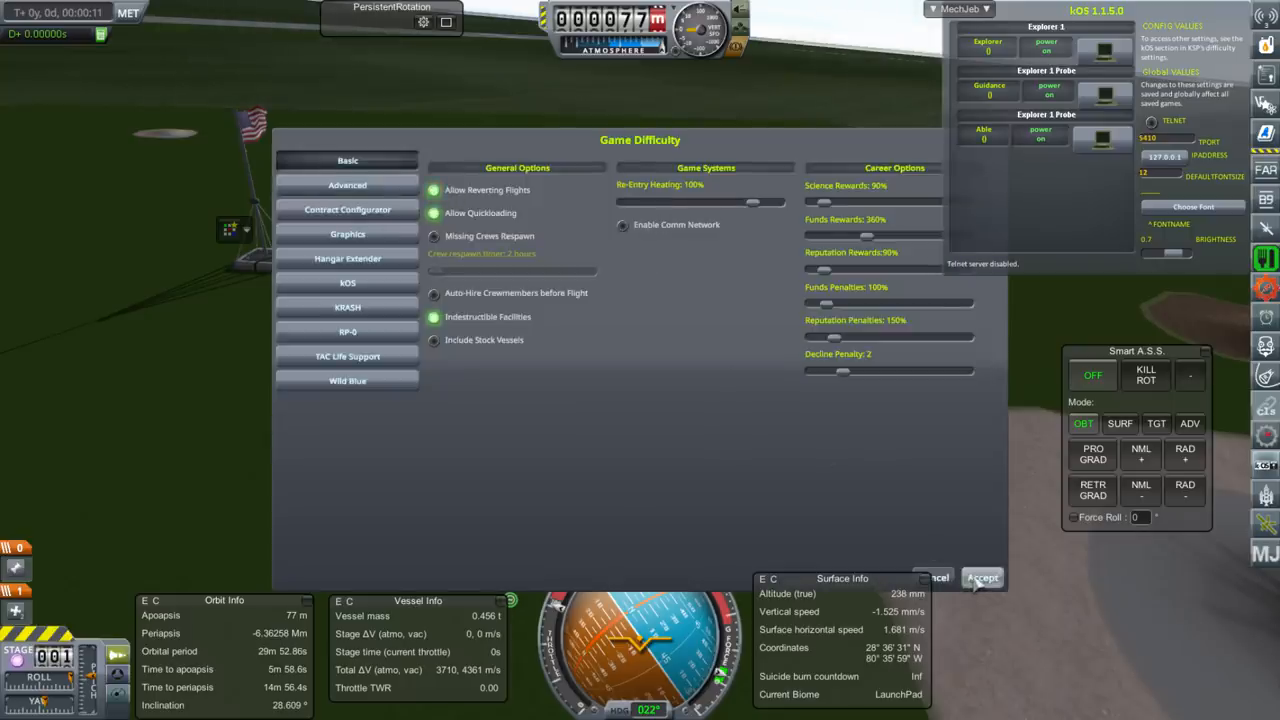
left_click(982, 578)
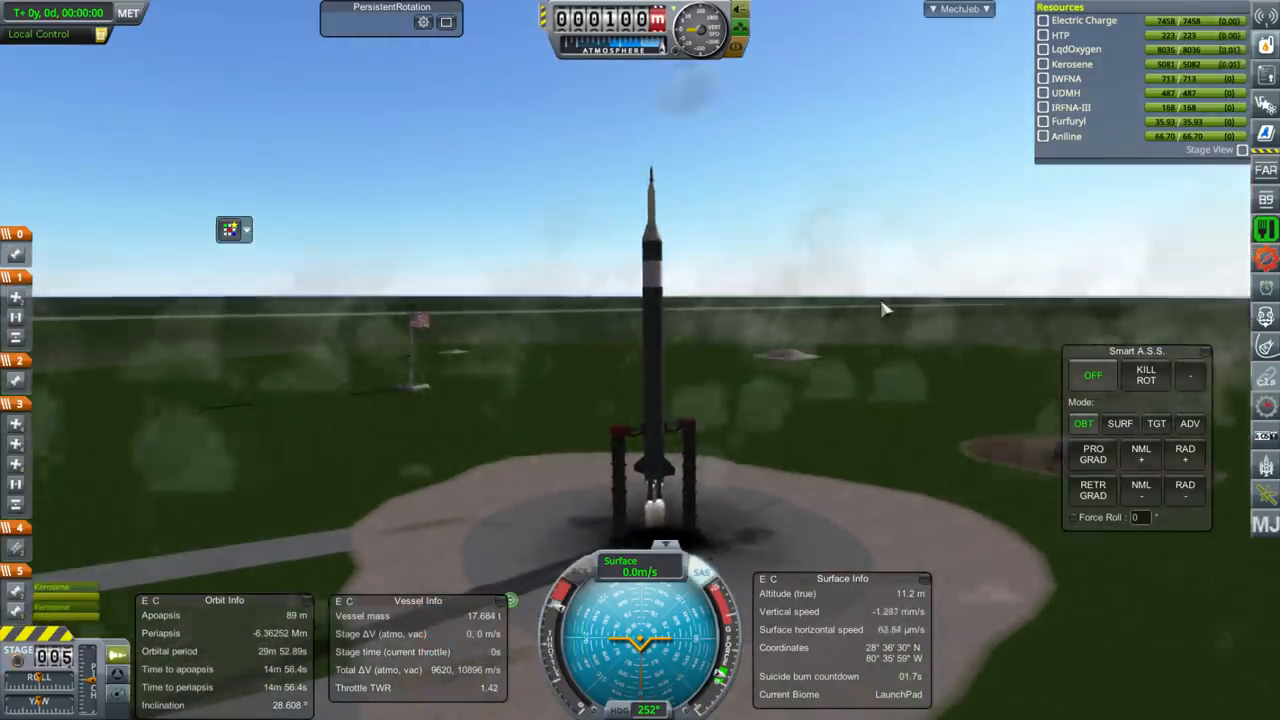
- Launch Explorer 1 with the probe's part window open and climb to about 98 km
key("space")
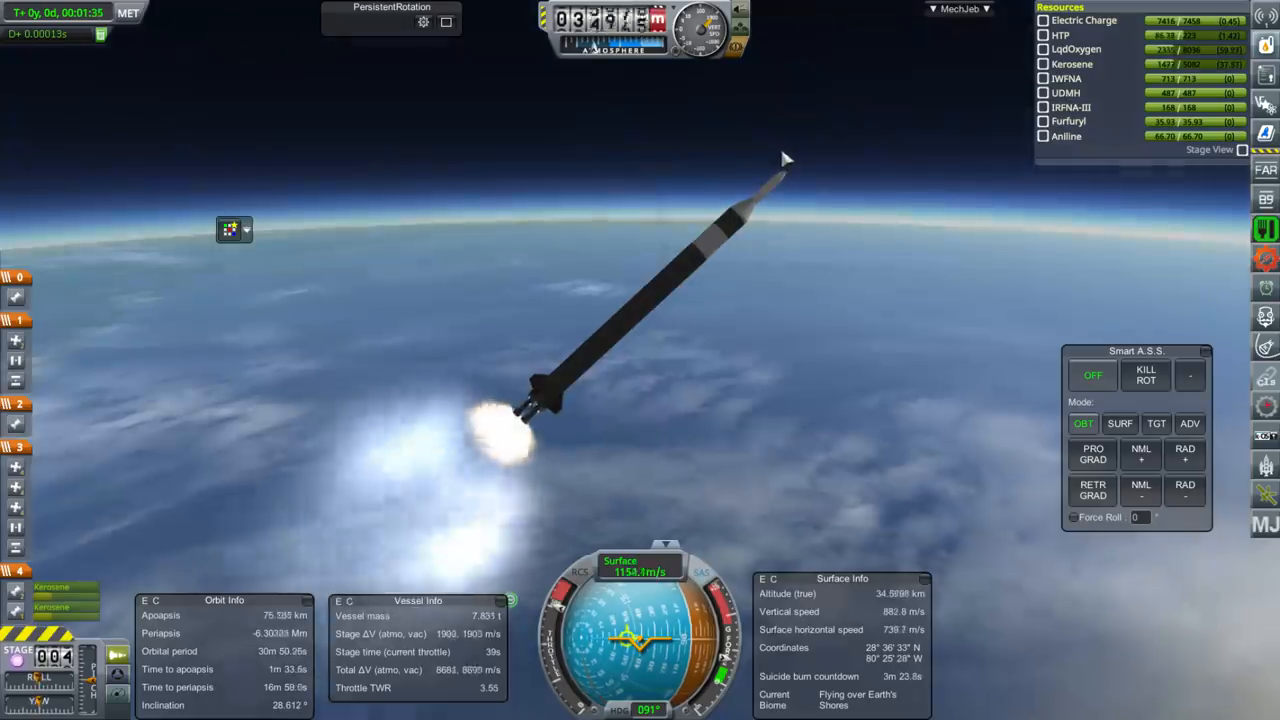
right_click(784, 160)
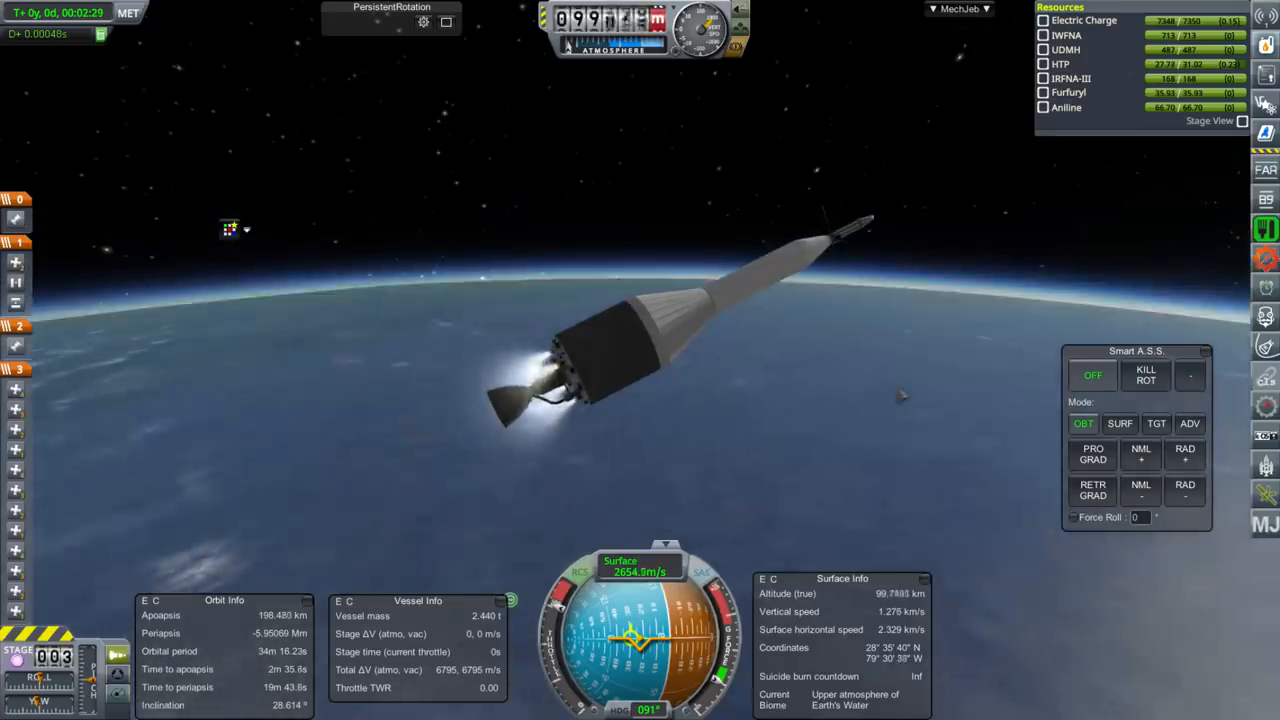
left_click(1122, 424)
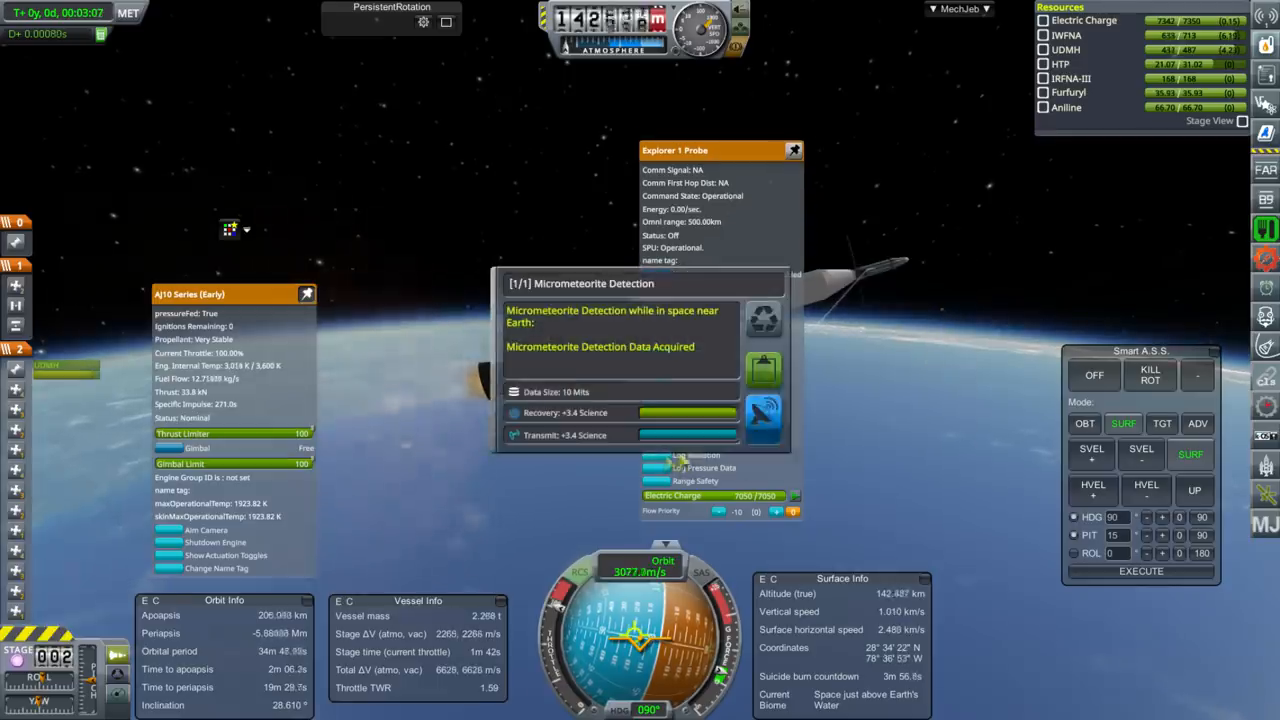
mouse_move(764, 412)
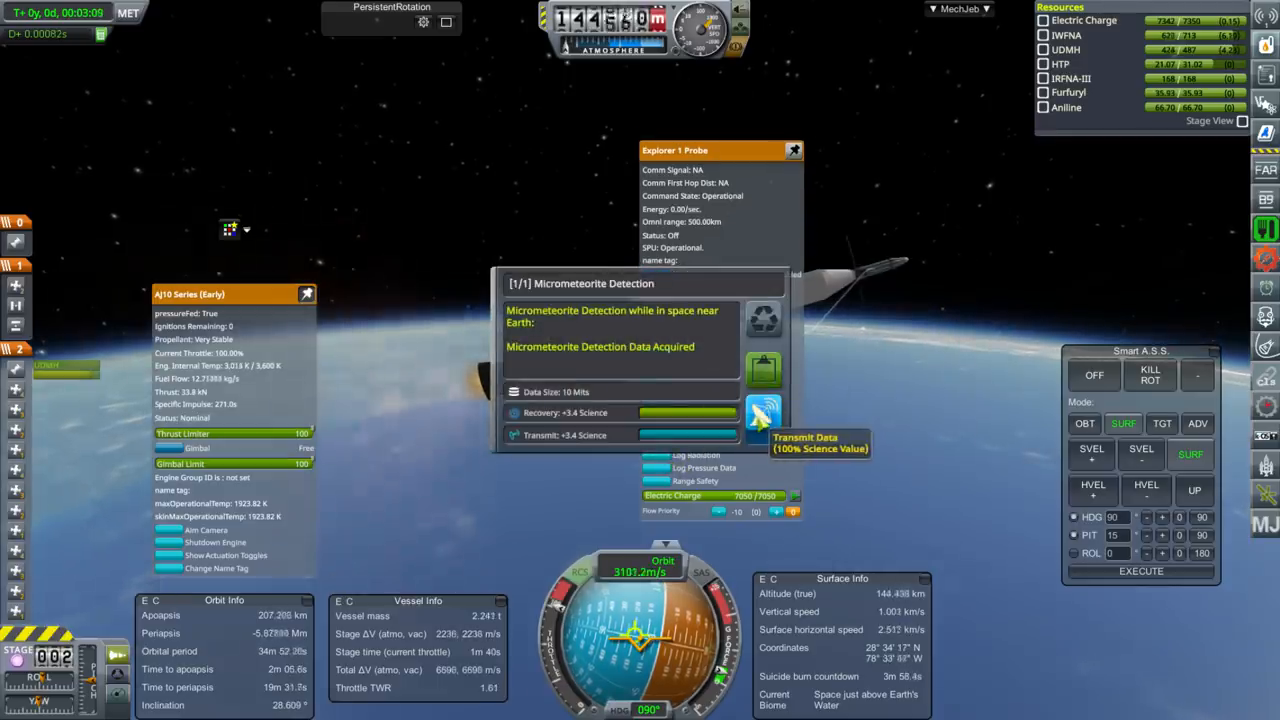
- Transmit the Micrometeorite Detection data from space near Earth back home
left_click(764, 412)
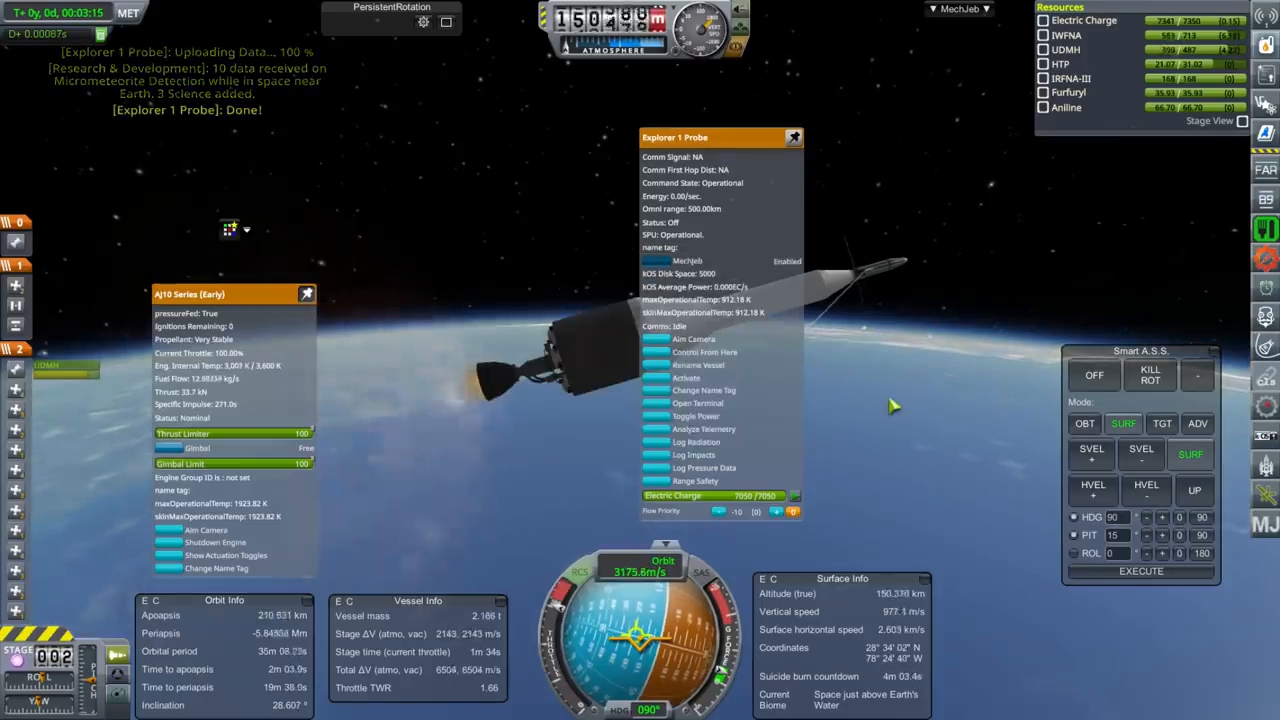
left_click(704, 428)
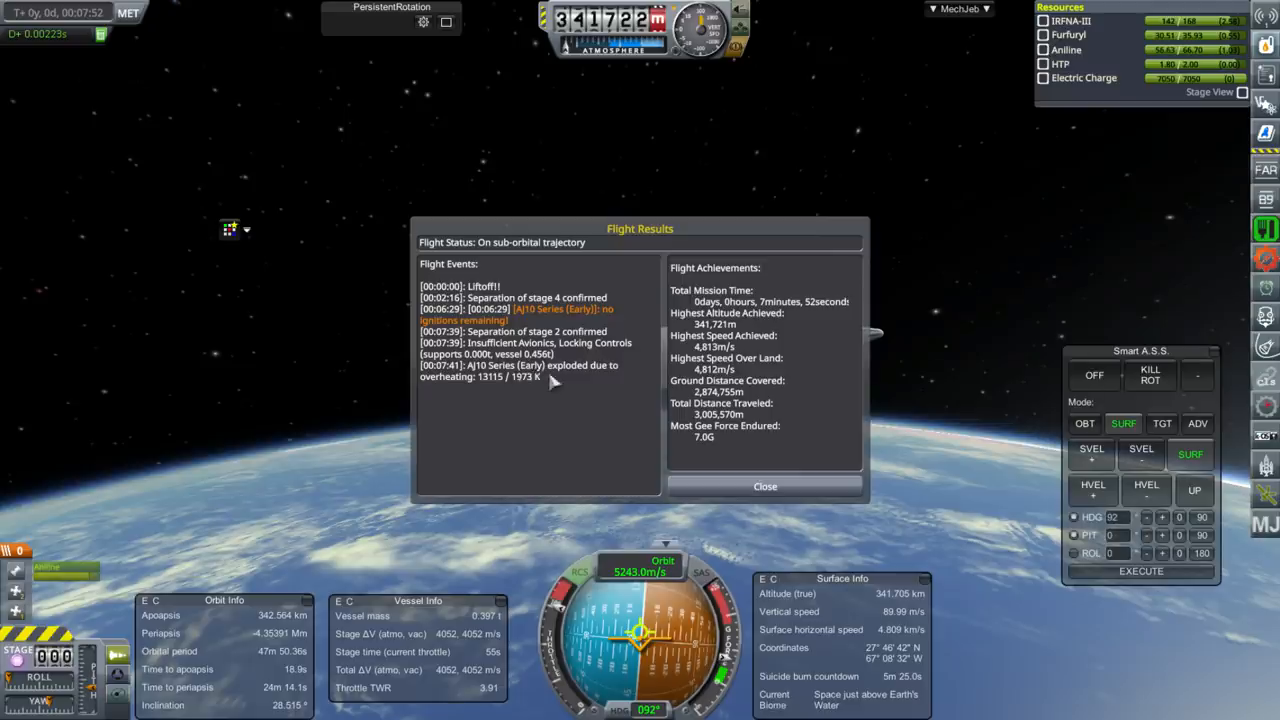
mouse_move(572, 380)
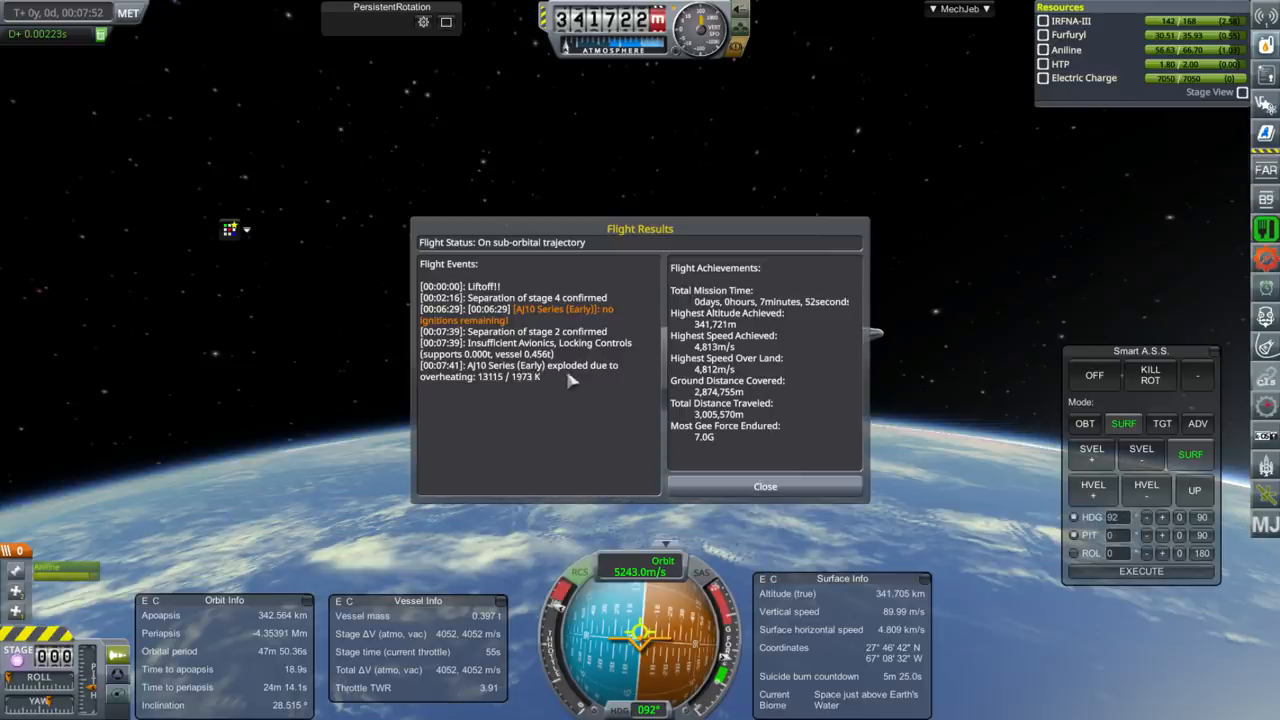
mouse_move(728, 488)
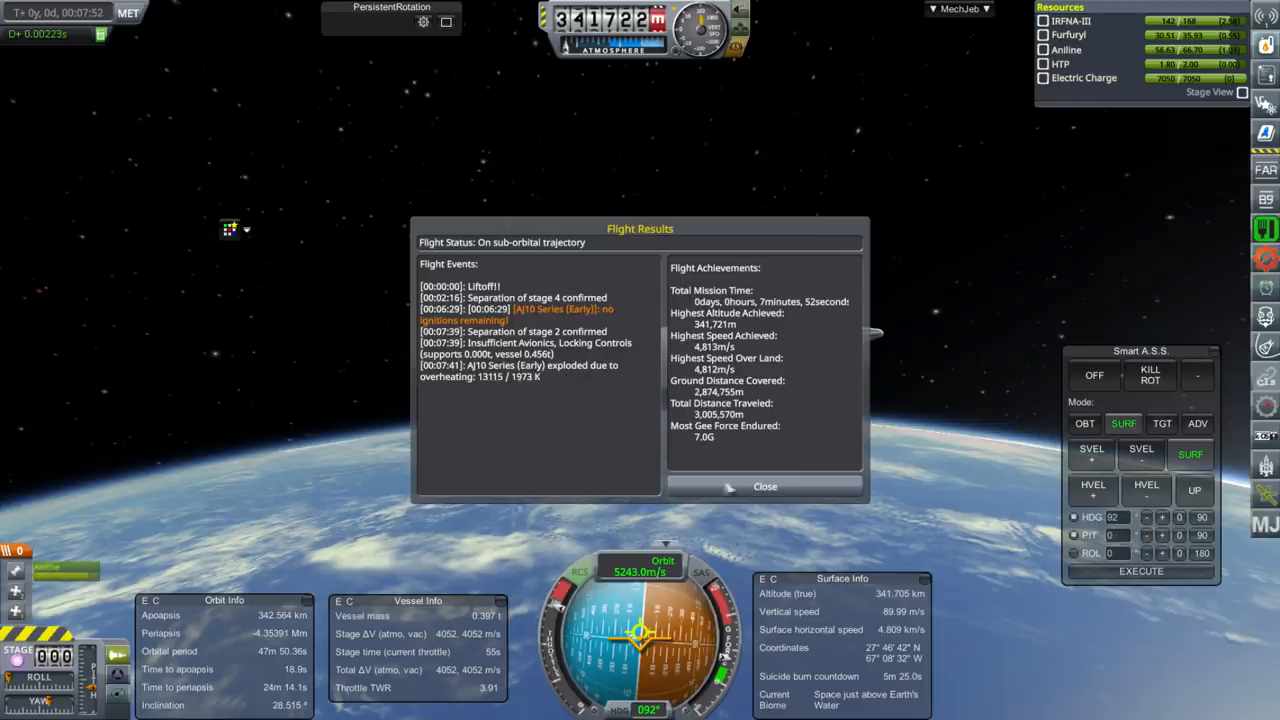
- Close the Flight Results report about the A/10 engine overheating
left_click(764, 486)
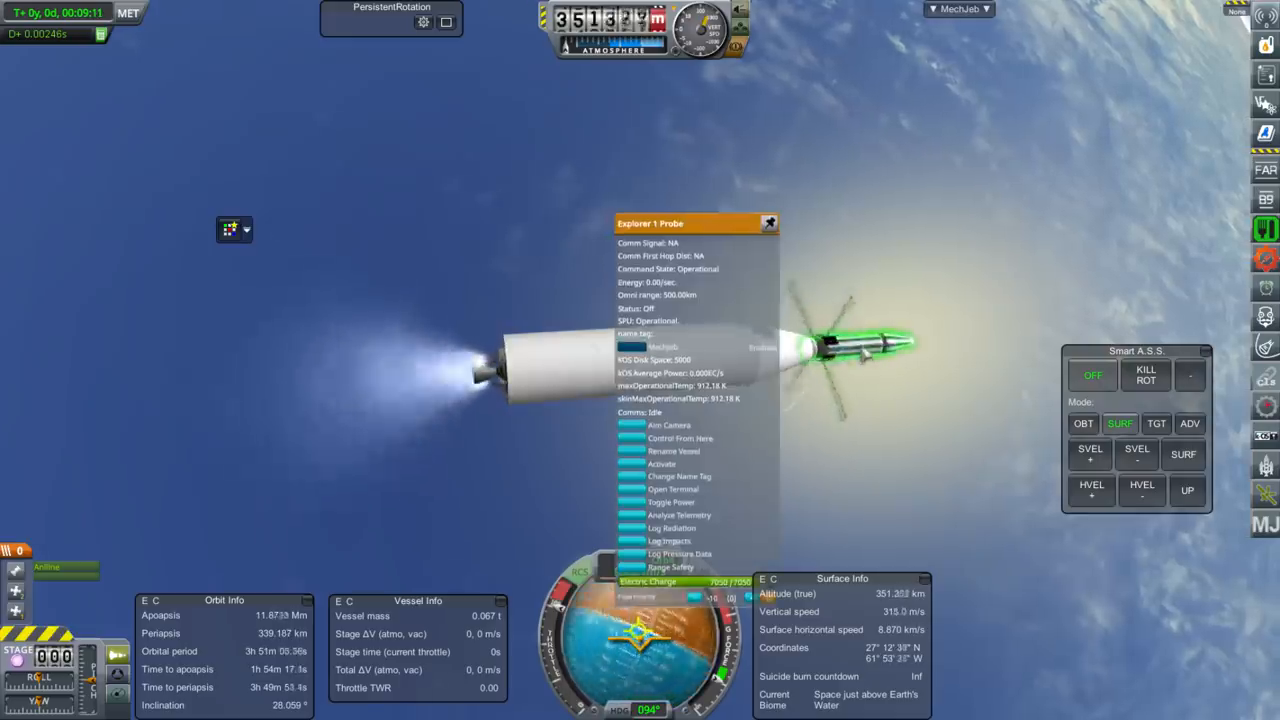
- Swing the camera around the separated probe coasting above 380 km
left_click_drag(696, 224, 318, 138)
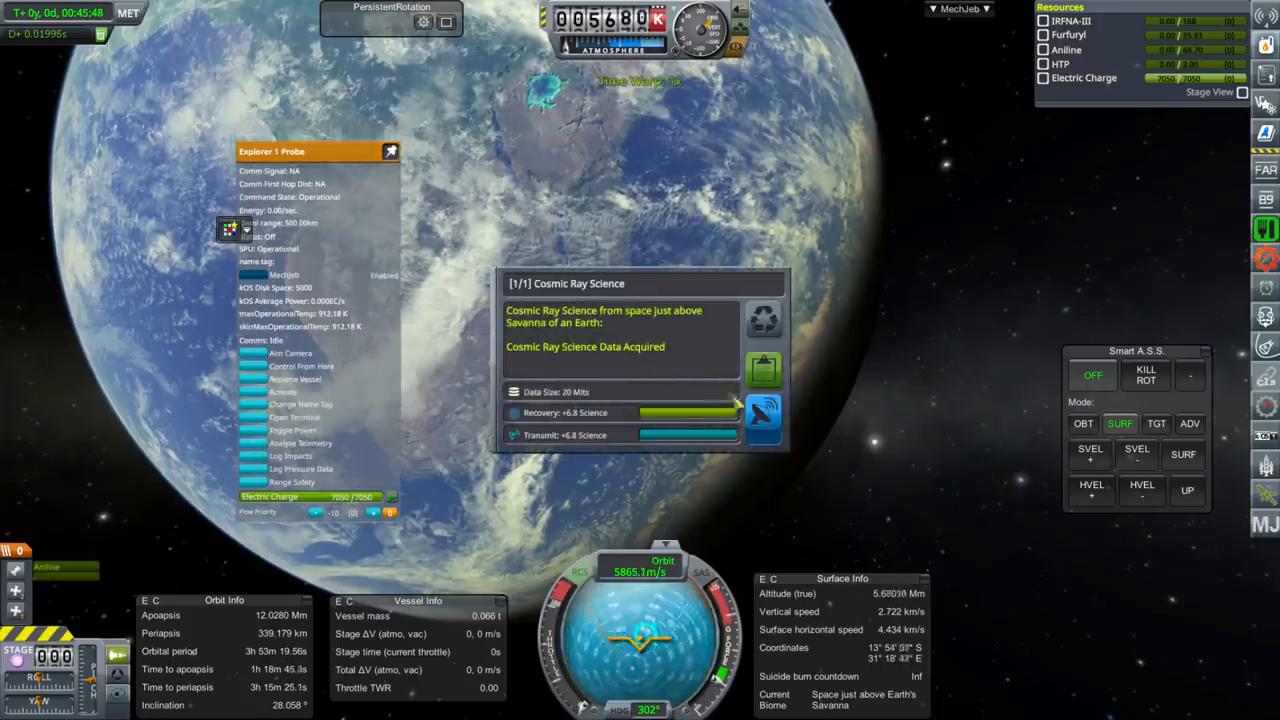
- Transmit the Cosmic Ray Science data home and go to Mission Control
left_click(764, 420)
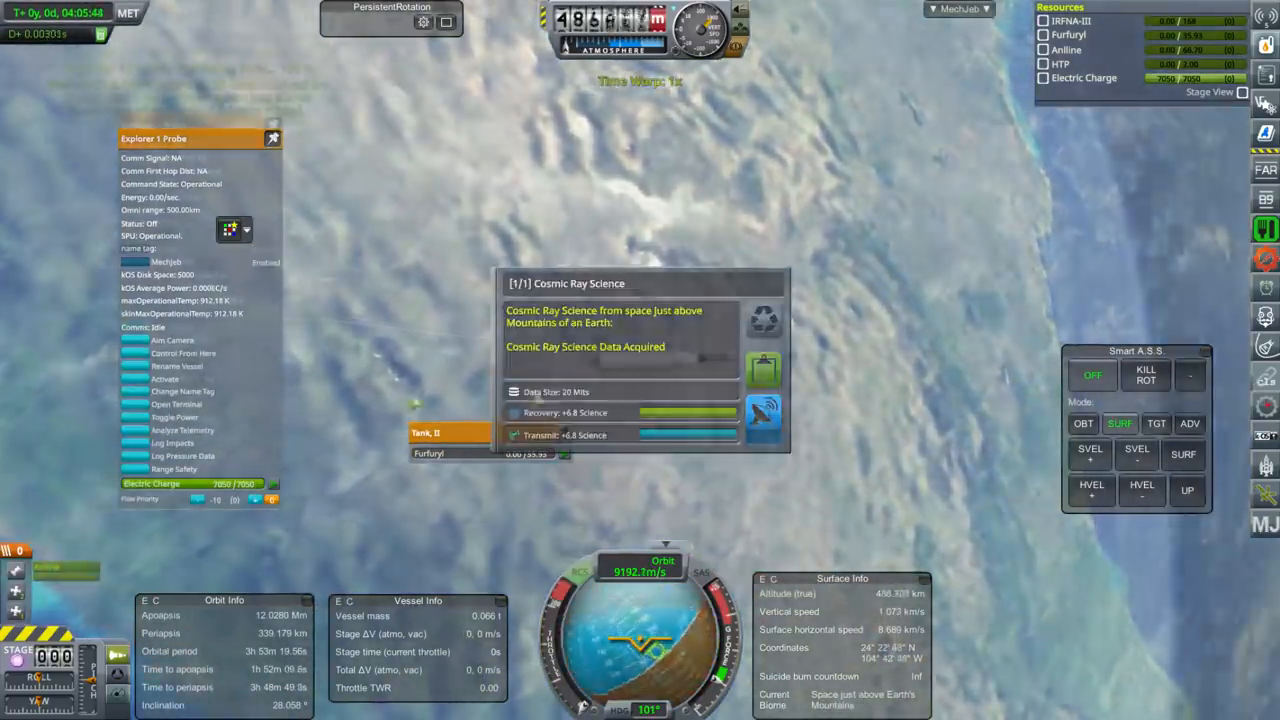
left_click(762, 412)
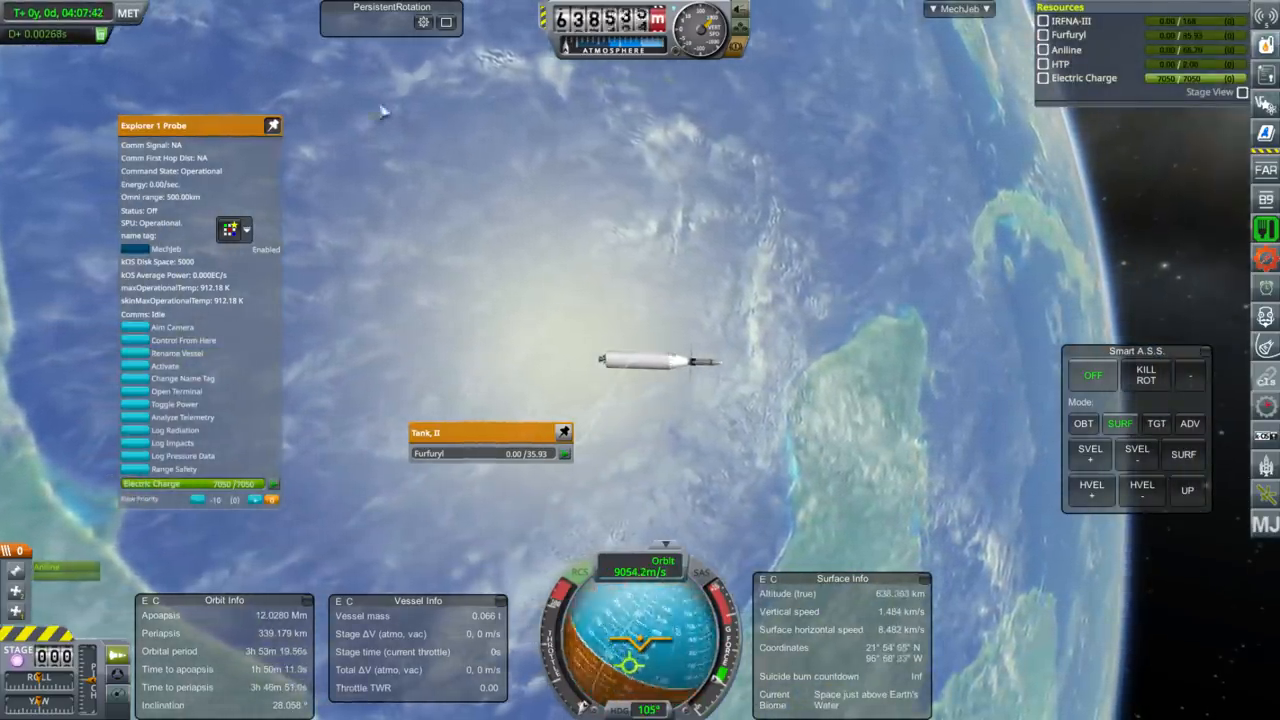
left_click(272, 124)
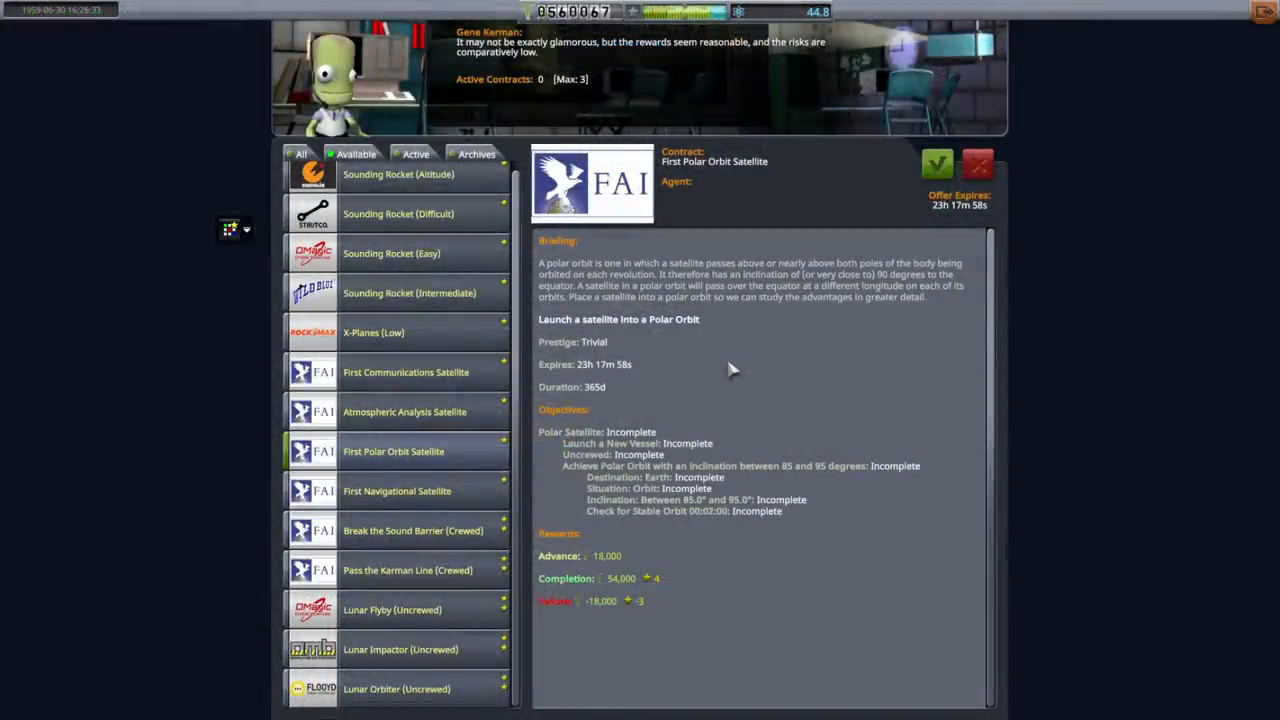
mouse_move(450, 458)
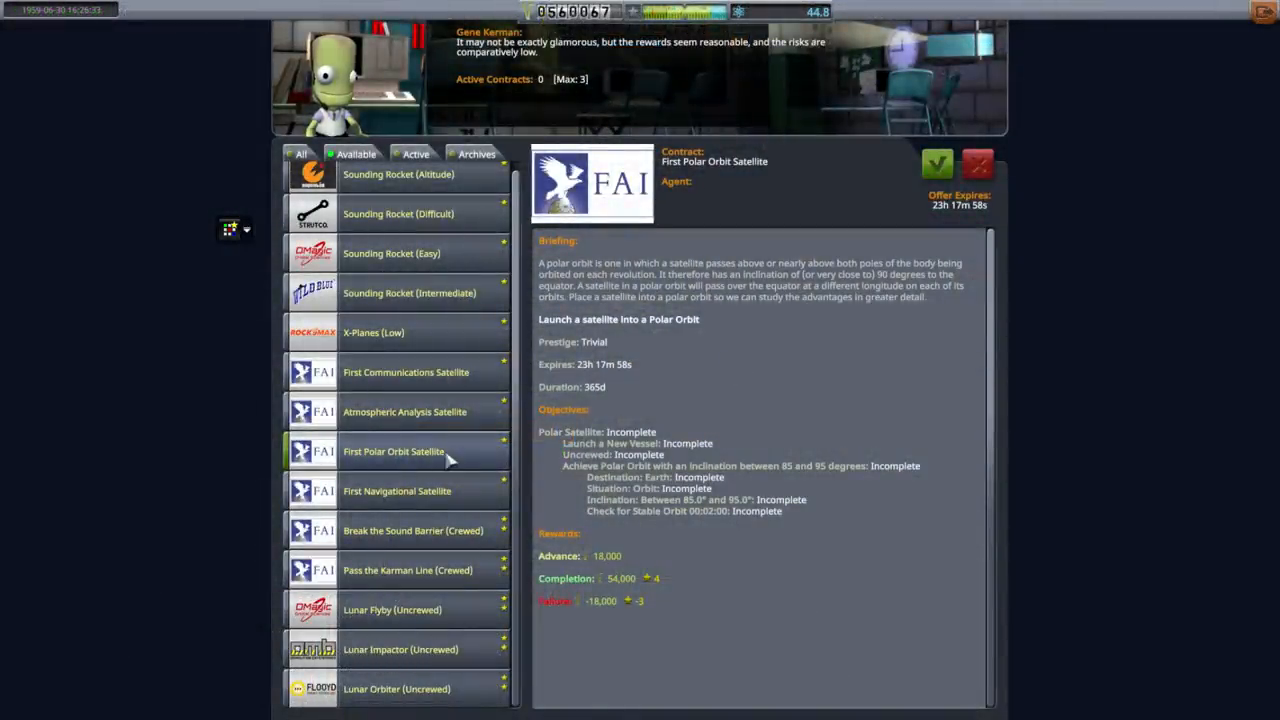
- Accept the First Polar Orbit Satellite contract and select the First Navigational Satellite offer
left_click(936, 164)
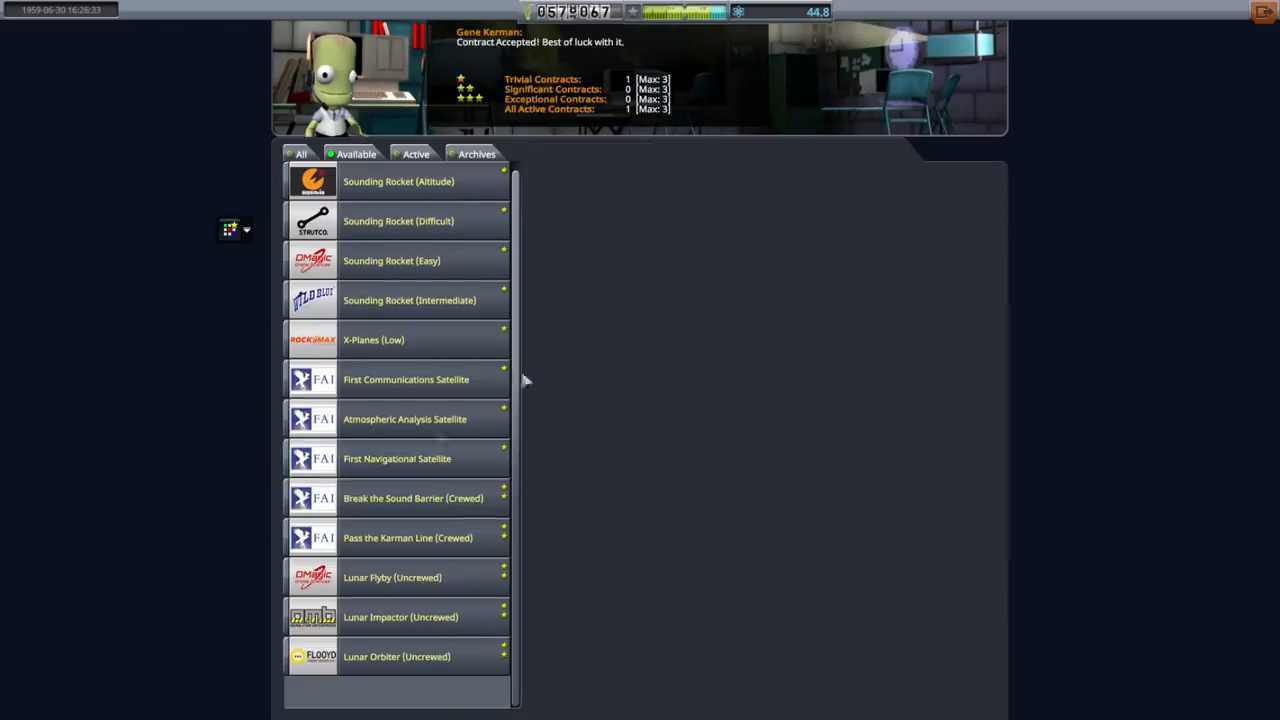
left_click(396, 458)
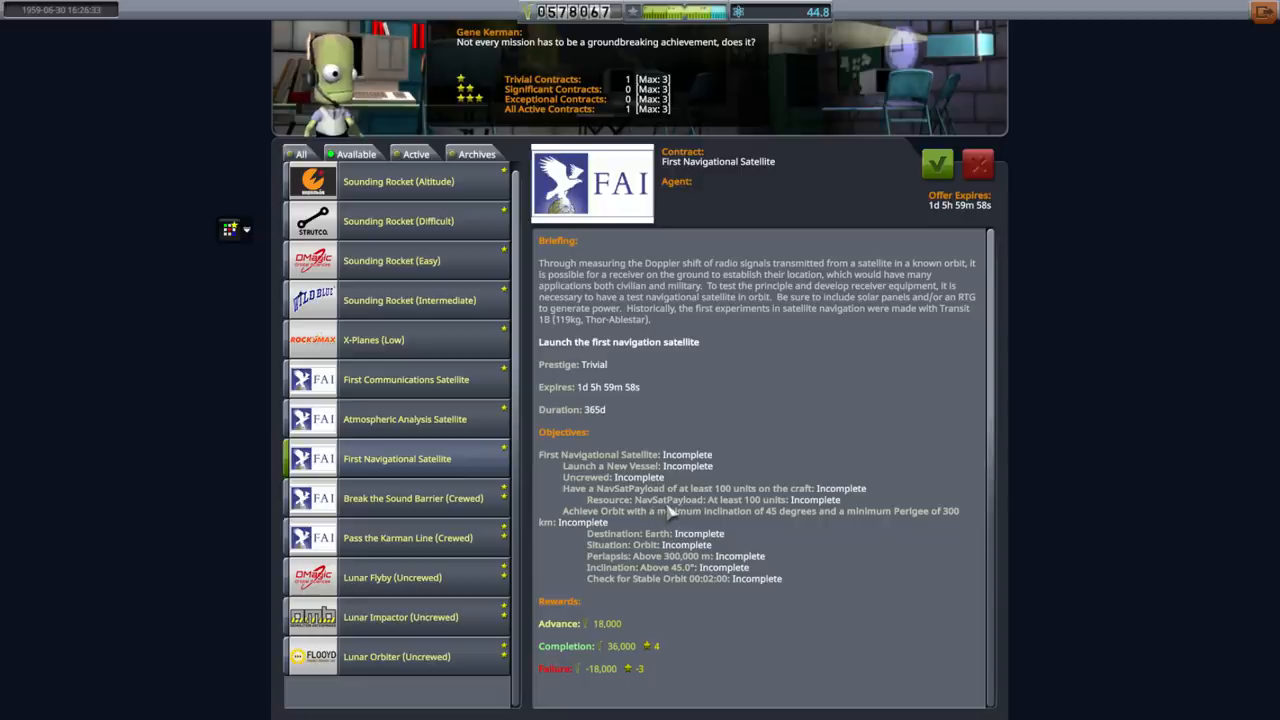
mouse_move(696, 508)
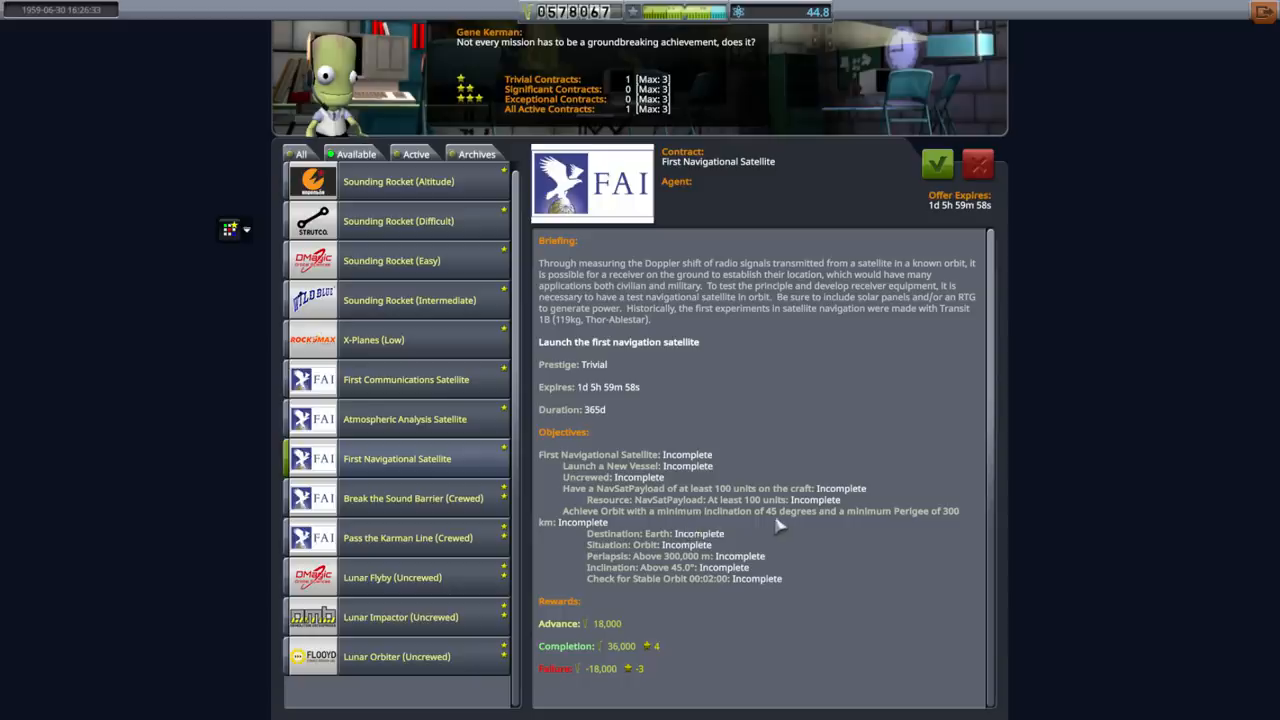
mouse_move(948, 532)
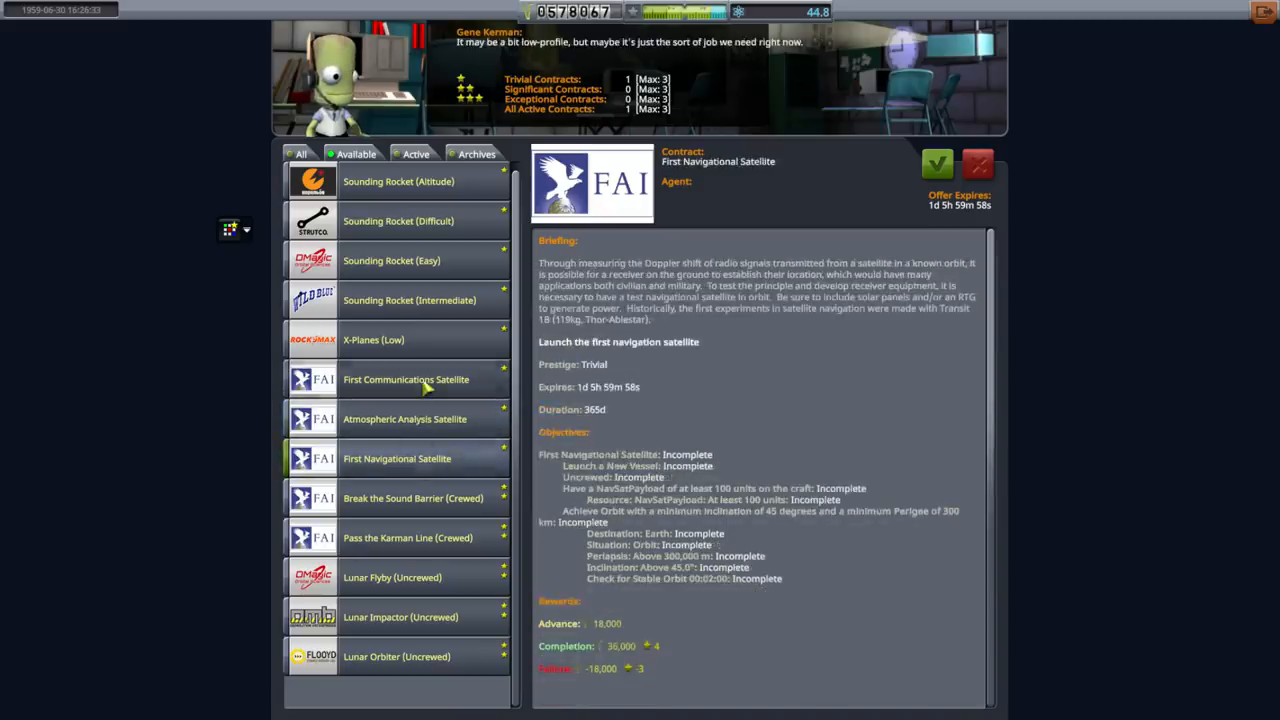
- Read the First Communications and First Navigational Satellite offers, then exit to the Space Center
left_click(406, 380)
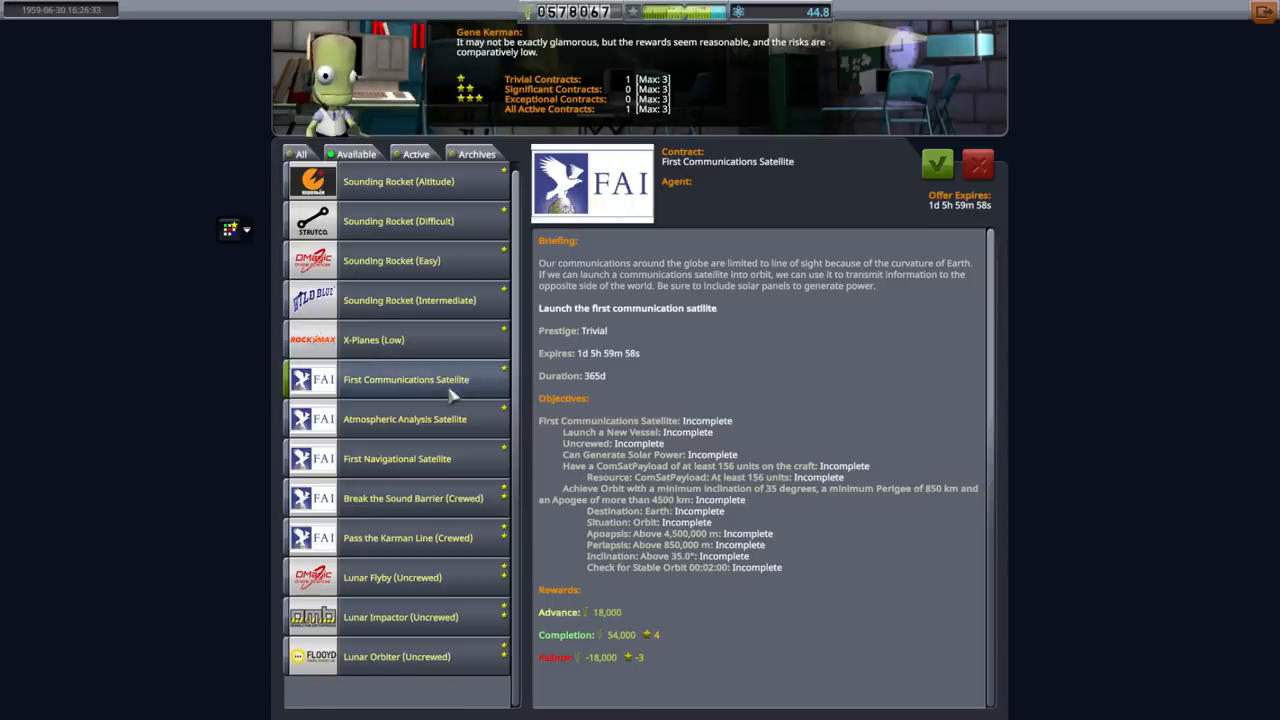
left_click(396, 458)
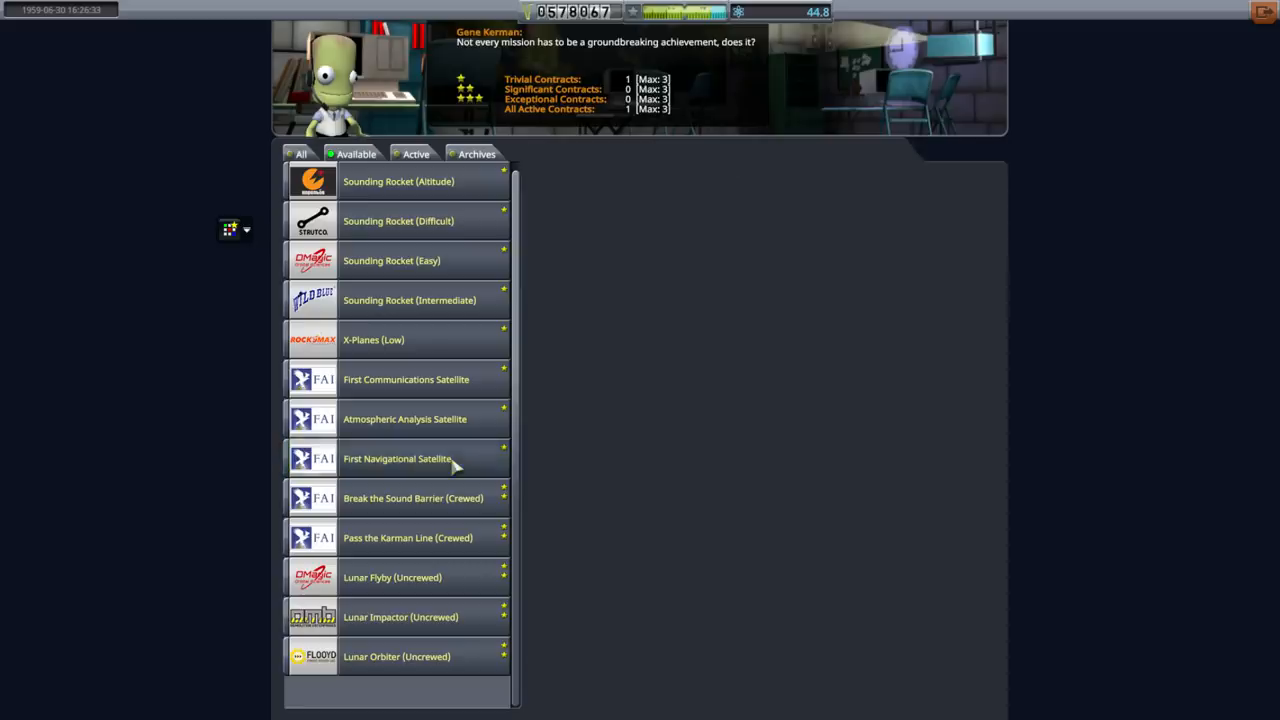
left_click(396, 458)
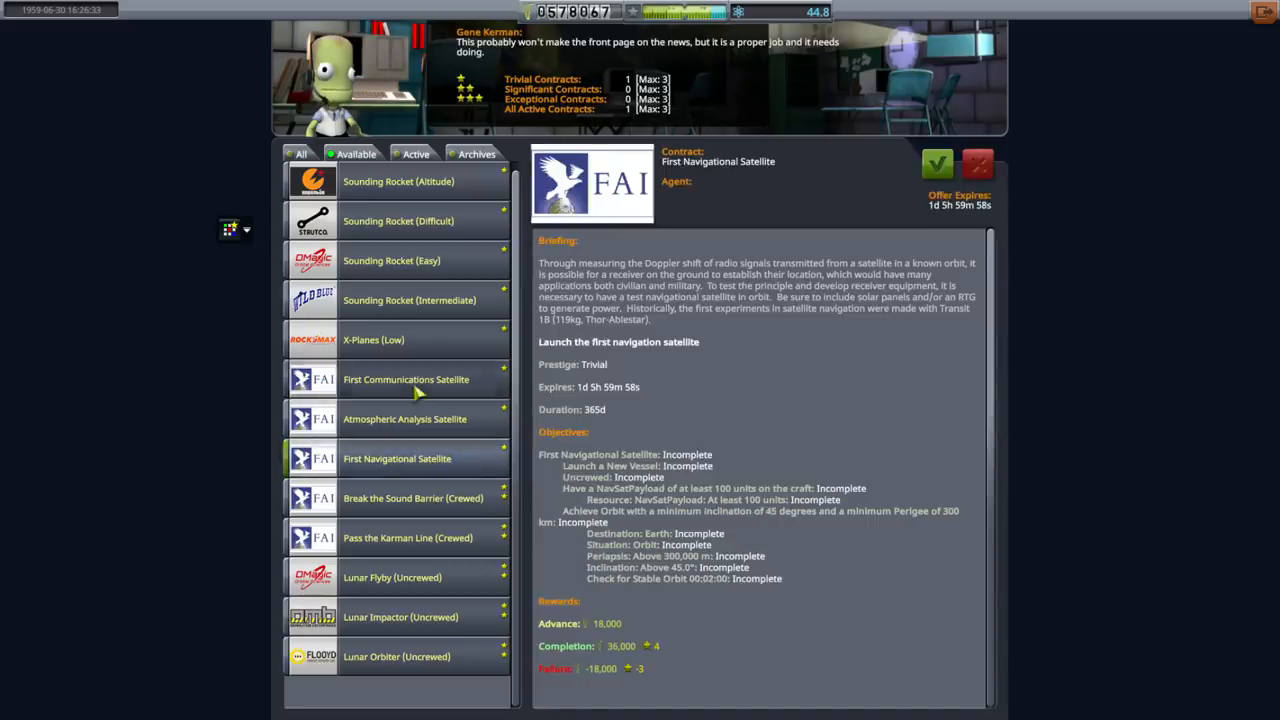
left_click(406, 380)
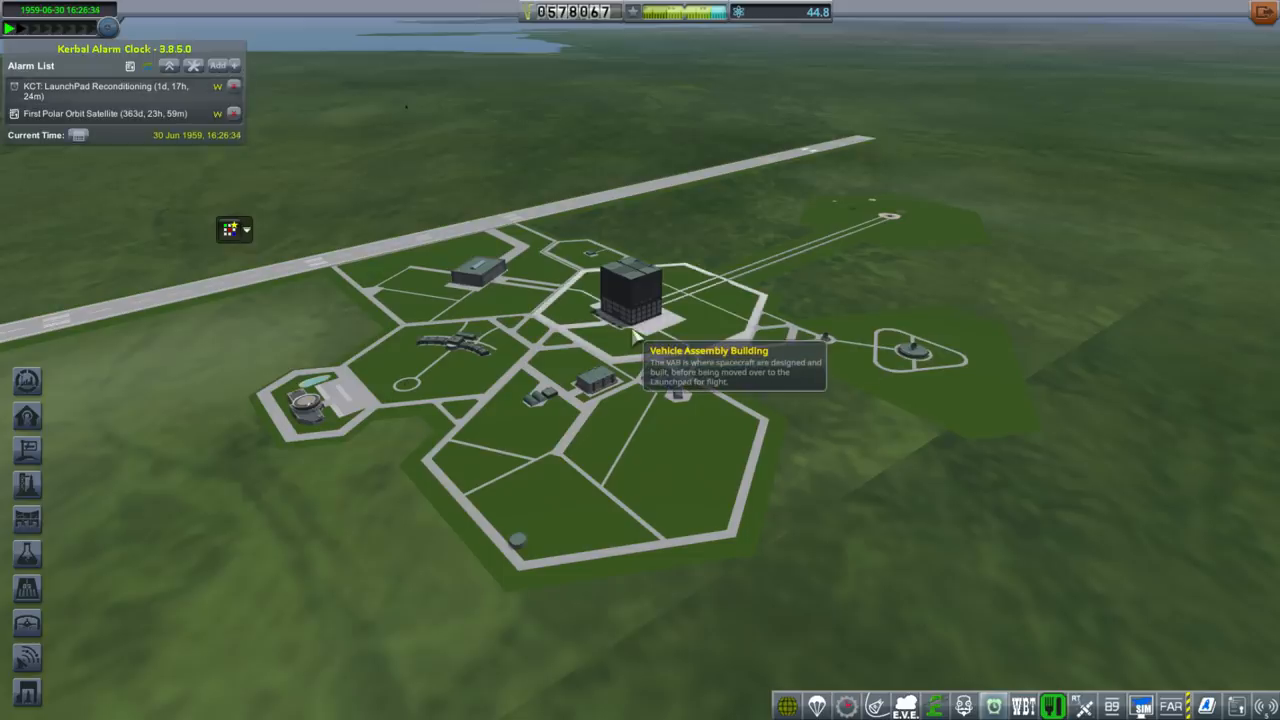
- Enter the Vehicle Assembly Building and show the saved-craft load list
left_click(630, 300)
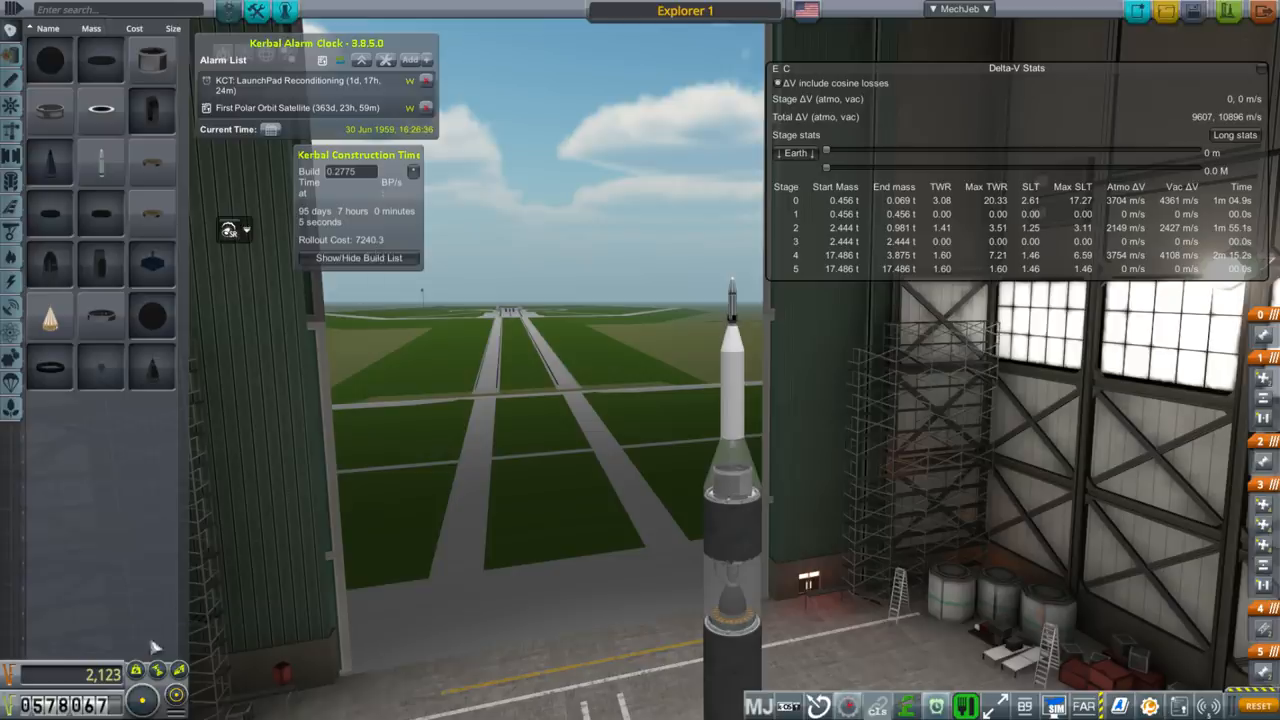
mouse_move(1164, 12)
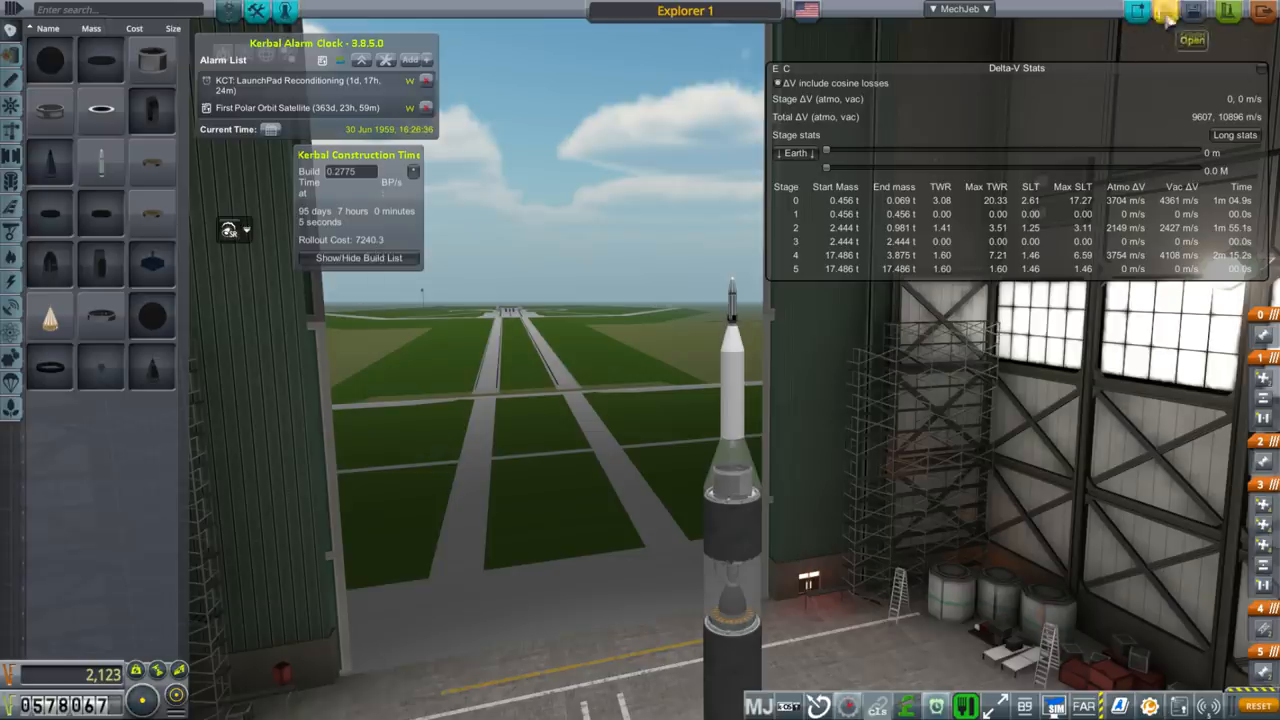
left_click(1192, 12)
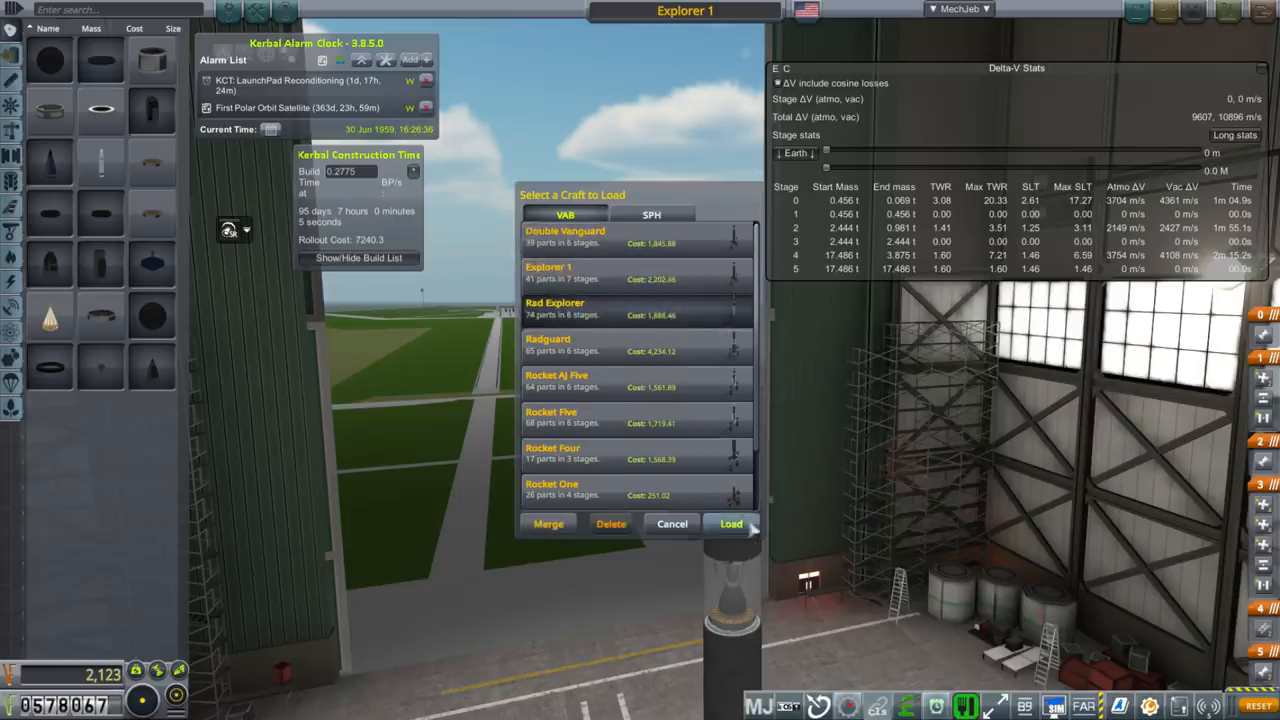
mouse_move(970, 392)
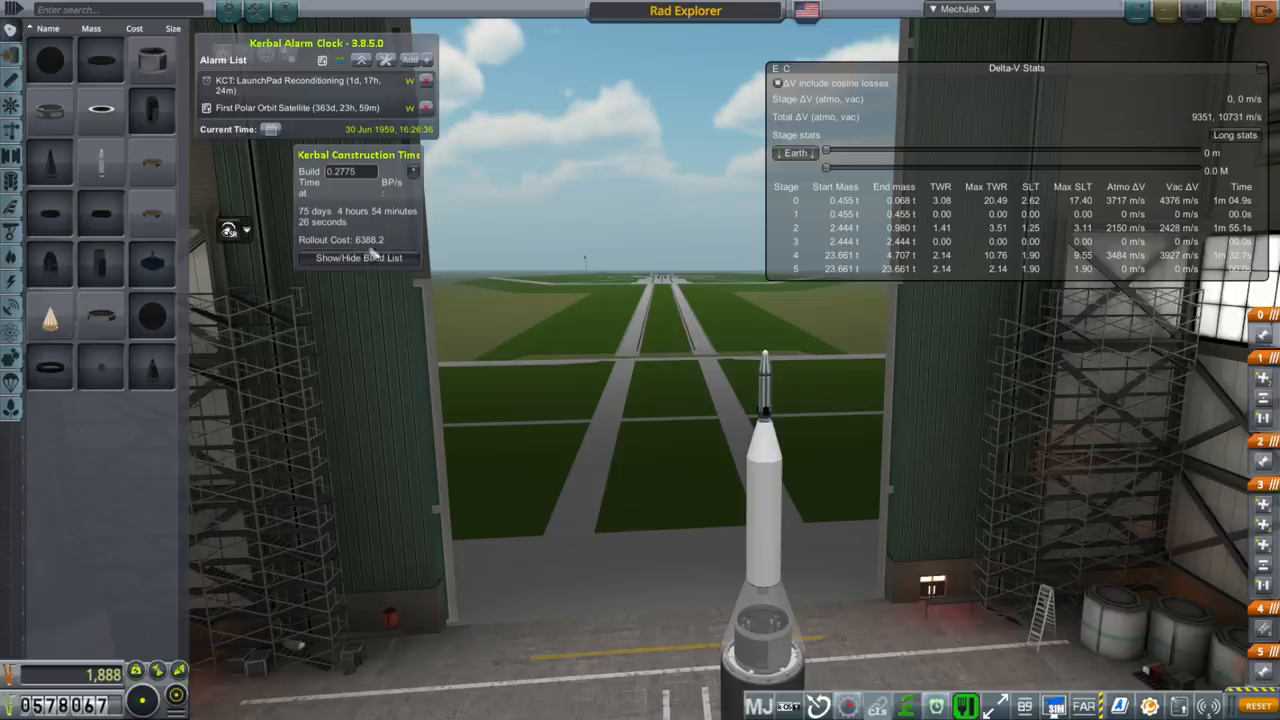
mouse_move(392, 230)
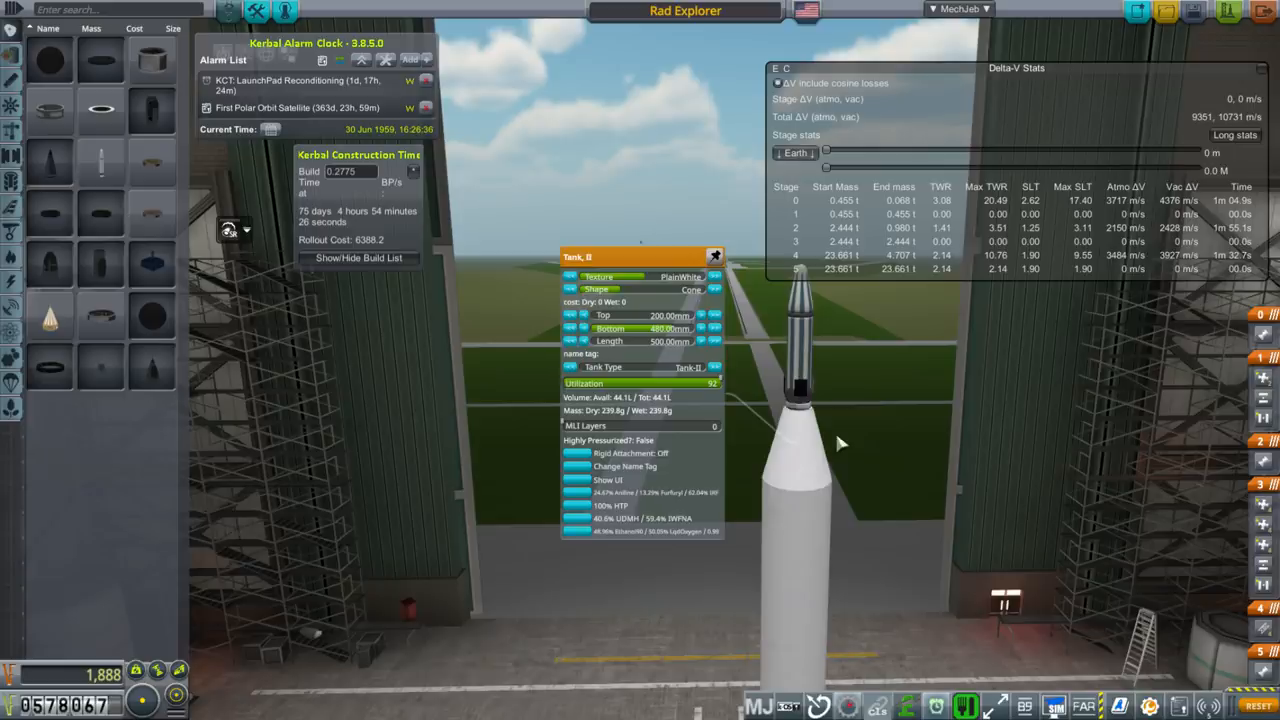
- Browse tank parts and swap the upper tank for a Service Module, showing its tooling costs
left_click(716, 256)
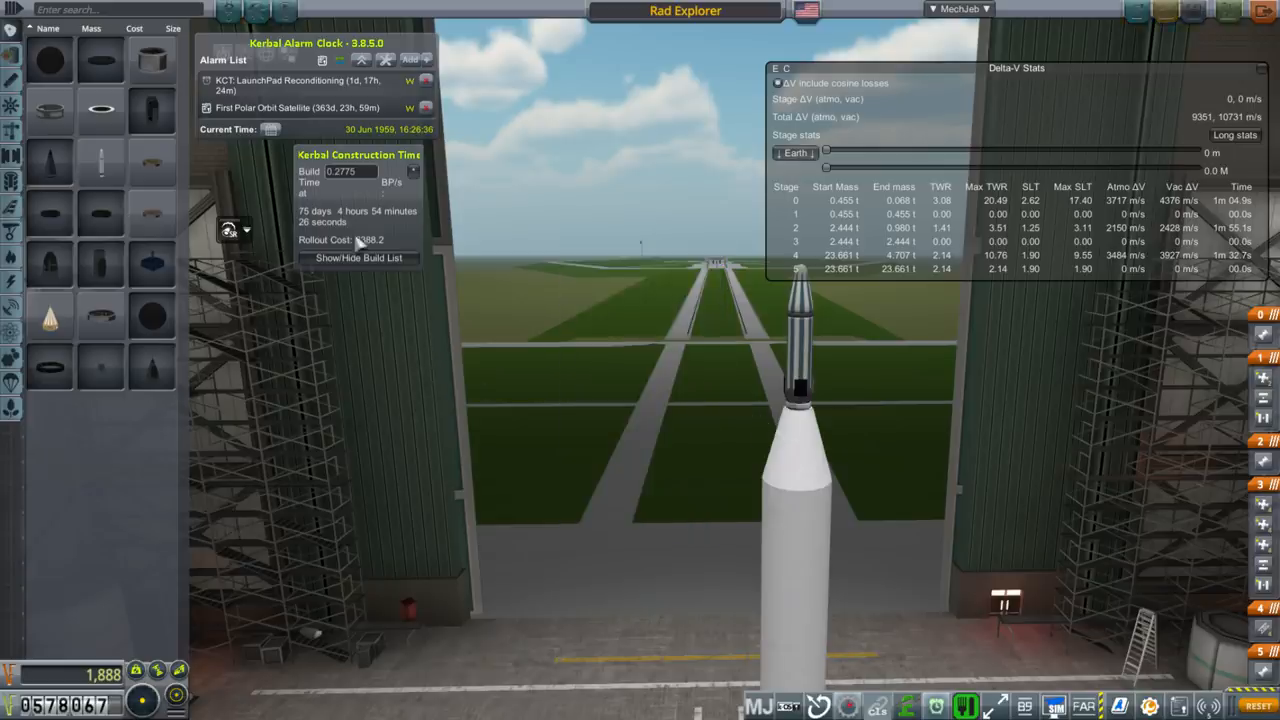
left_click(800, 470)
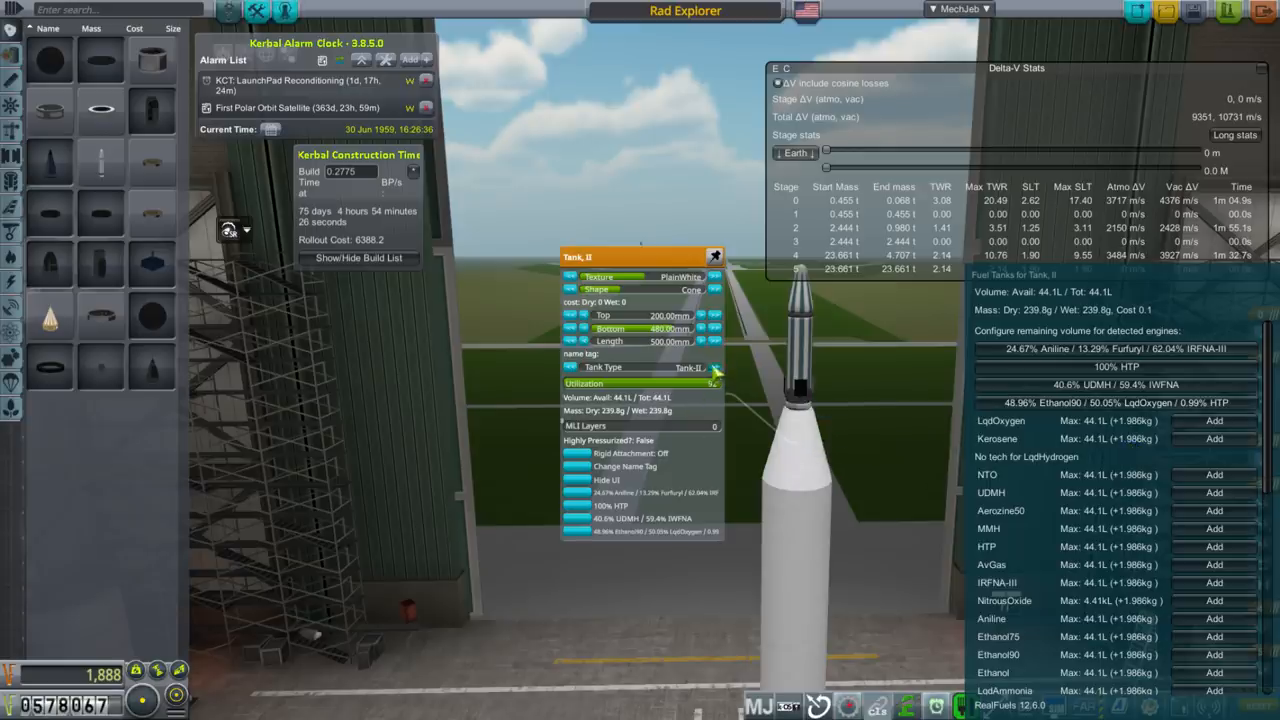
left_click(688, 368)
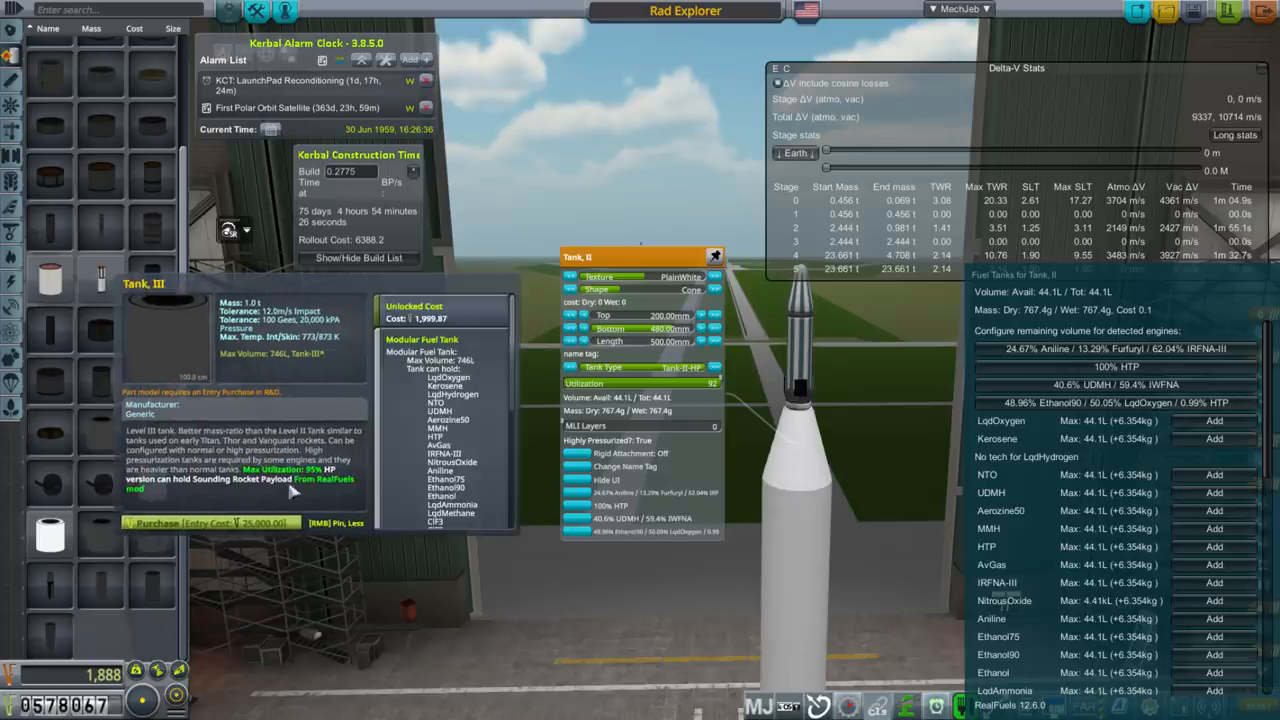
mouse_move(296, 490)
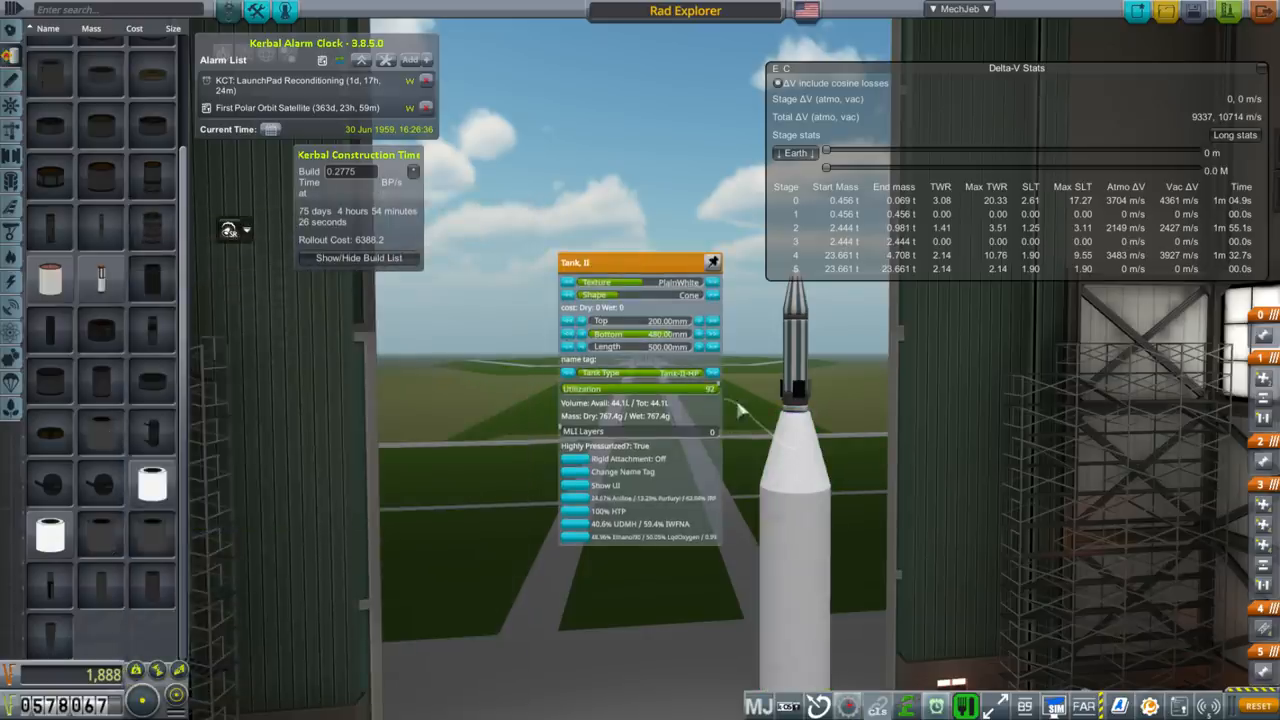
left_click(576, 486)
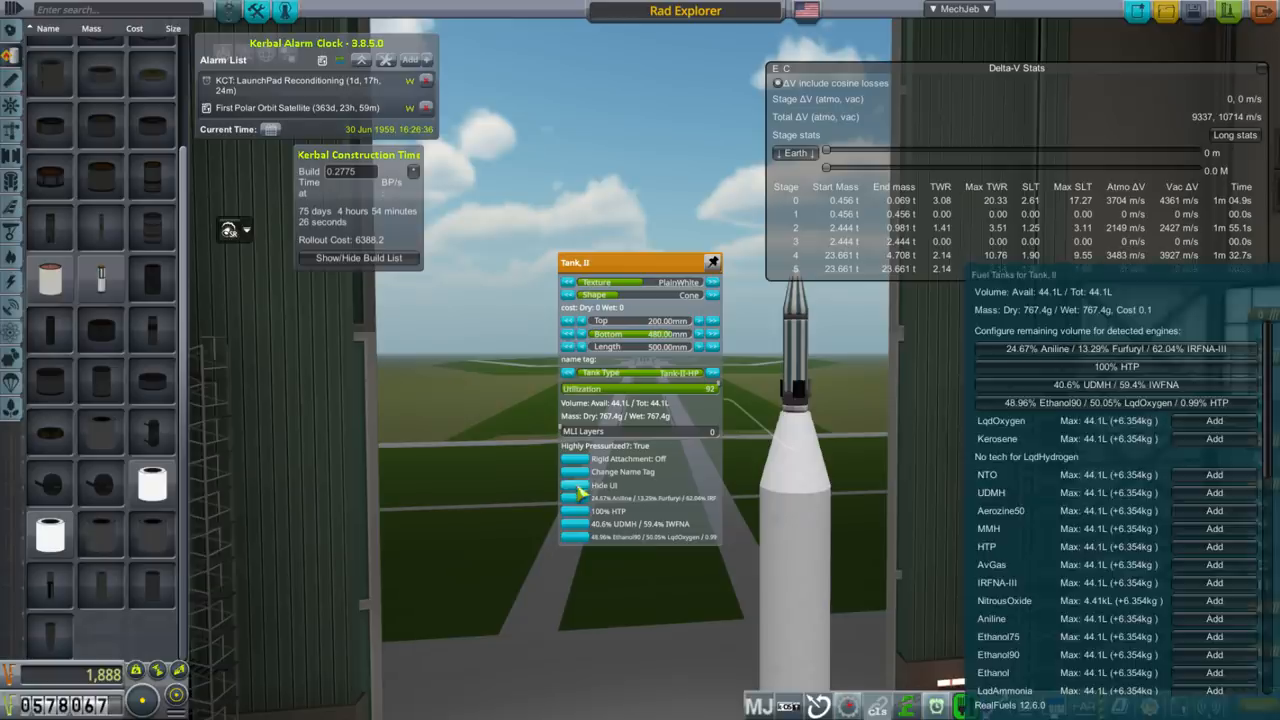
scroll("down", 3)
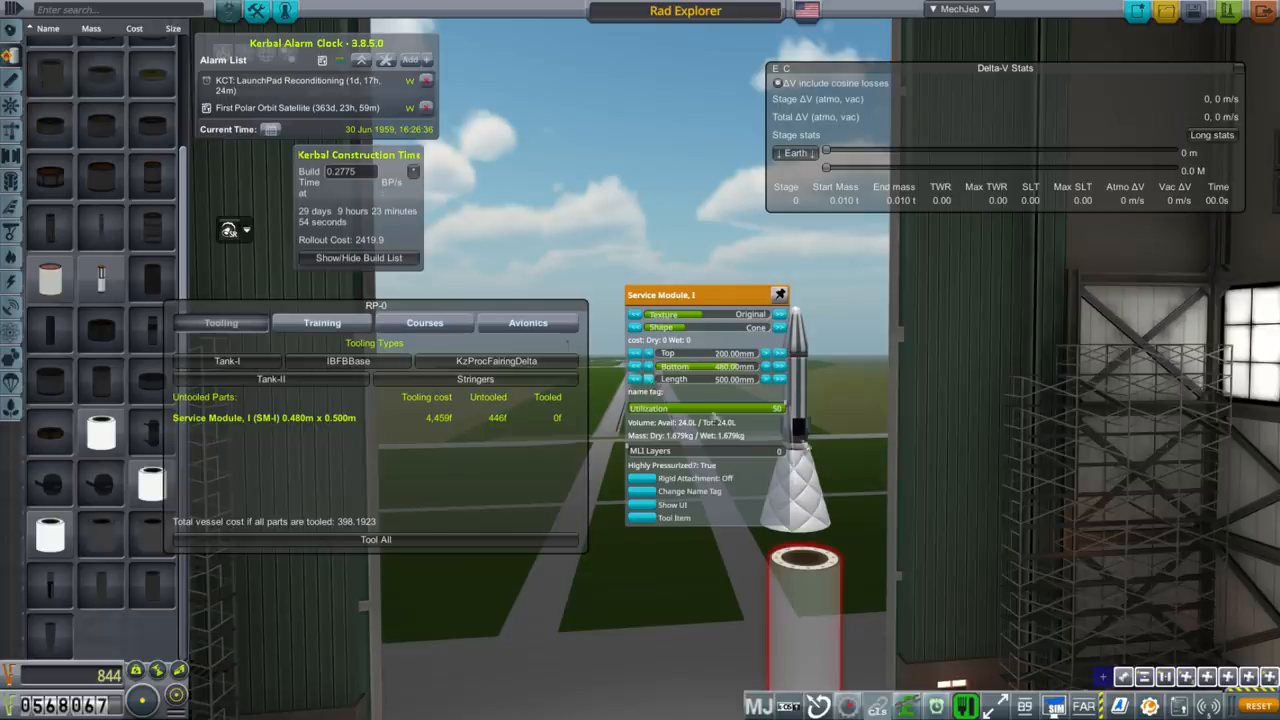
- Lengthen the Service Module to 1.6 m and show its Fuel Tanks contents list
left_click(780, 294)
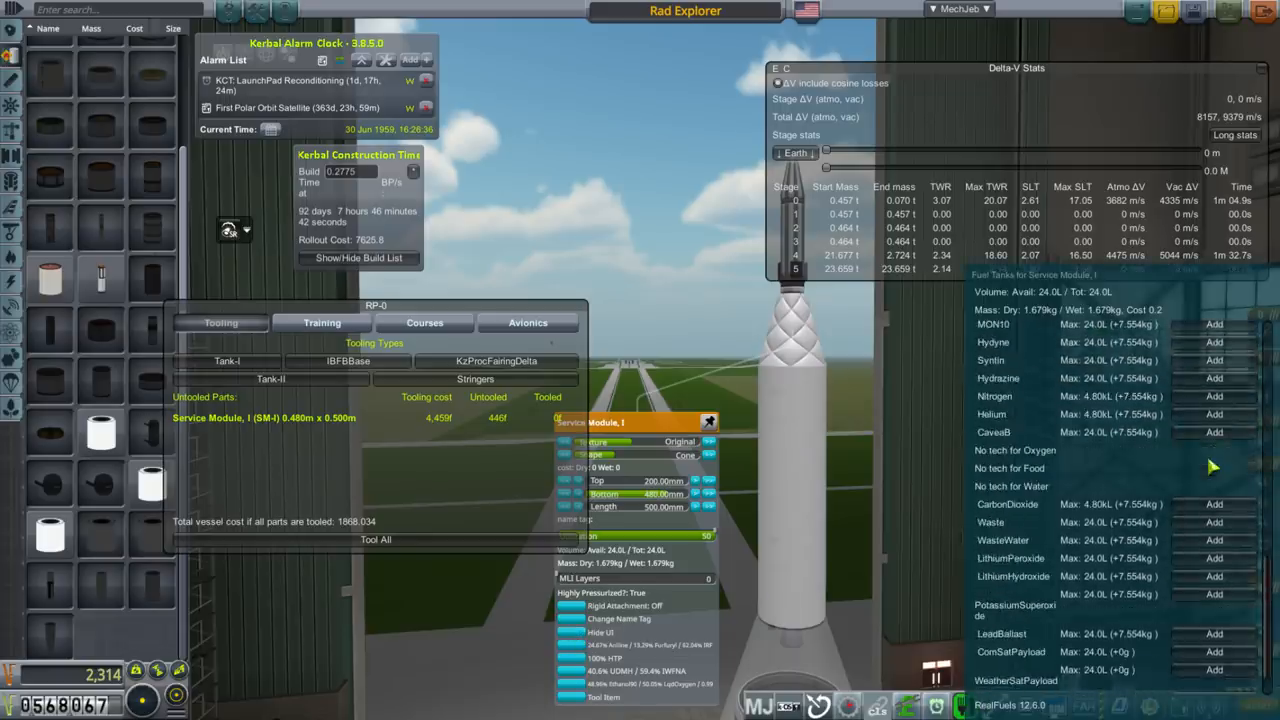
scroll("down", 3)
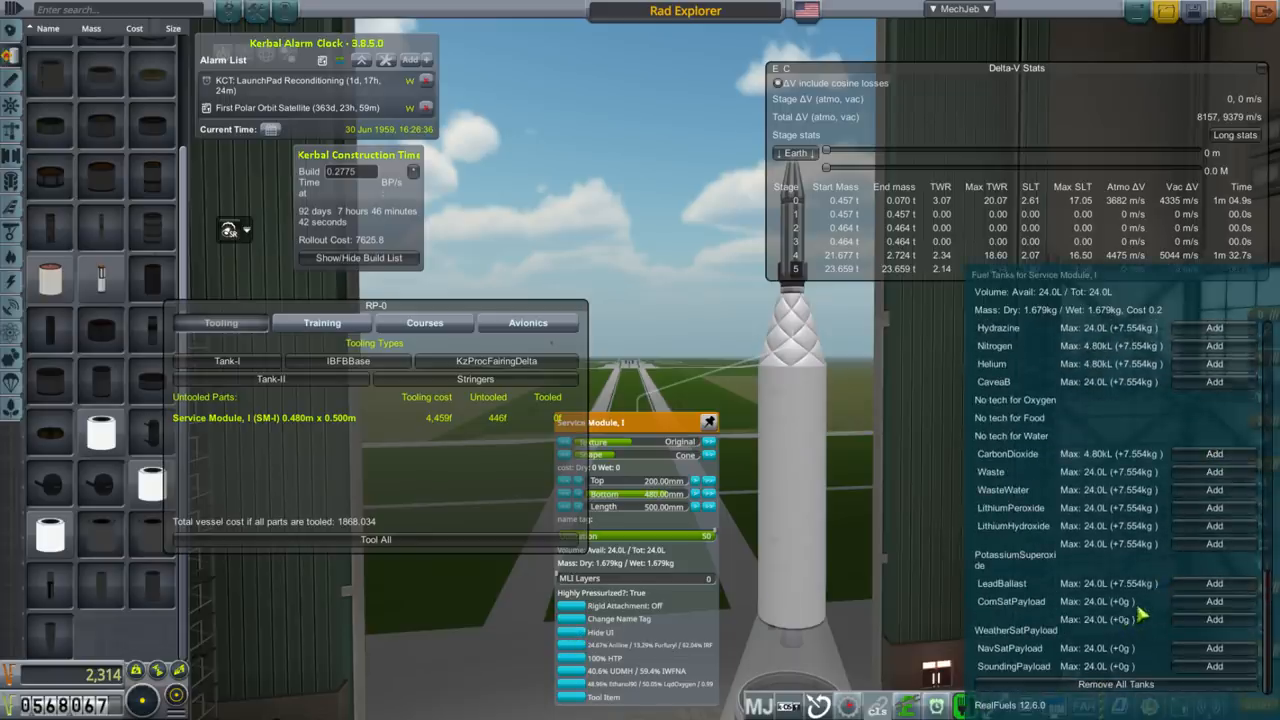
mouse_move(1016, 650)
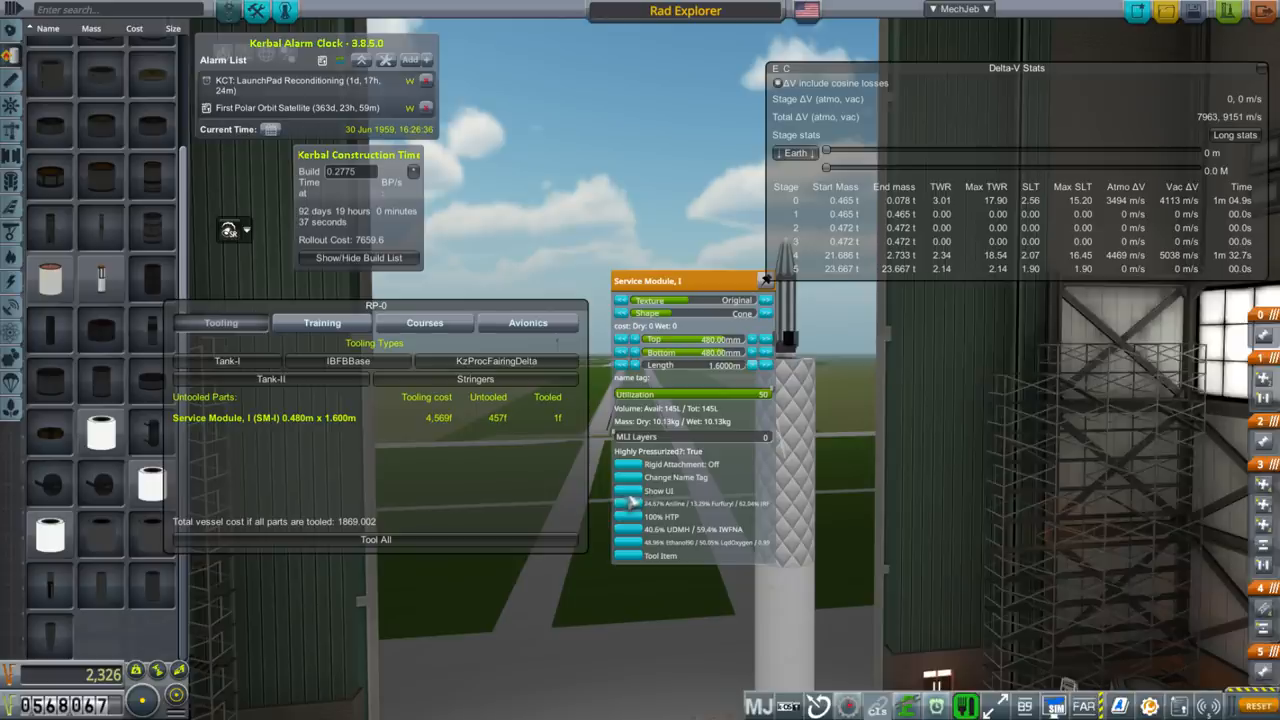
left_click(658, 492)
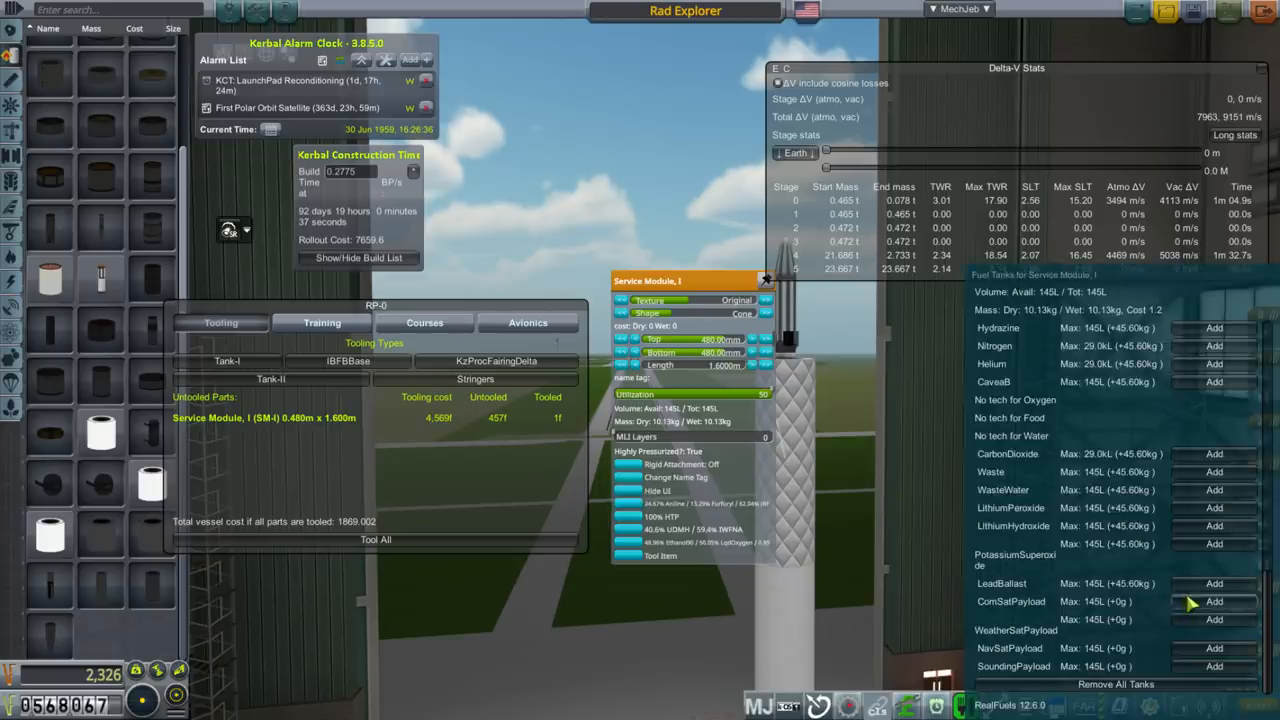
left_click(1214, 600)
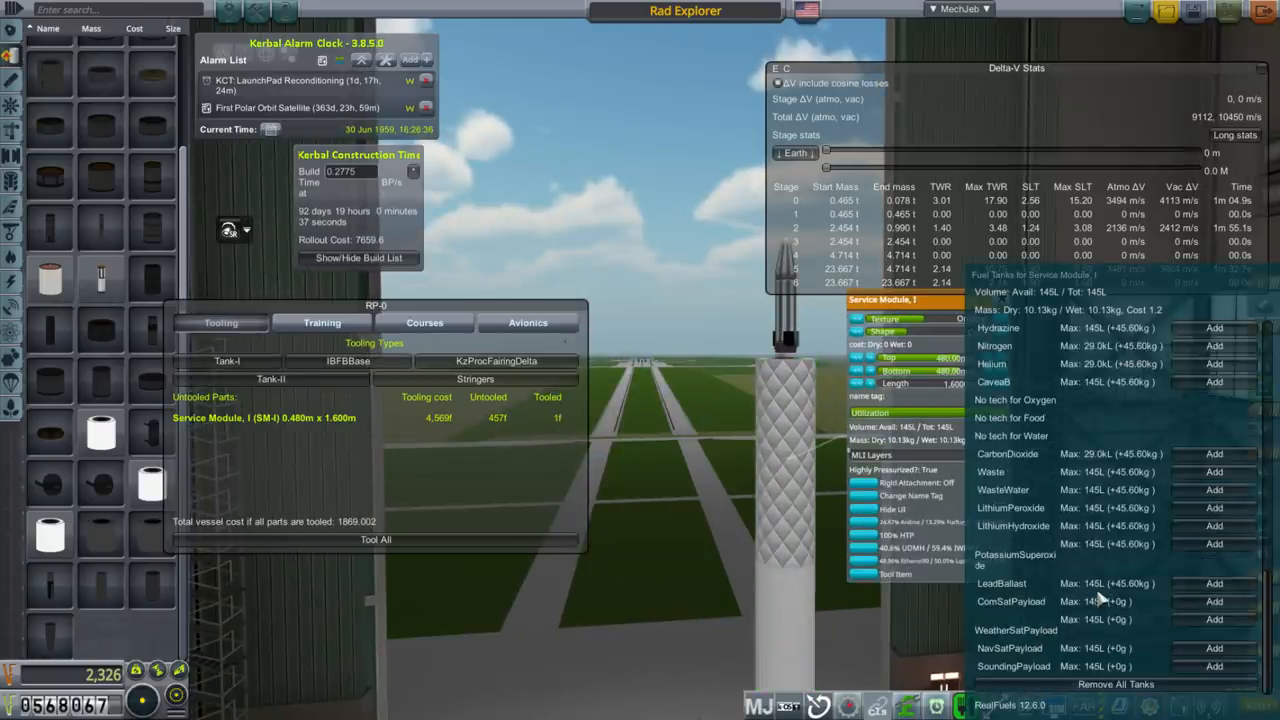
- Fill the service module with NavSatPayload instead of ComSatPayload, then return to Mission Control's contract offers
left_click(1214, 600)
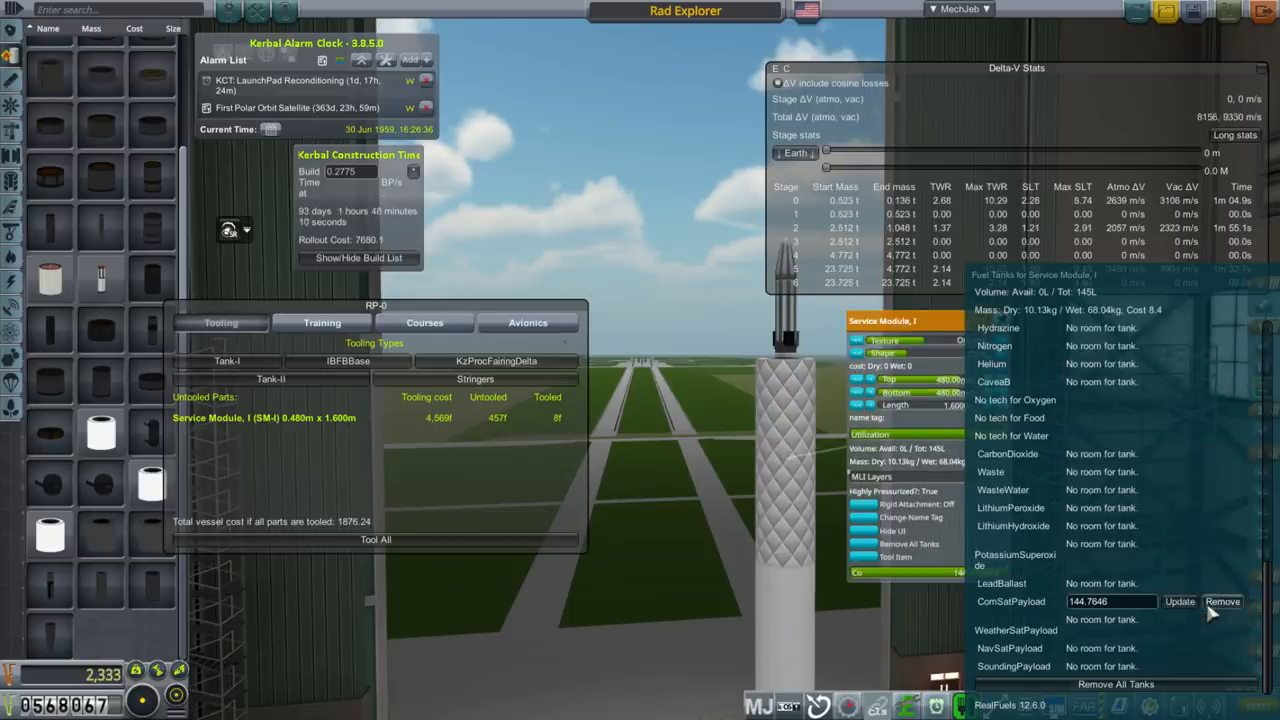
left_click(1222, 600)
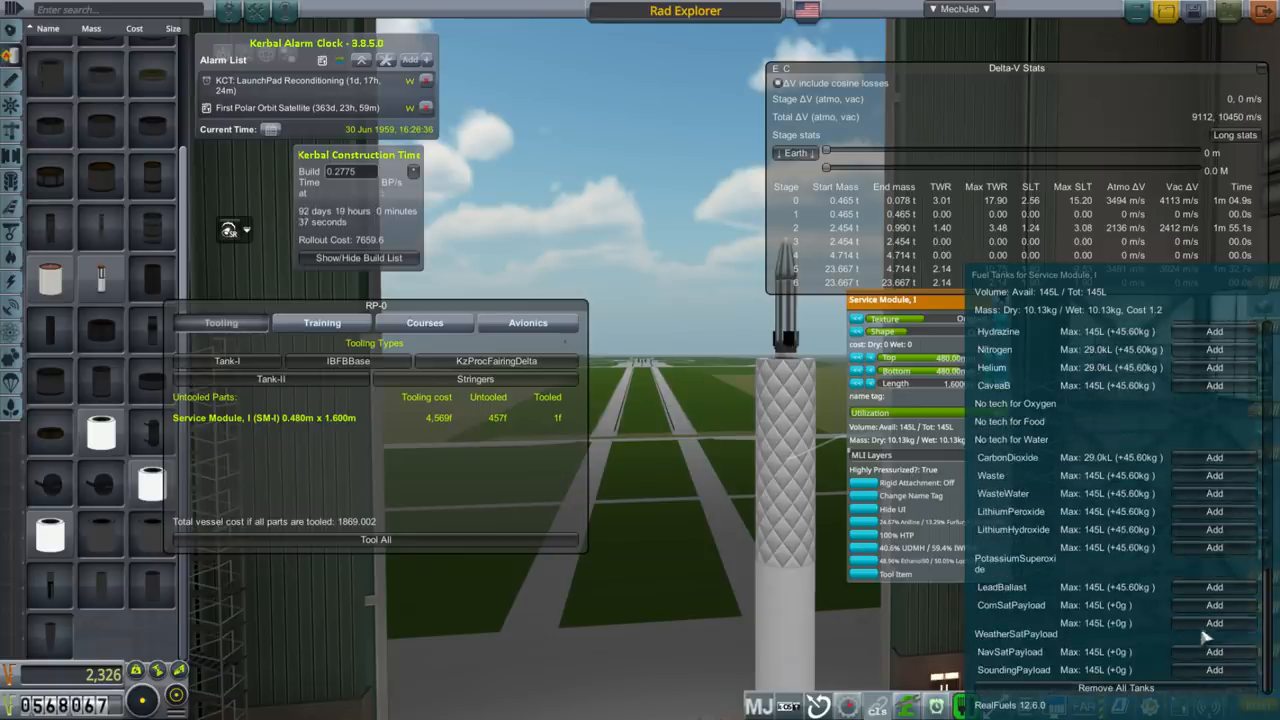
left_click(1214, 624)
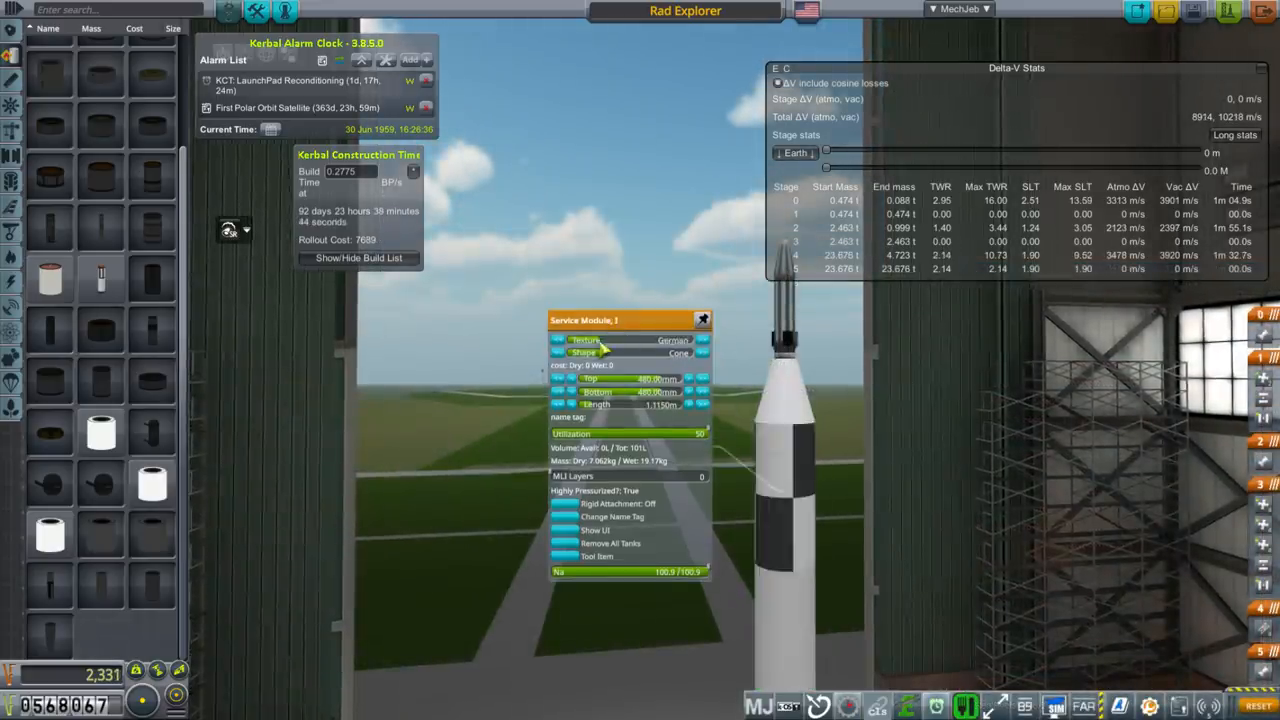
left_click(700, 340)
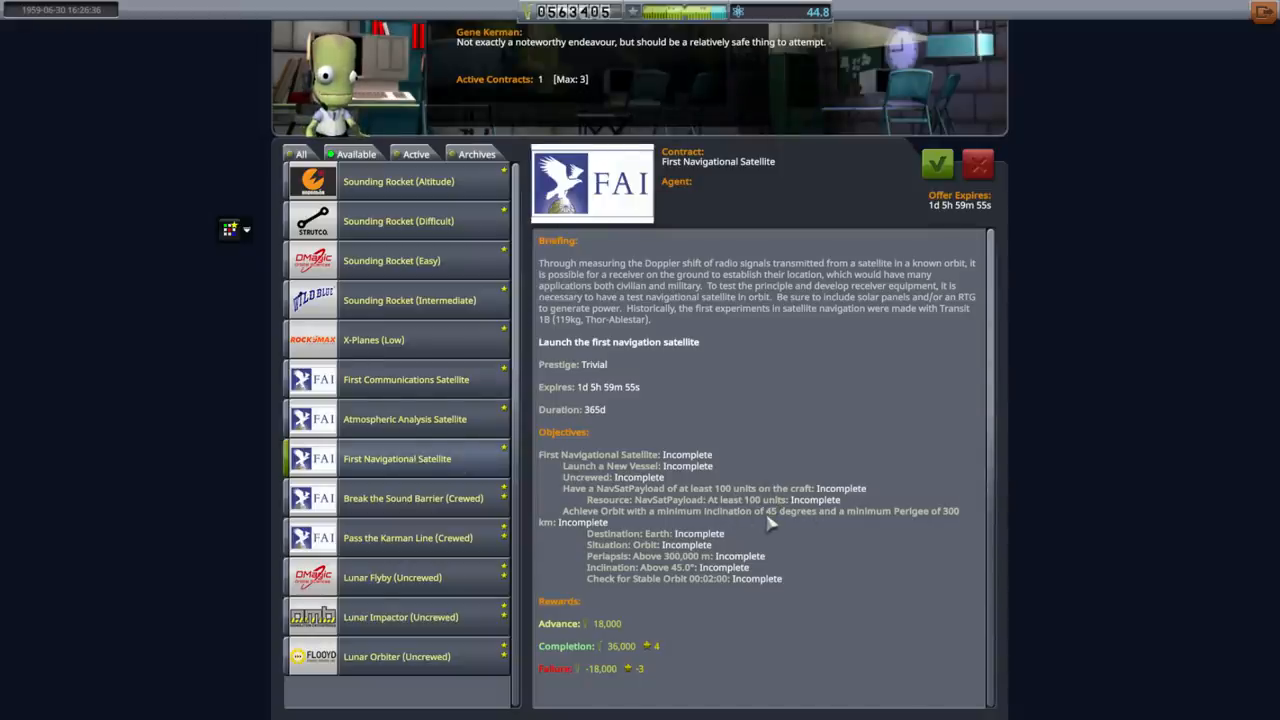
mouse_move(864, 540)
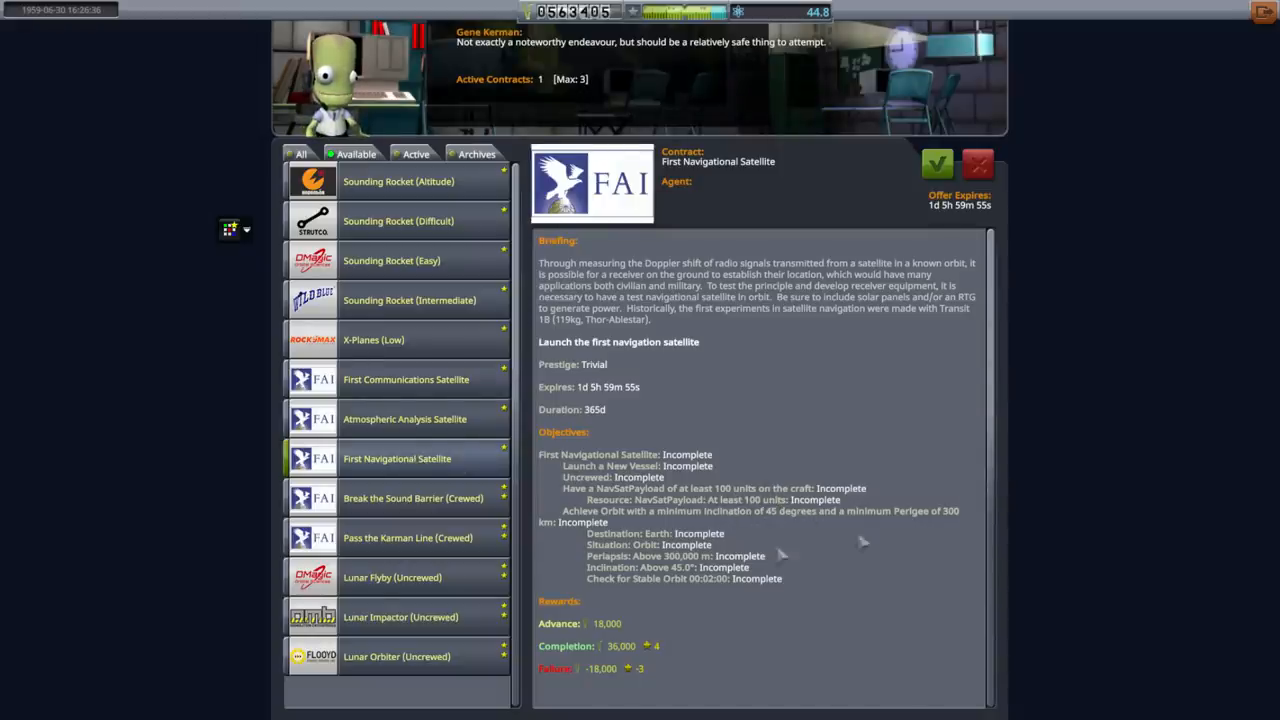
mouse_move(720, 600)
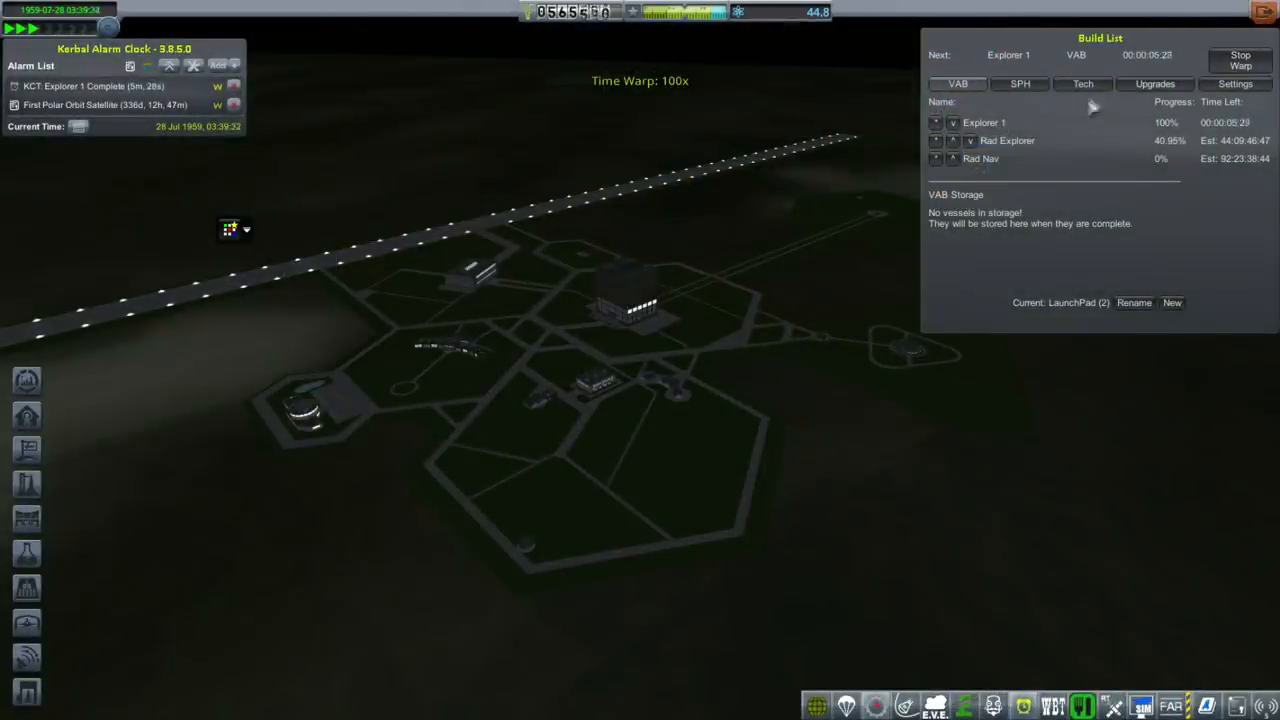
- View the queued Tech research in the build list and enter the Research and Development facility
left_click(1082, 84)
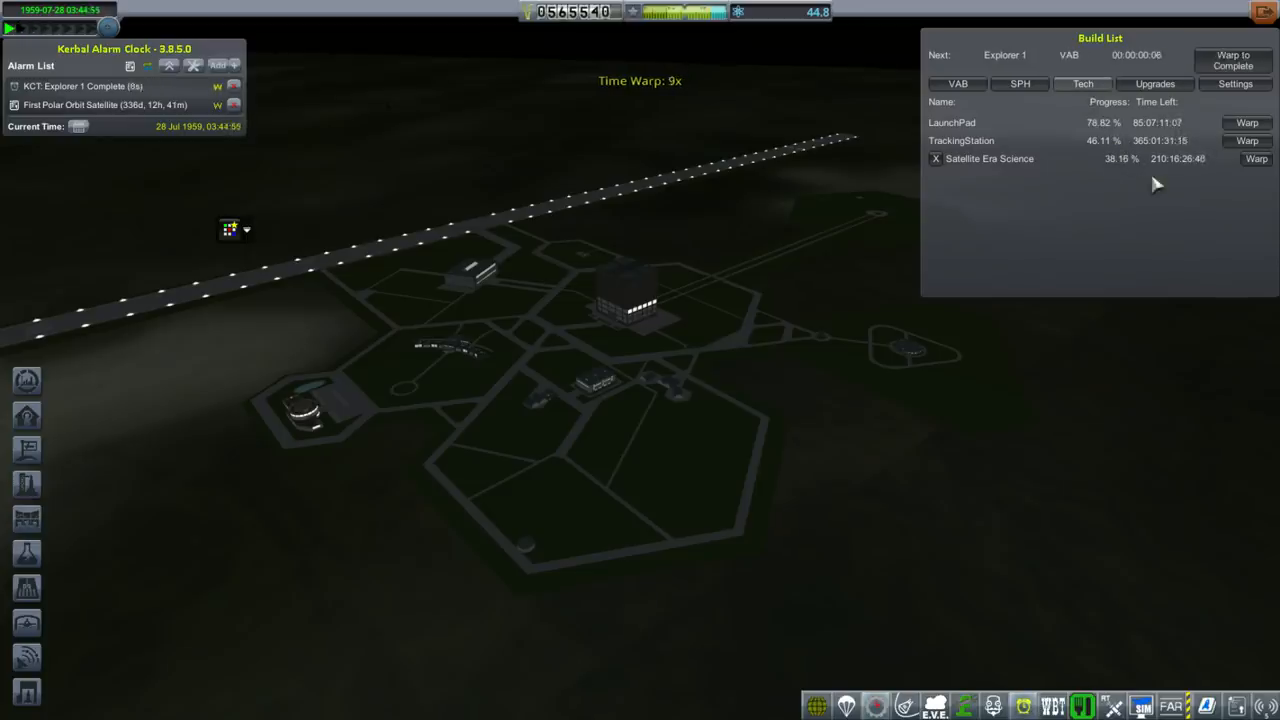
mouse_move(640, 476)
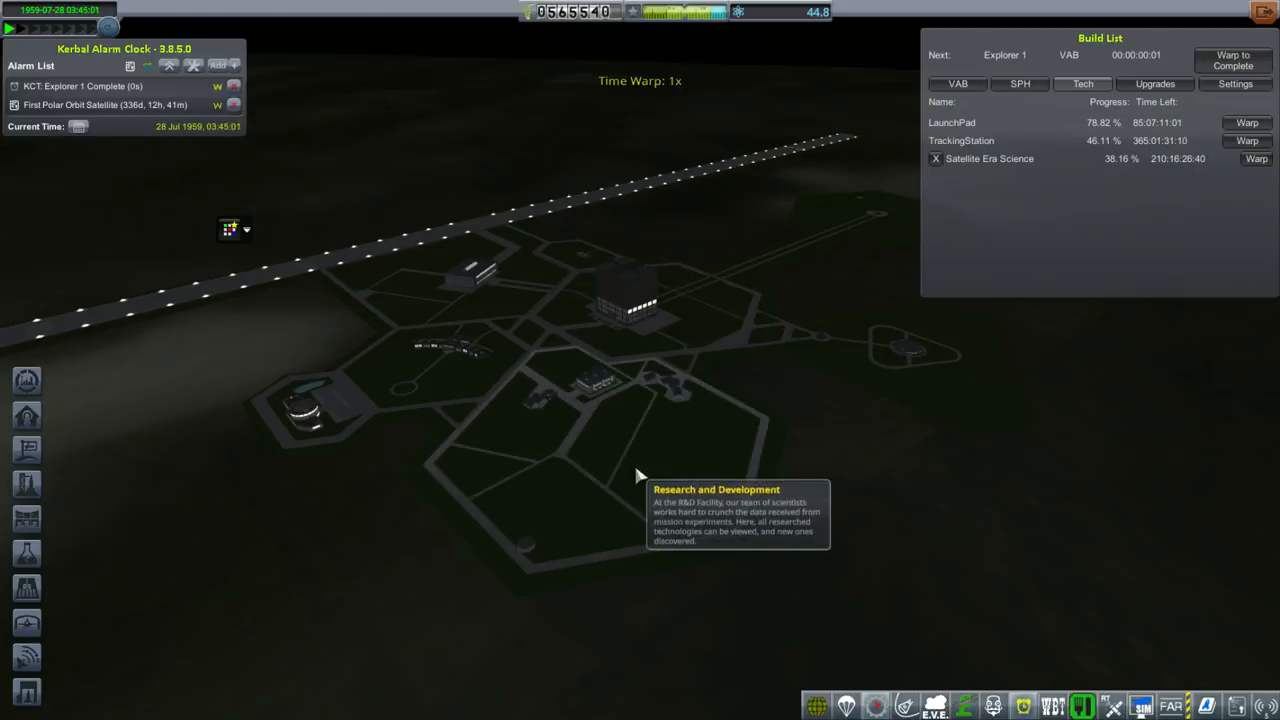
left_click(640, 480)
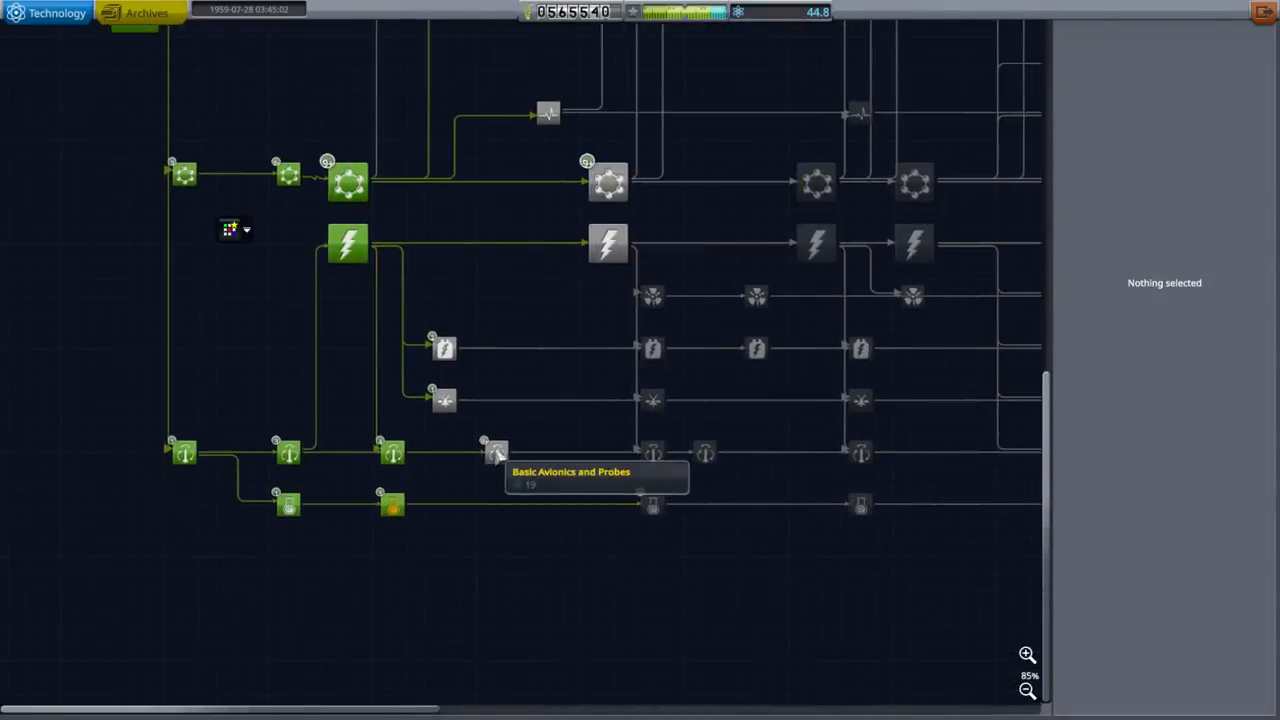
left_click(496, 452)
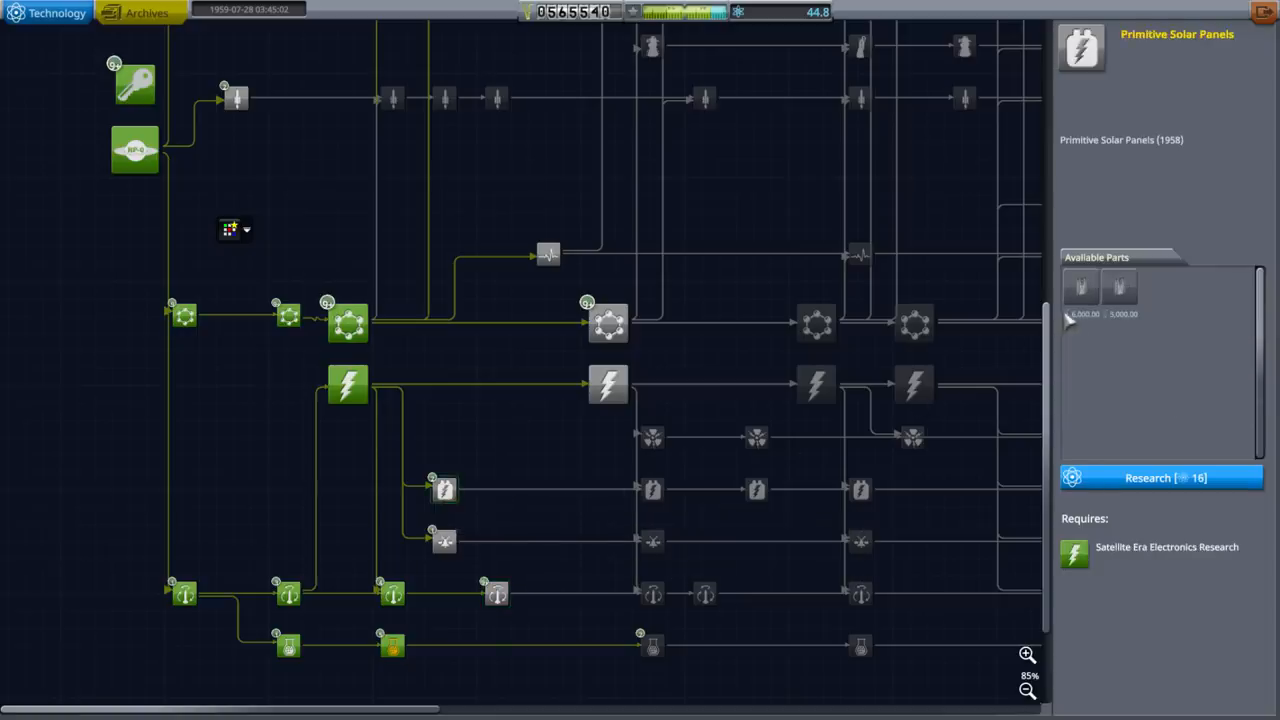
left_click(444, 540)
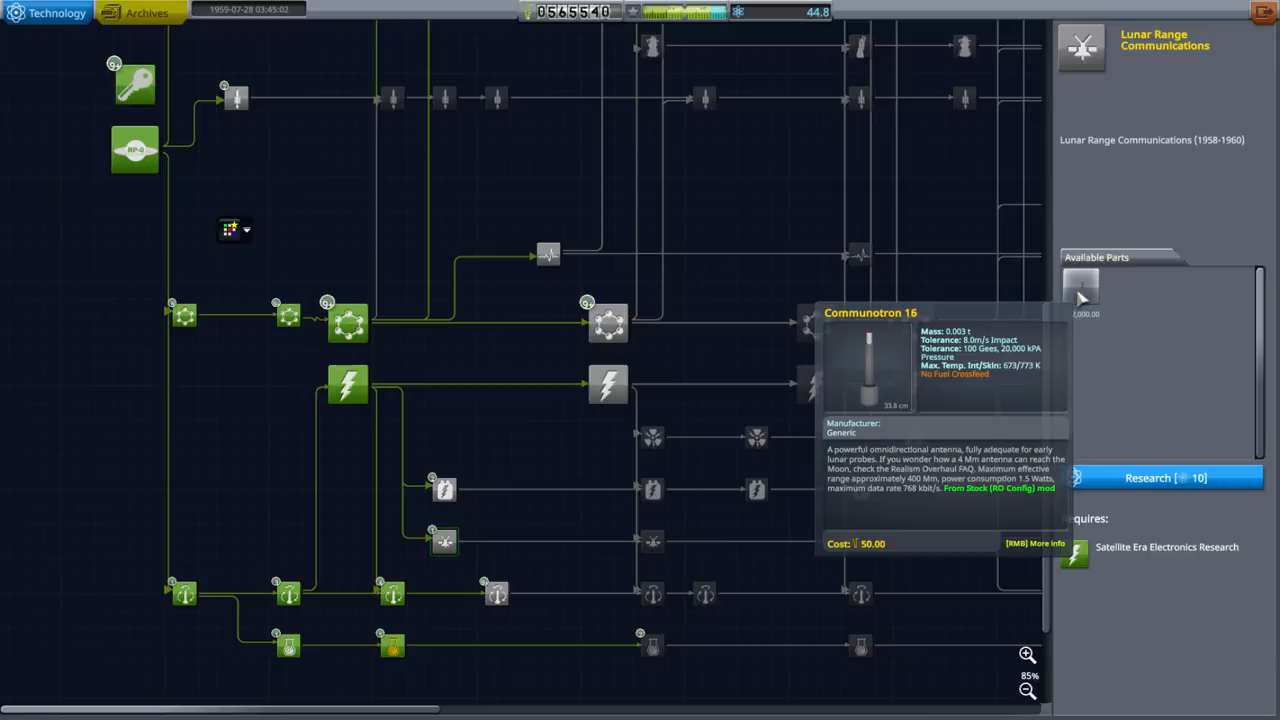
left_click(608, 384)
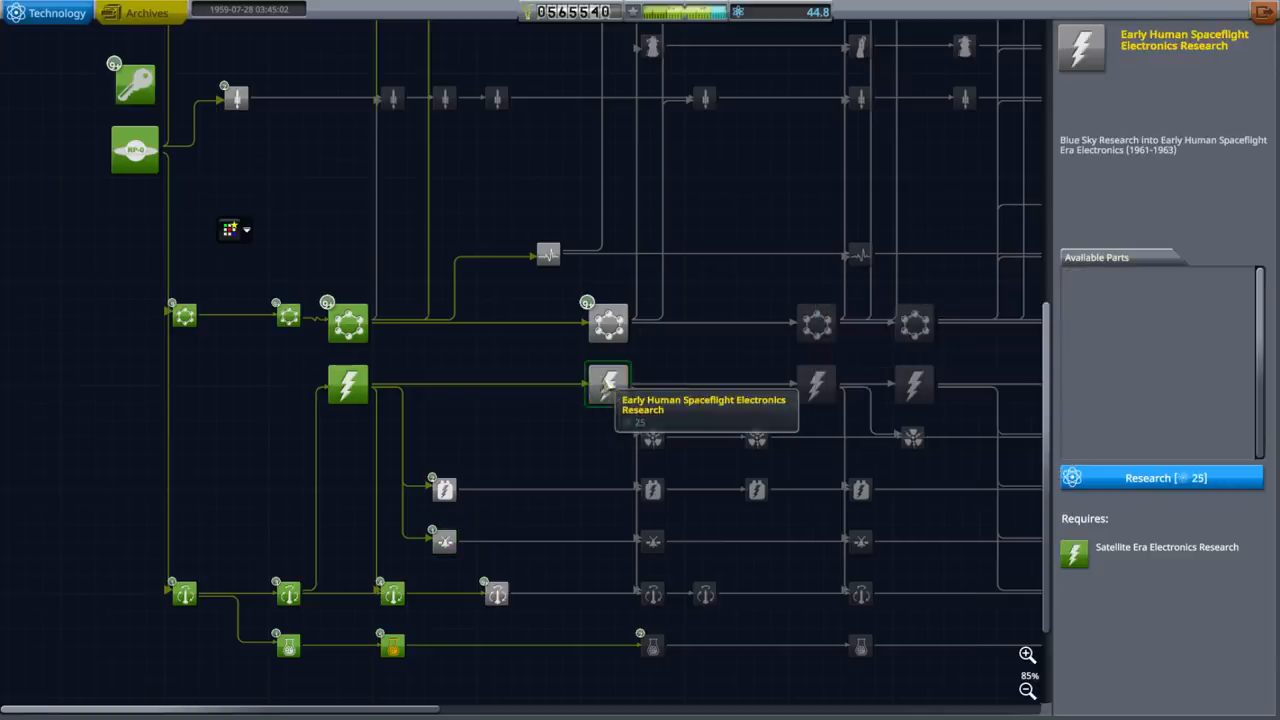
left_click(608, 320)
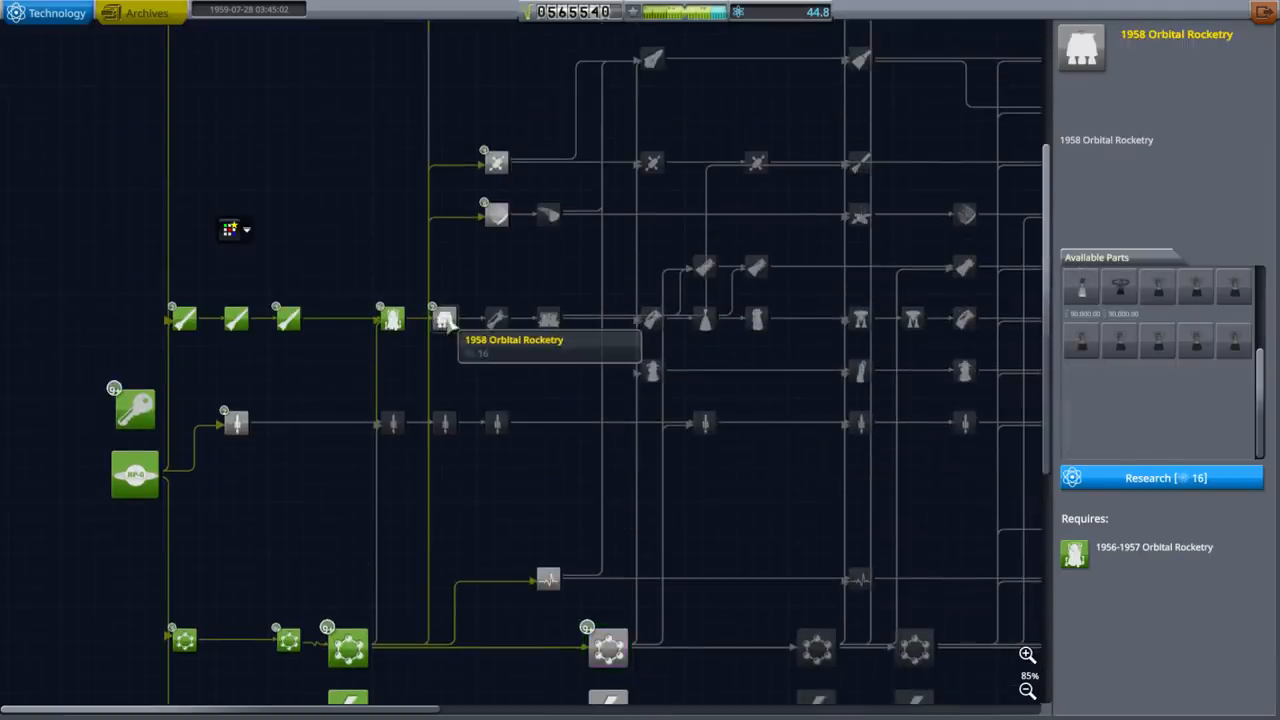
mouse_move(1158, 340)
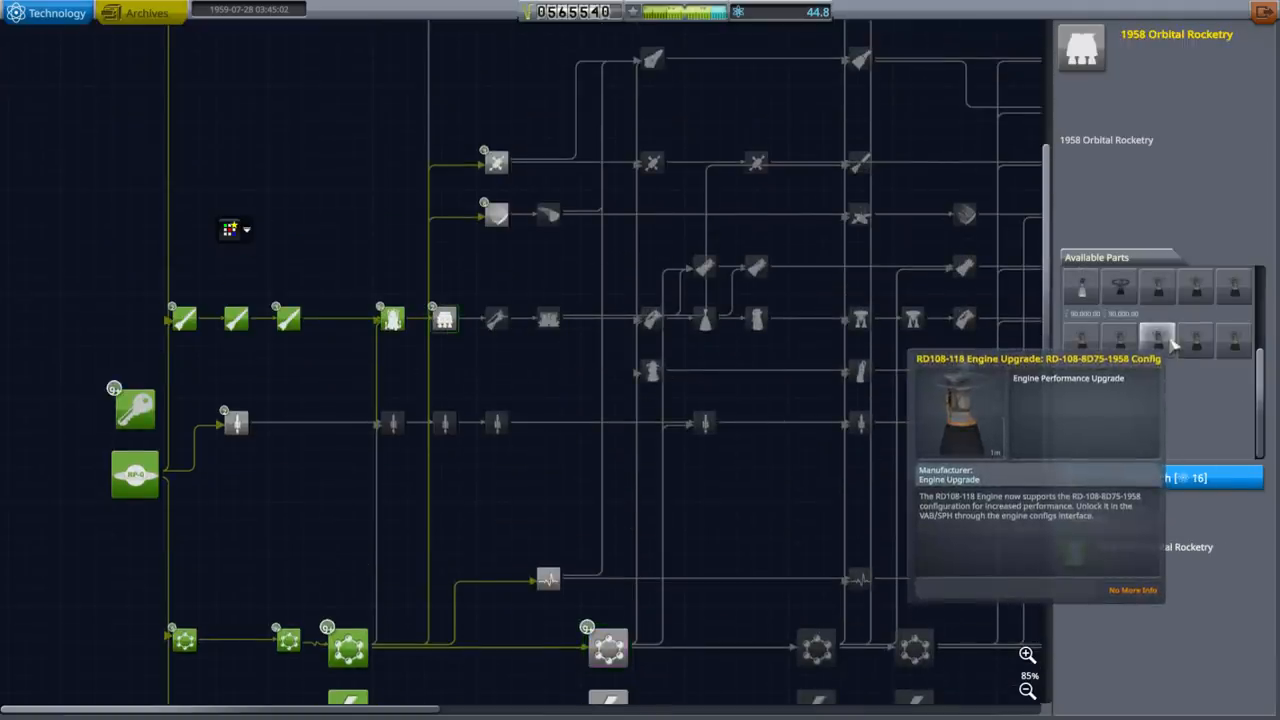
mouse_move(1196, 288)
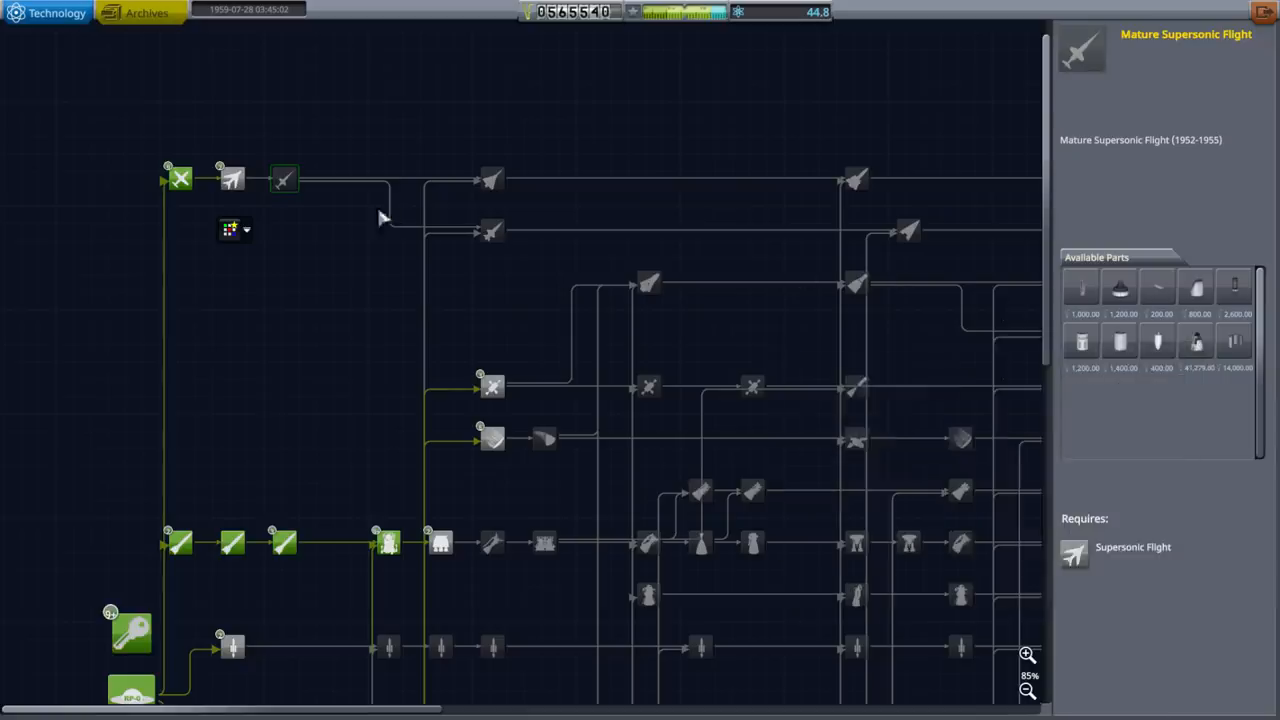
- Browse Early Flight Control and Human Rated EDL, then select 1958 Orbital Rocketry
left_click(492, 232)
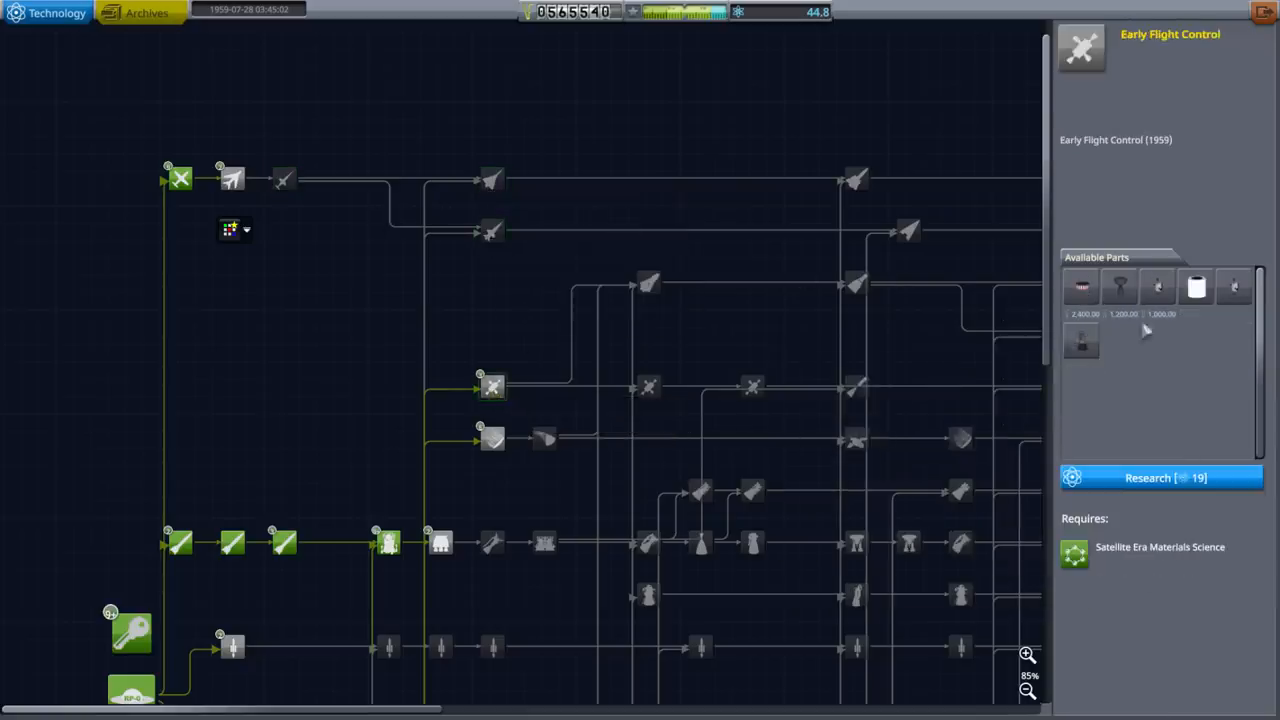
mouse_move(1196, 288)
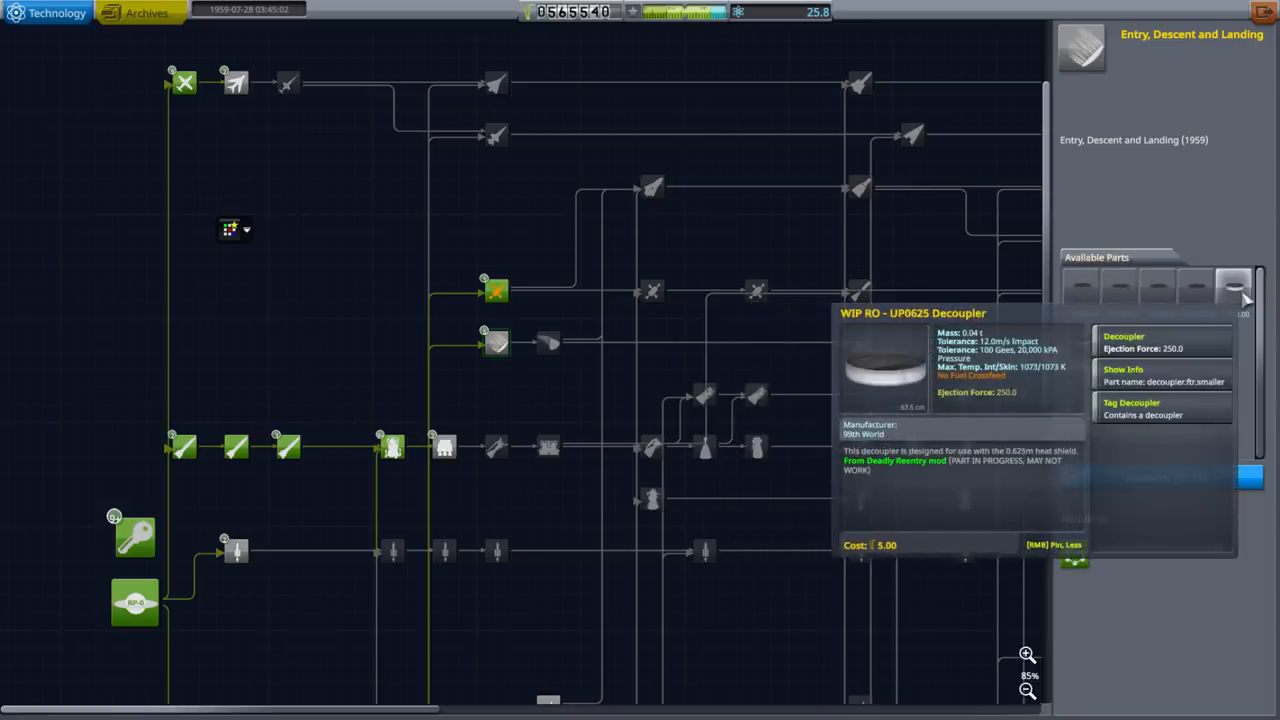
left_click(548, 344)
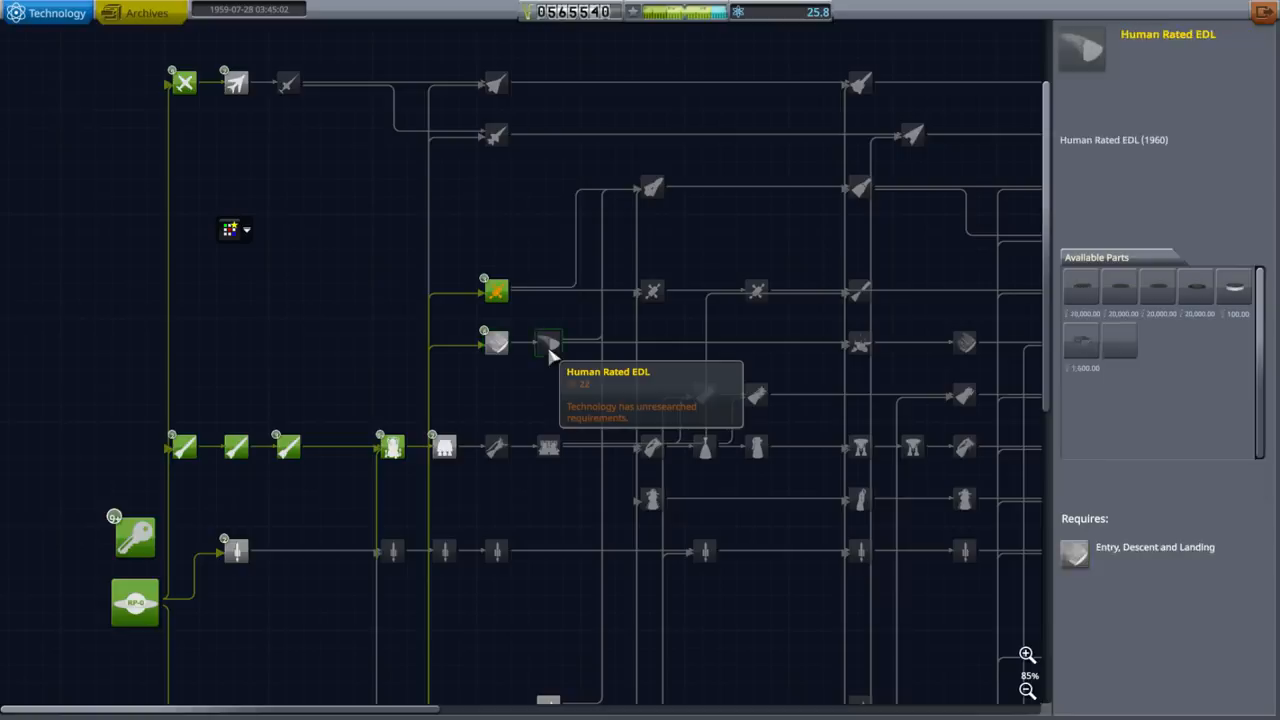
mouse_move(976, 420)
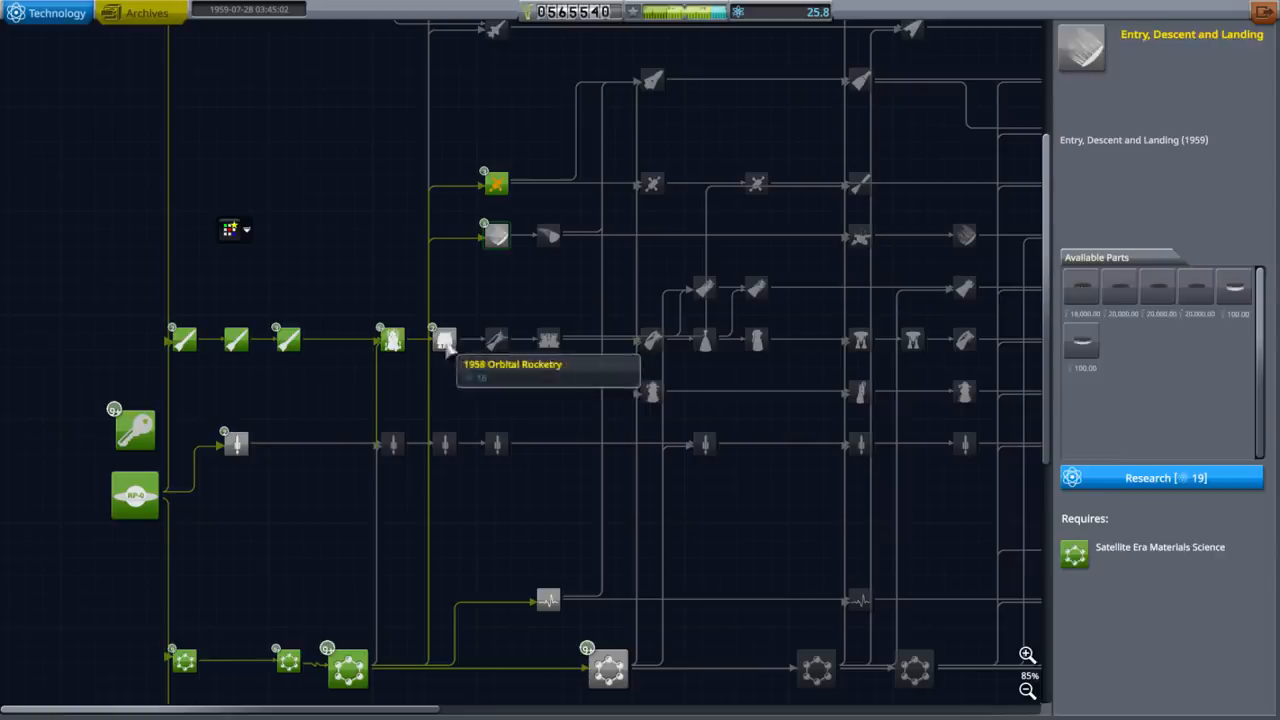
left_click(444, 340)
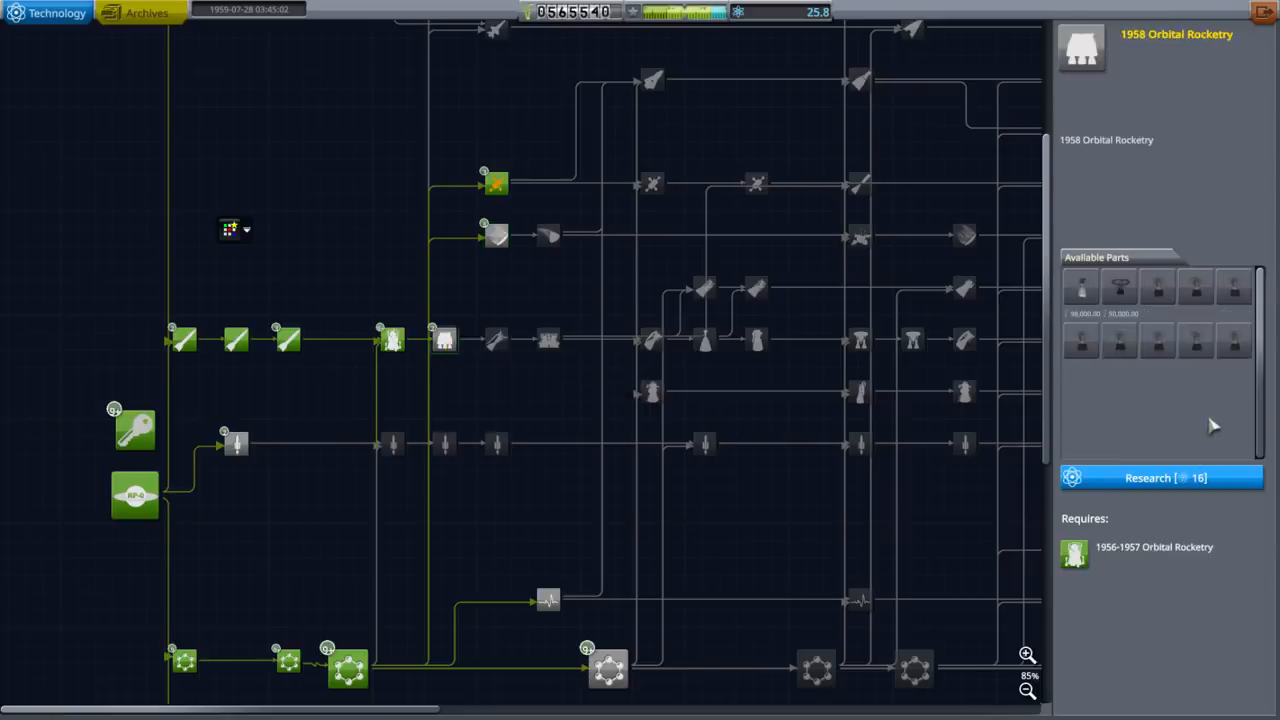
mouse_move(544, 240)
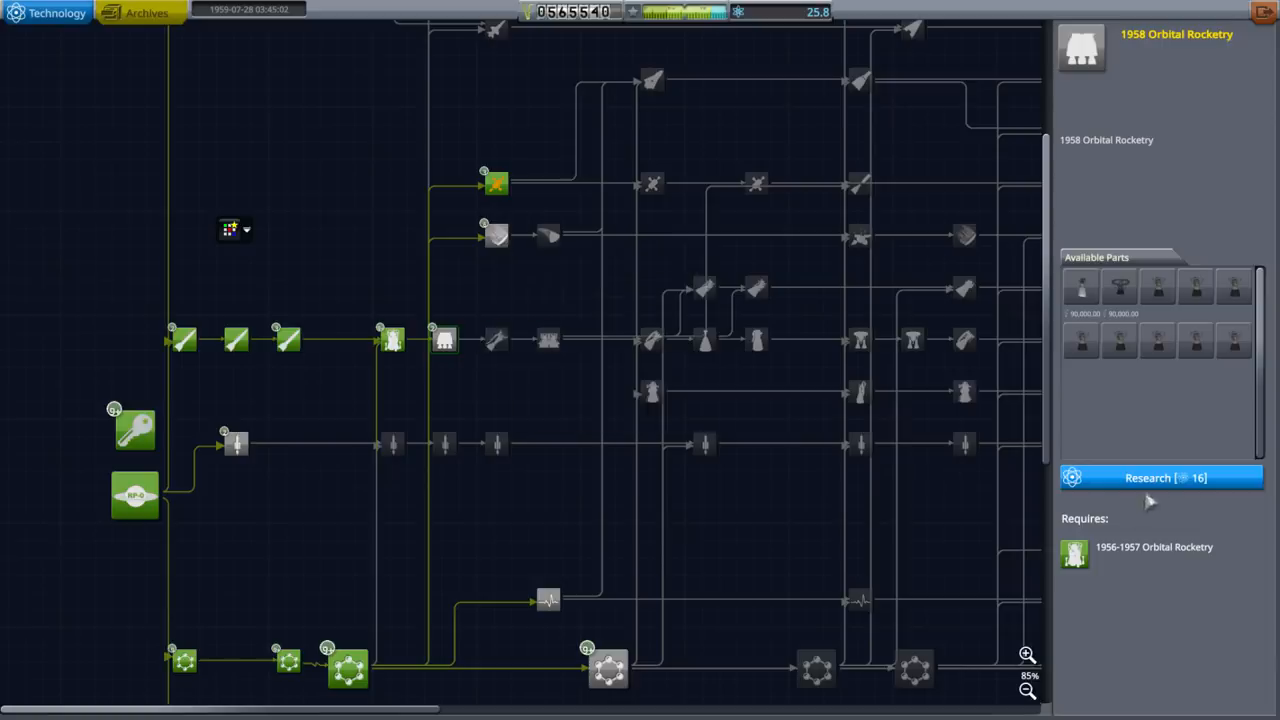
- Queue 1958 Orbital Rocketry research for 16 science and return to the Space Center overview
left_click(1160, 476)
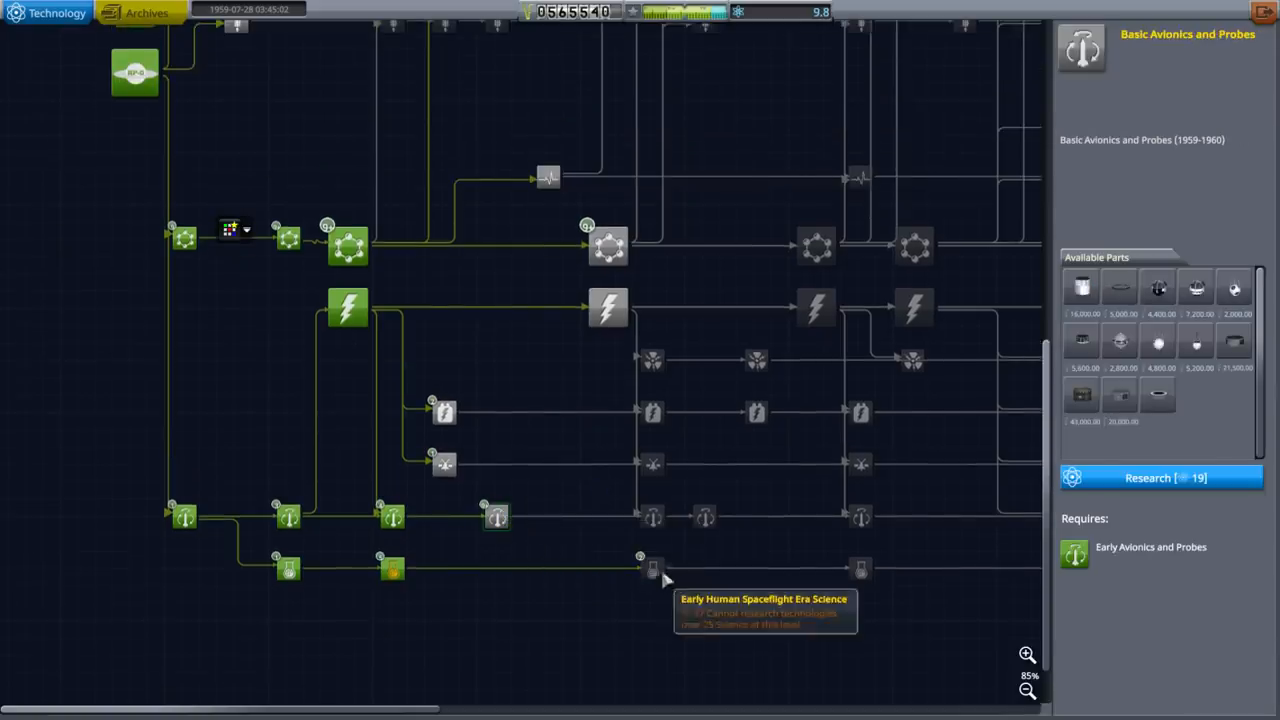
mouse_move(608, 308)
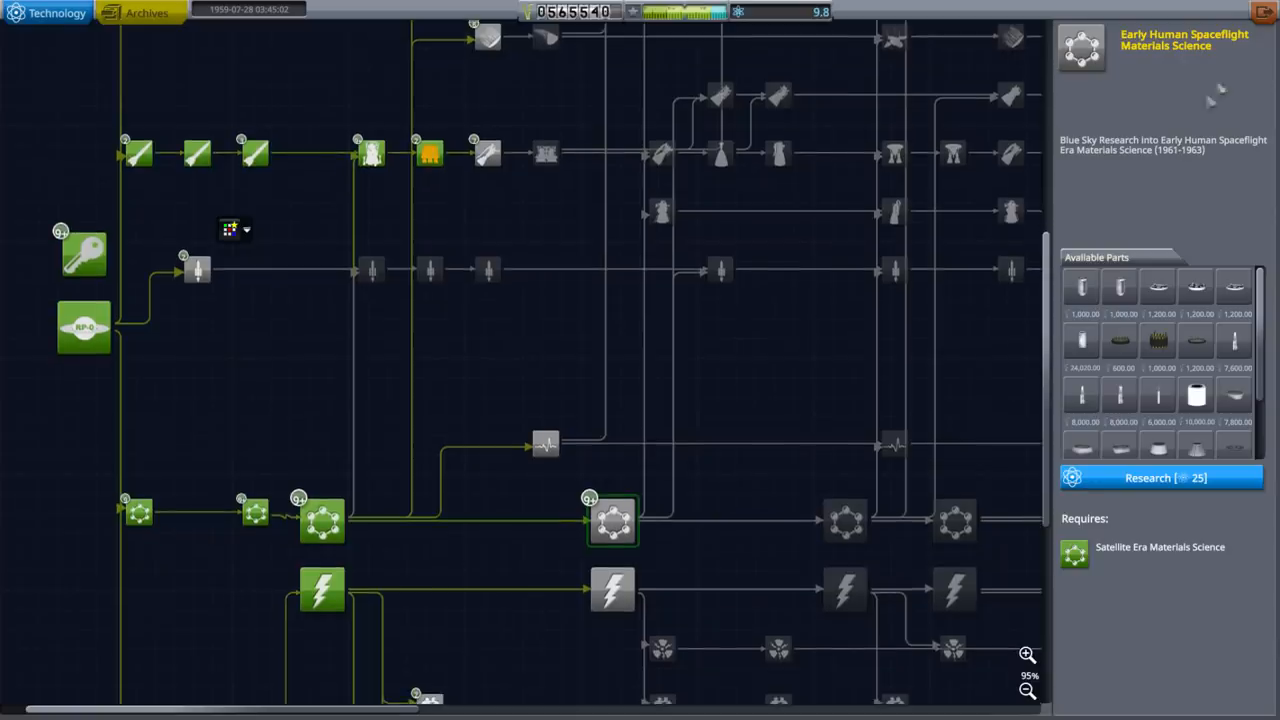
left_click(612, 590)
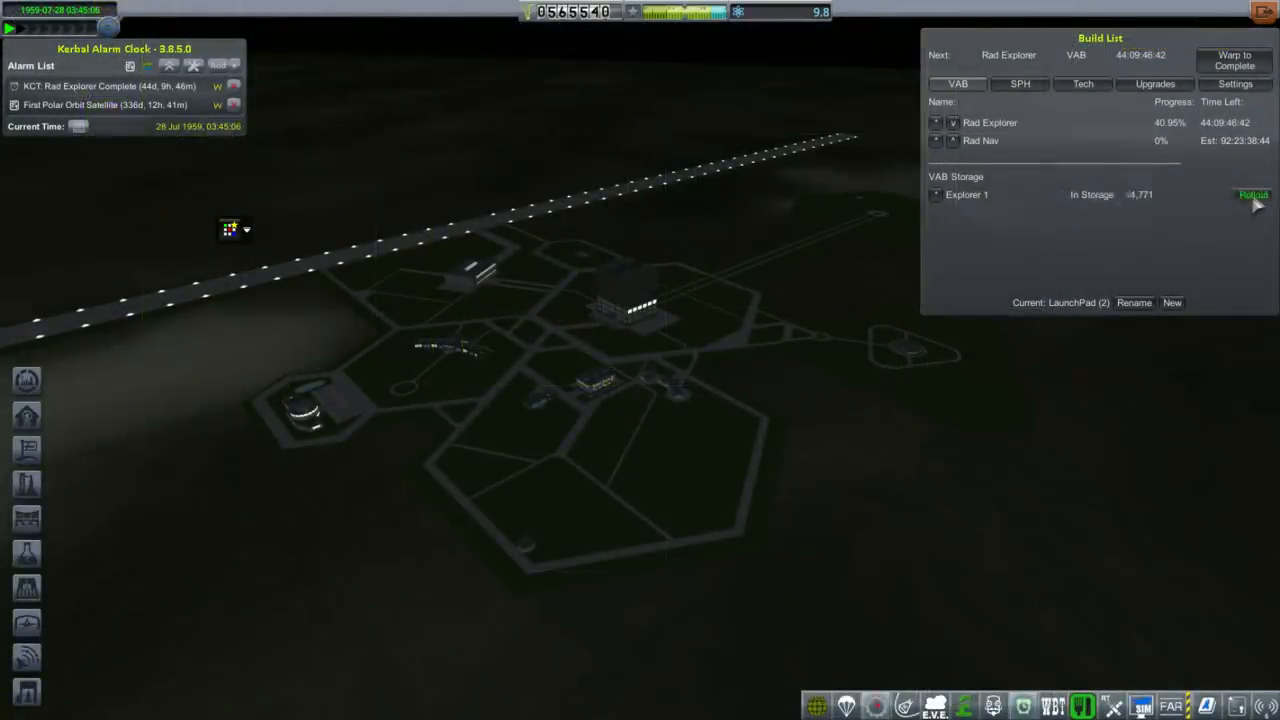
- Visit the rocket on the launch pad to check its engine, then recover it back to the Space Center
left_click(1252, 194)
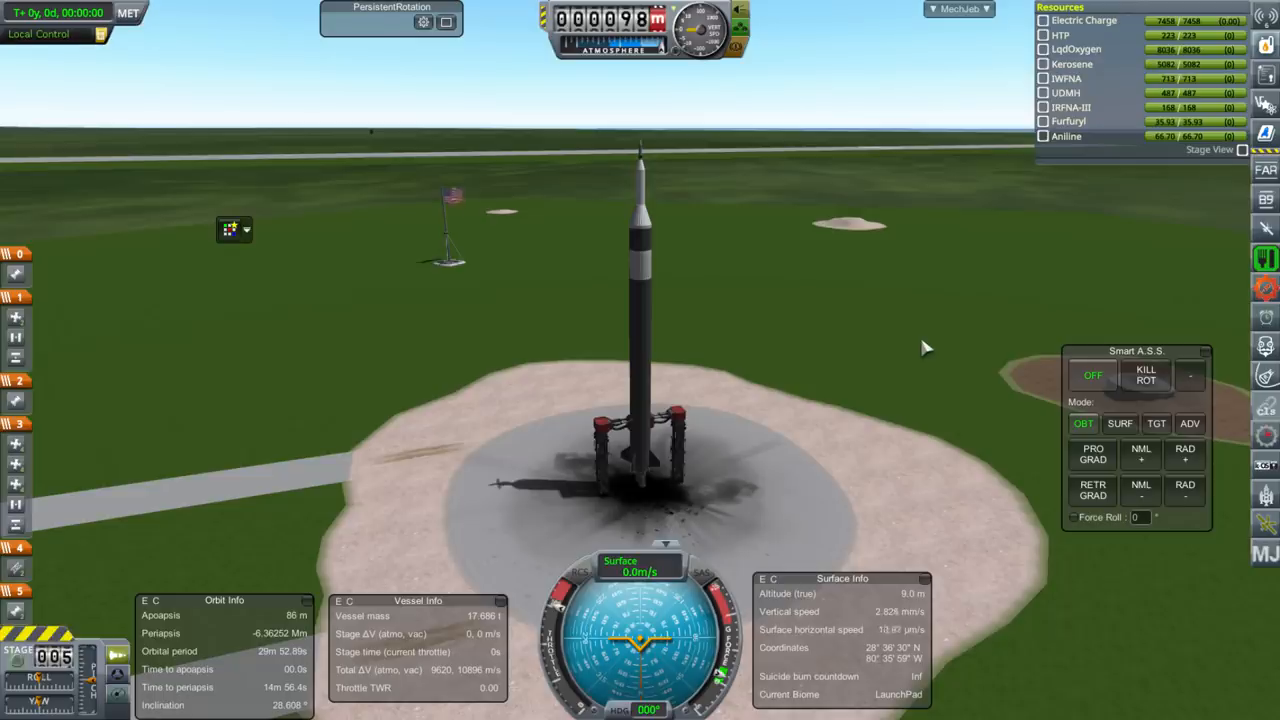
mouse_move(936, 340)
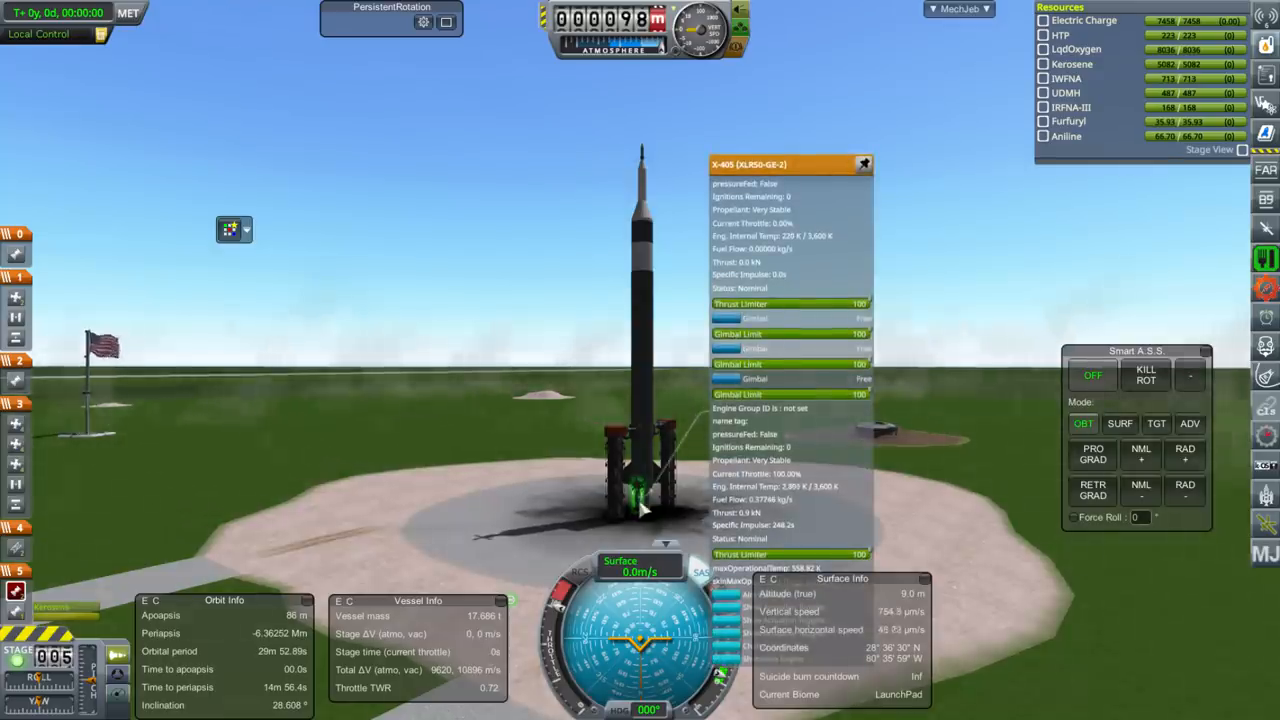
left_click(864, 164)
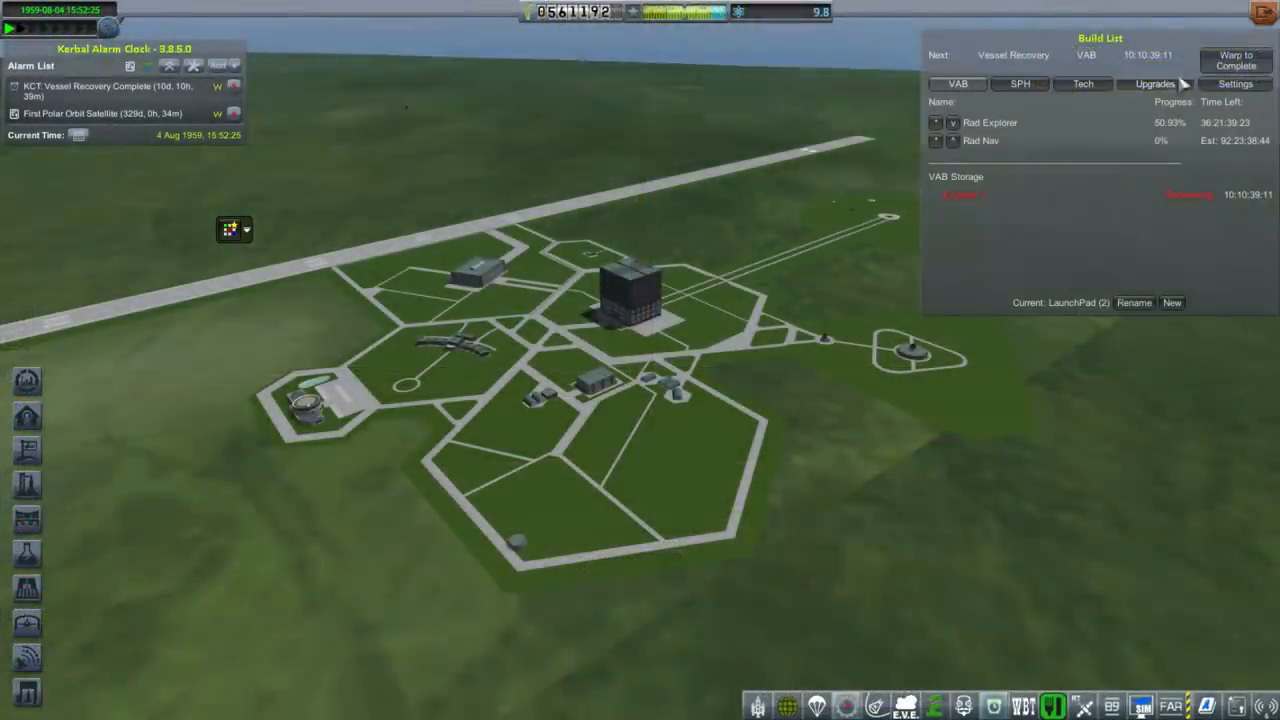
- Warp until Explorer 1 is recovered, roll it out to the pad and warp until rollout finishes
left_click(1236, 60)
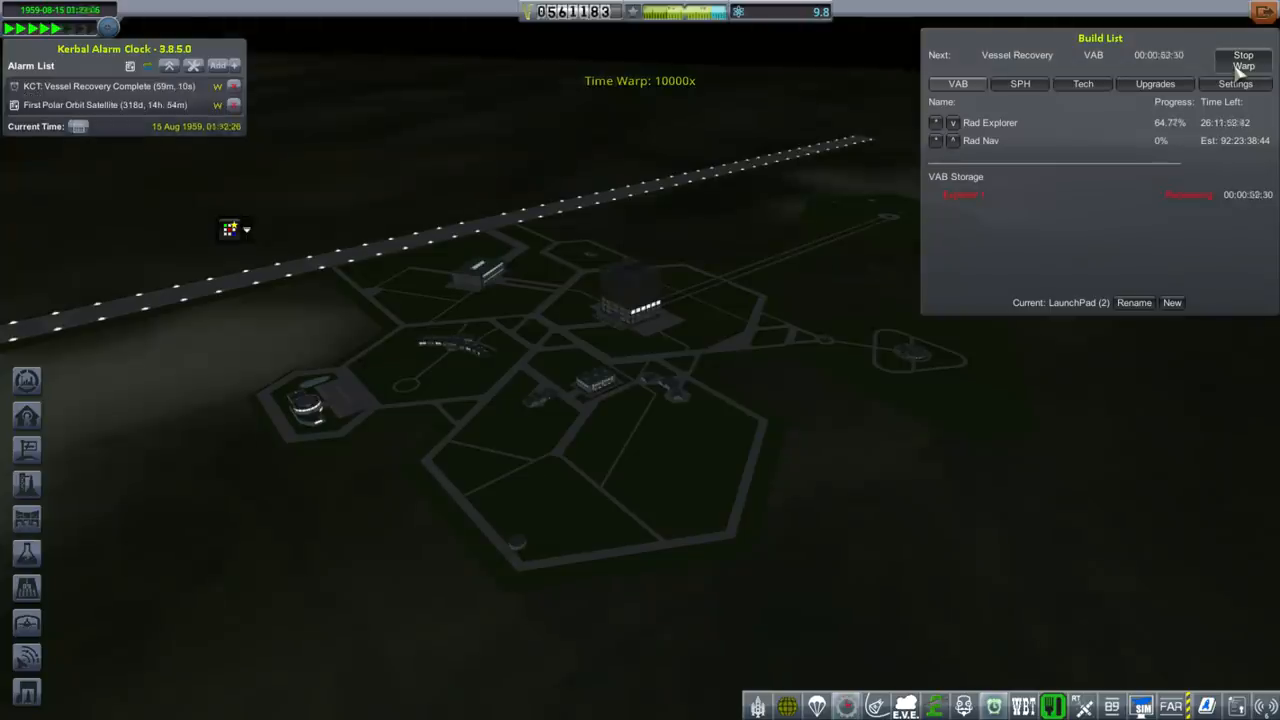
left_click(1244, 60)
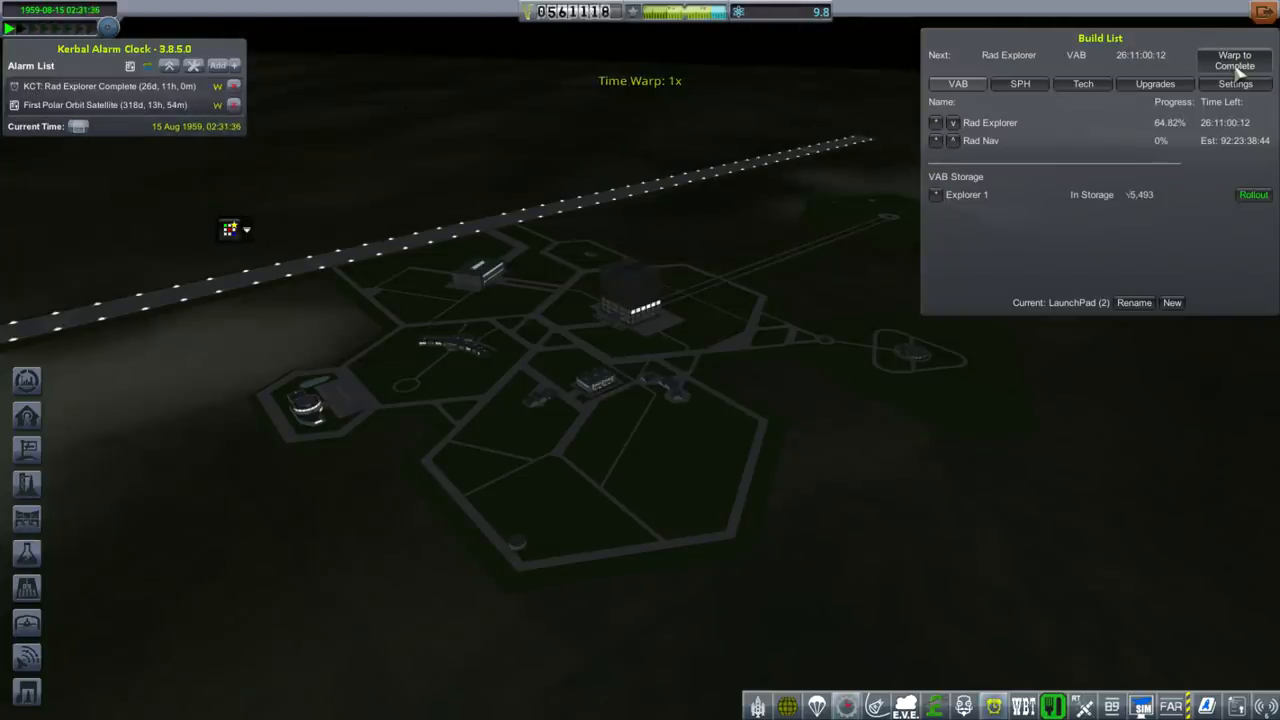
left_click(1252, 194)
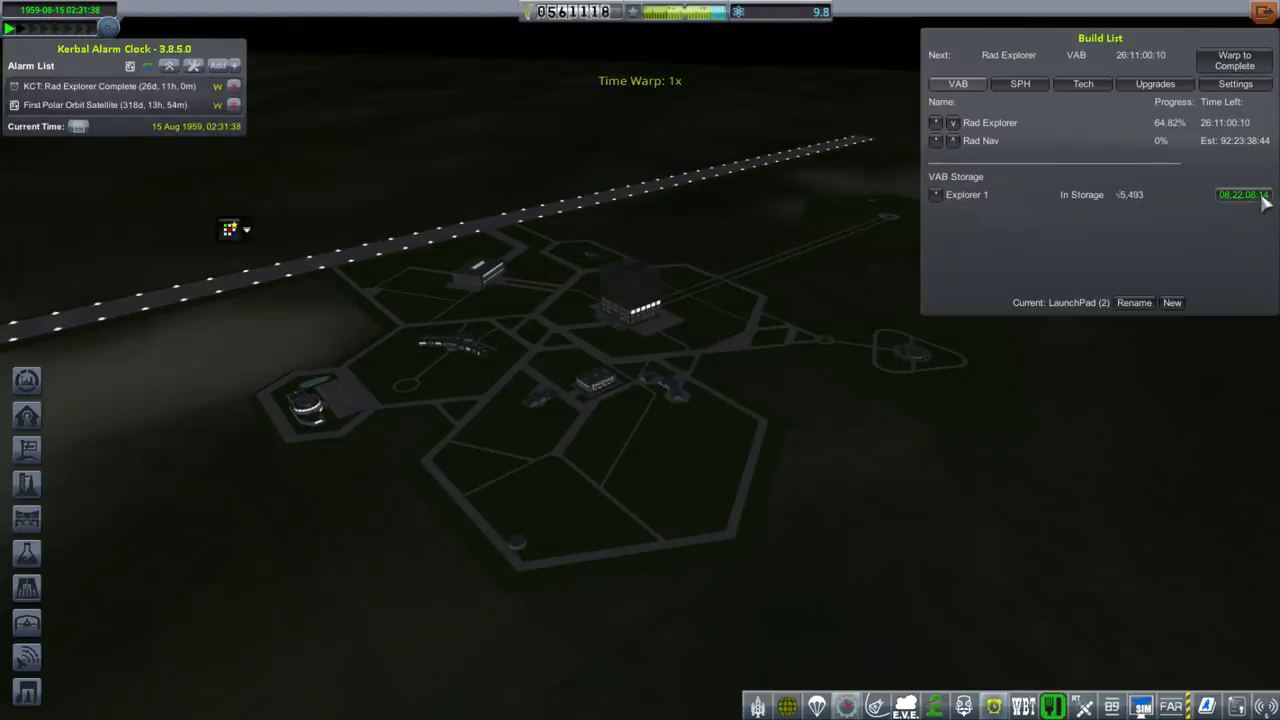
left_click(1234, 60)
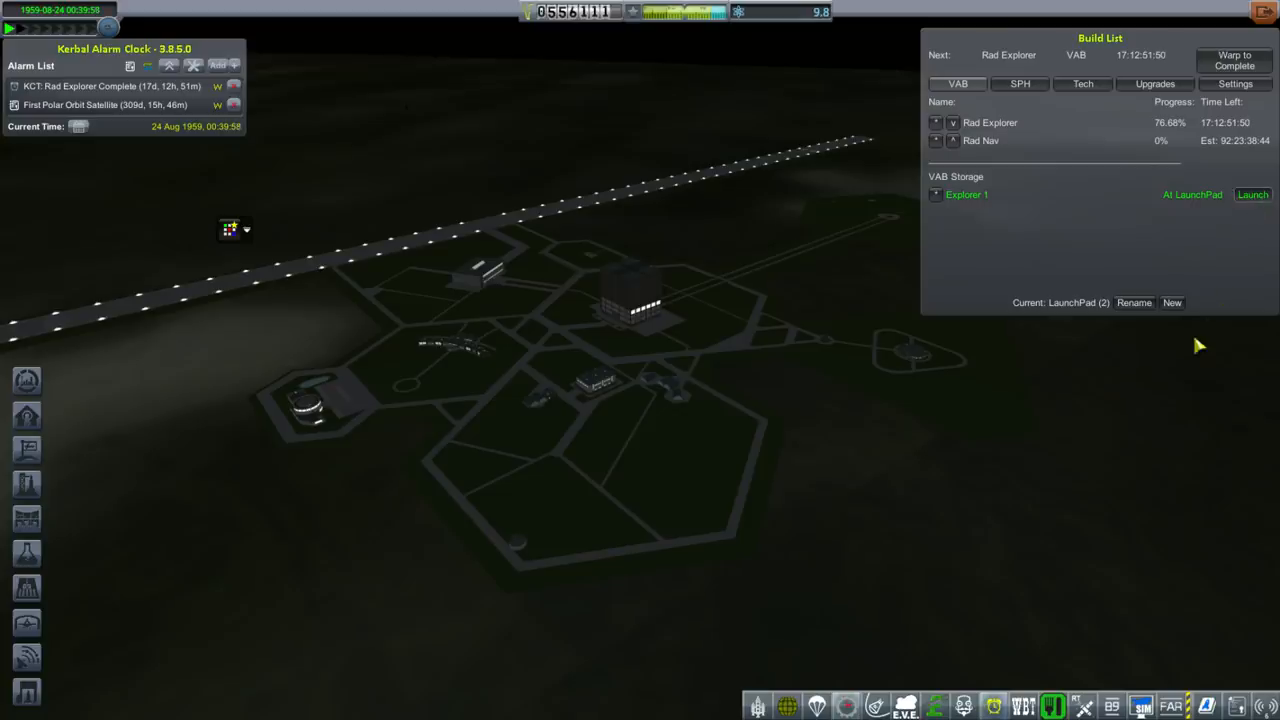
left_click(1252, 194)
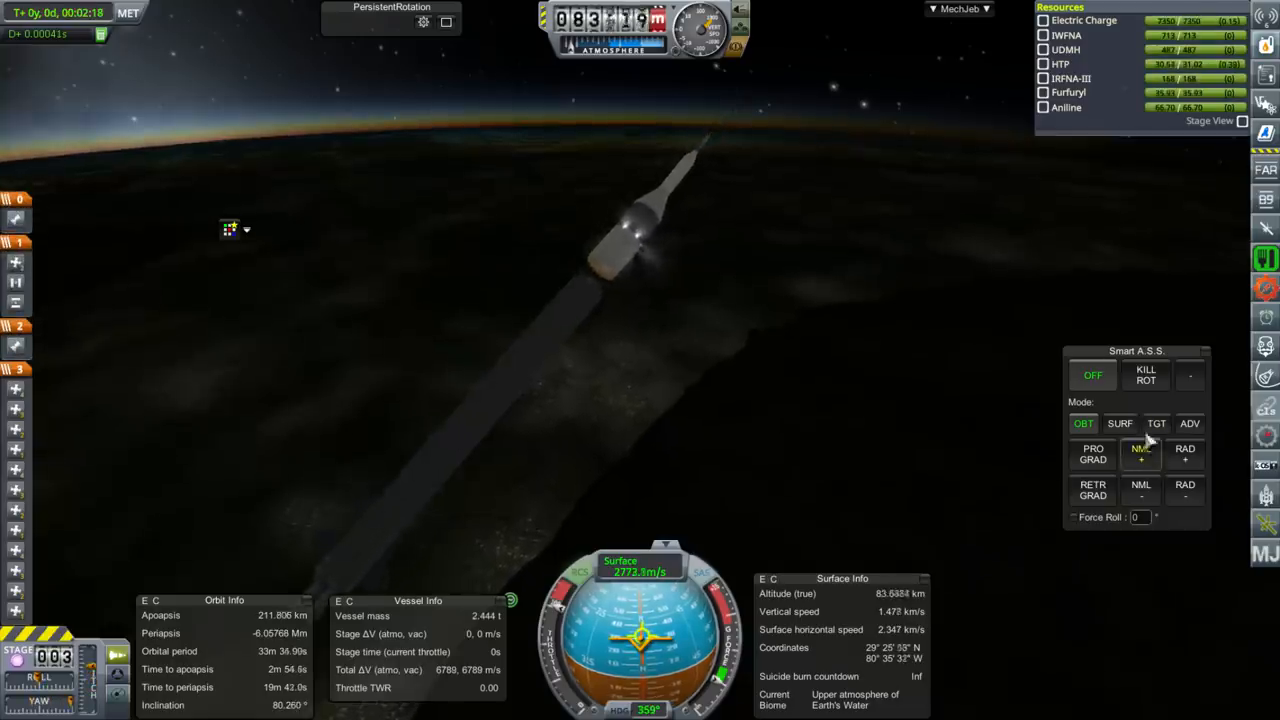
- Set Smart A.S.S. to SURF mode to hold a surface-relative attitude during the climb past 180 km
left_click(1120, 424)
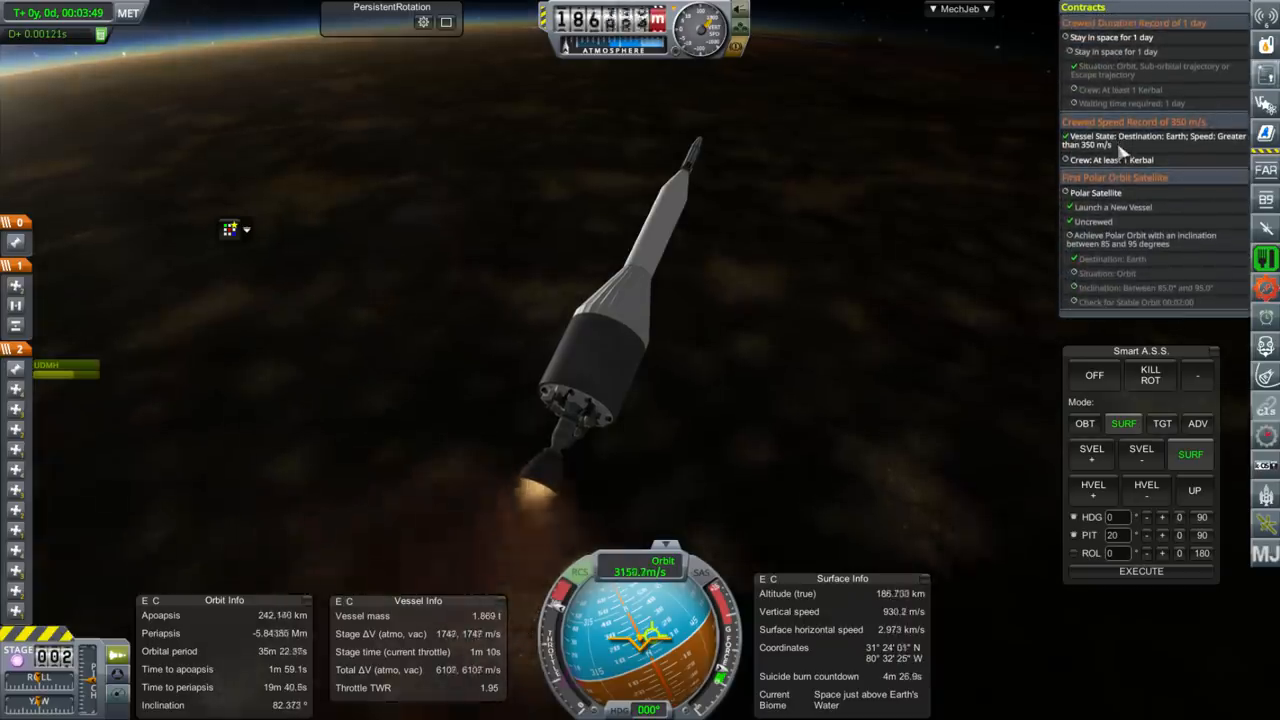
mouse_move(1164, 300)
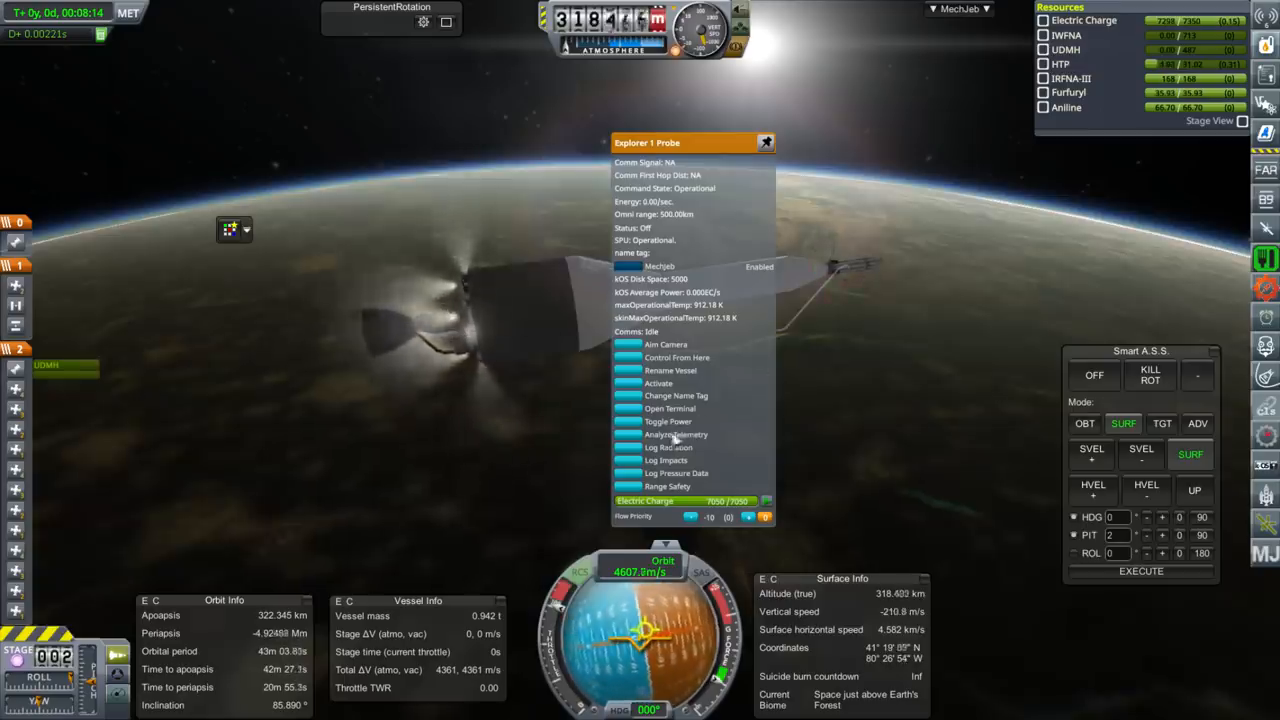
- Transmit Science from the Explorer 1 probe core to begin uploading its data
left_click(676, 434)
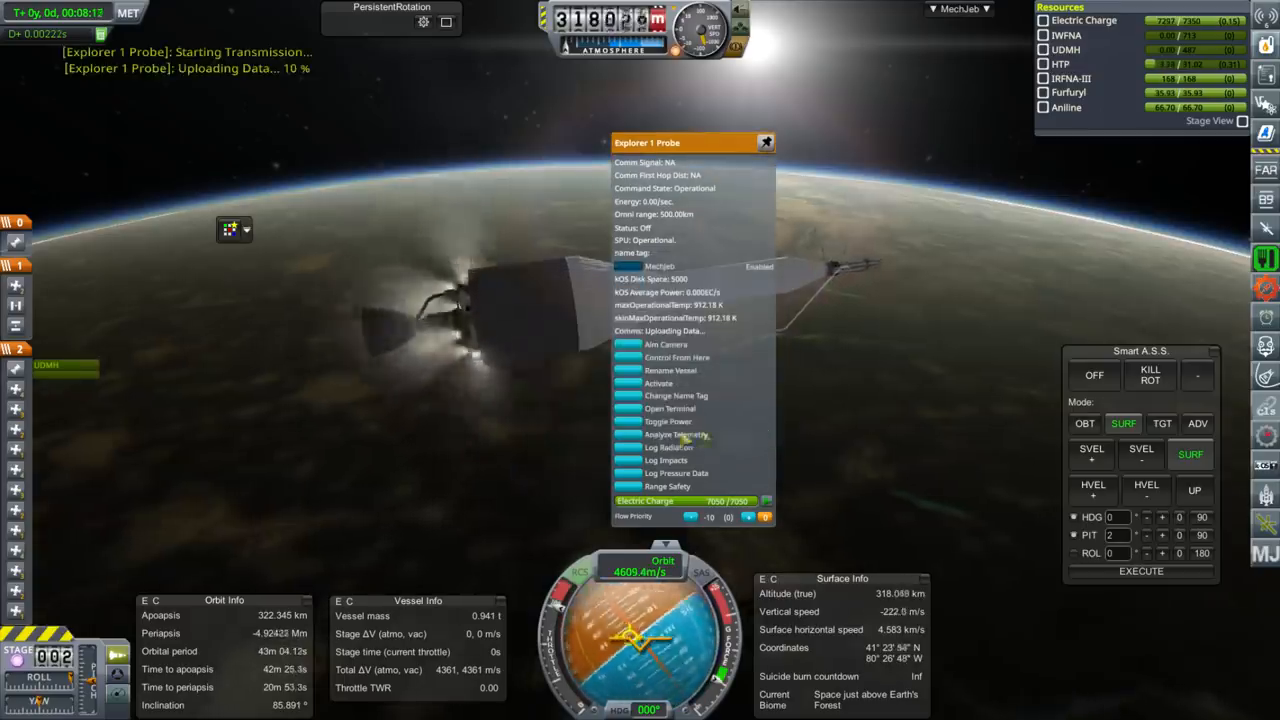
left_click(676, 434)
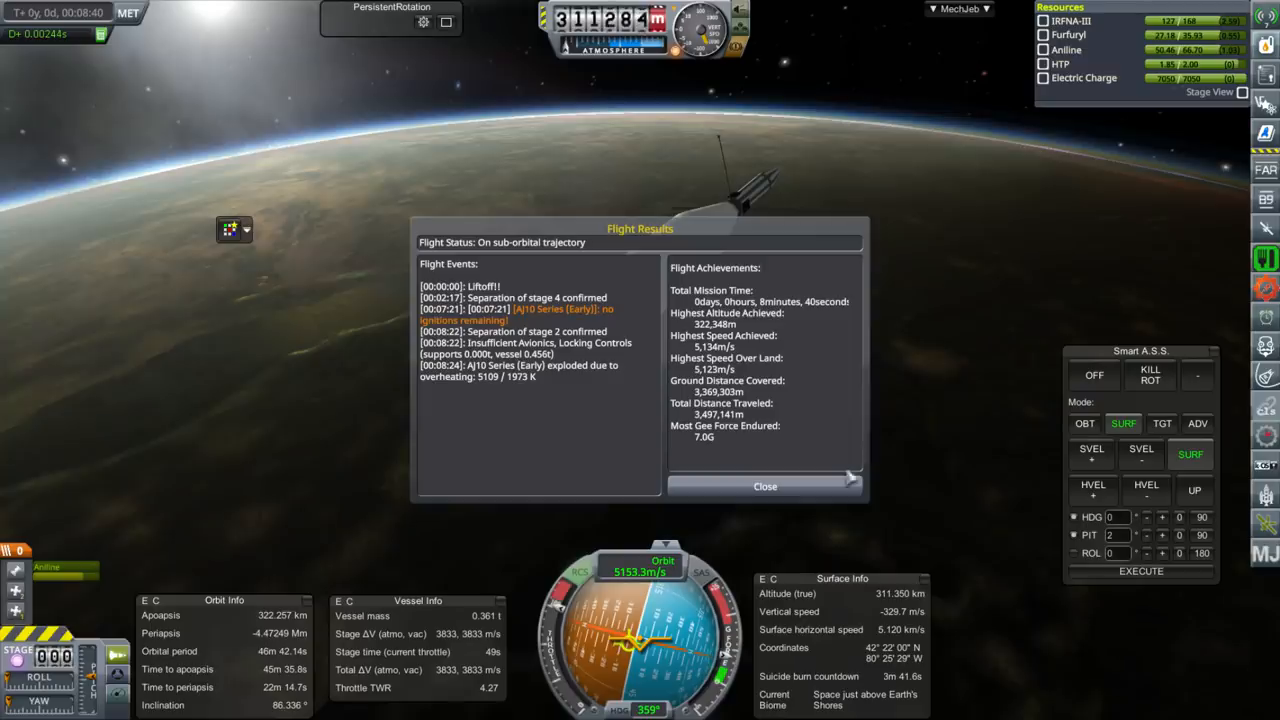
- Review the Flight Results summary of mission events and achievements after the stage overheats
left_click(764, 486)
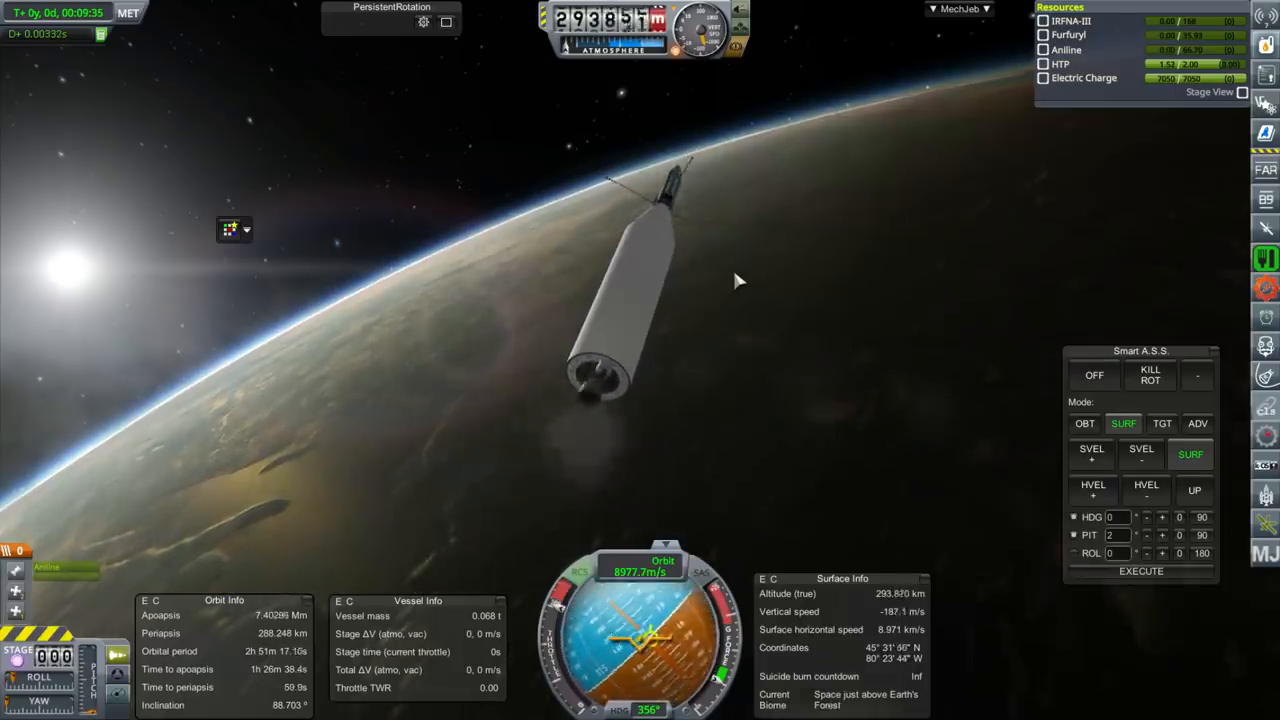
- Show the active contracts list, revealing the 5000 km uncrewed altitude record completion
left_click(1092, 376)
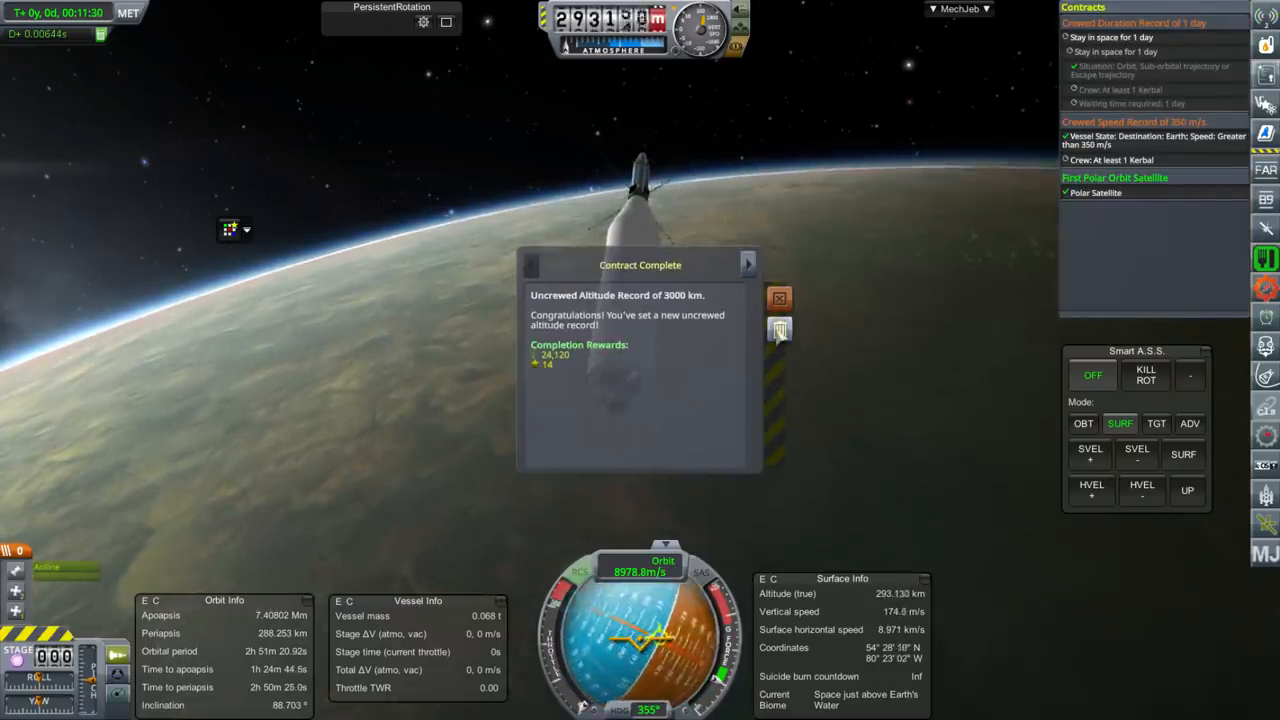
- Dismiss the Contract Complete notice for the altitude record
left_click(780, 298)
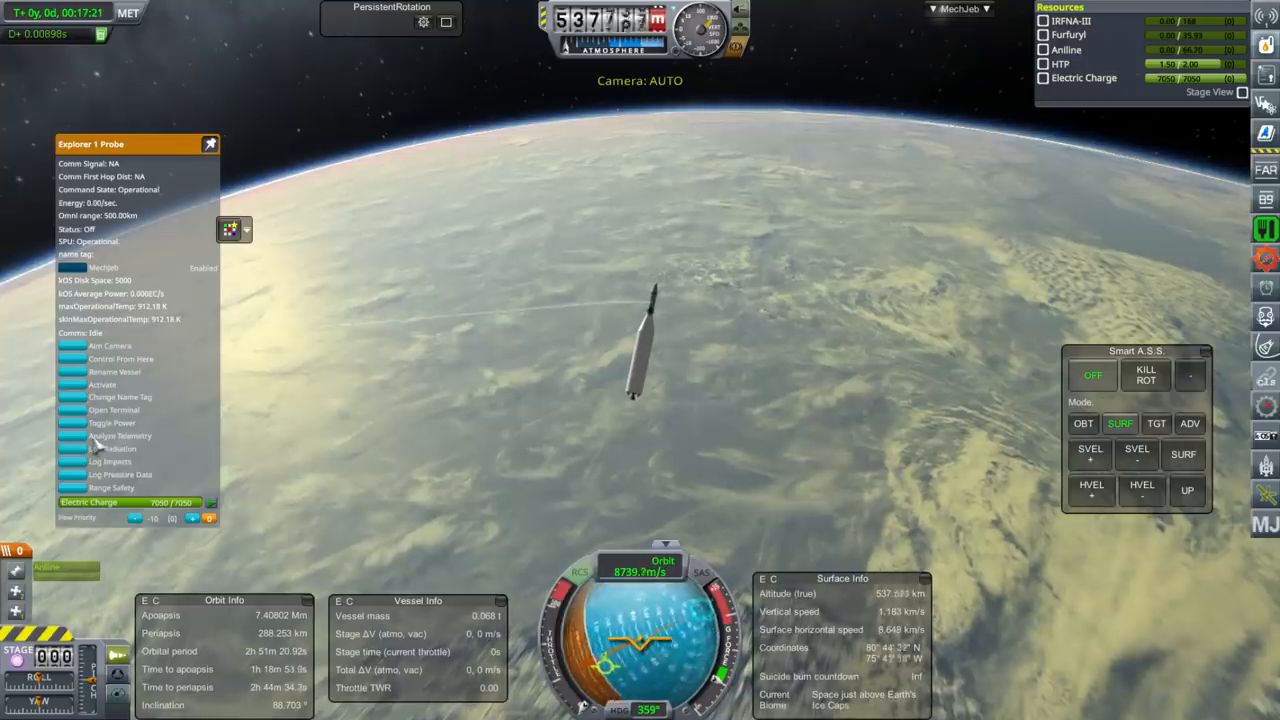
- Transmit the cosmic ray, telemetry analysis, micrometeorite and above-tundra cosmic ray results home
left_click(120, 448)
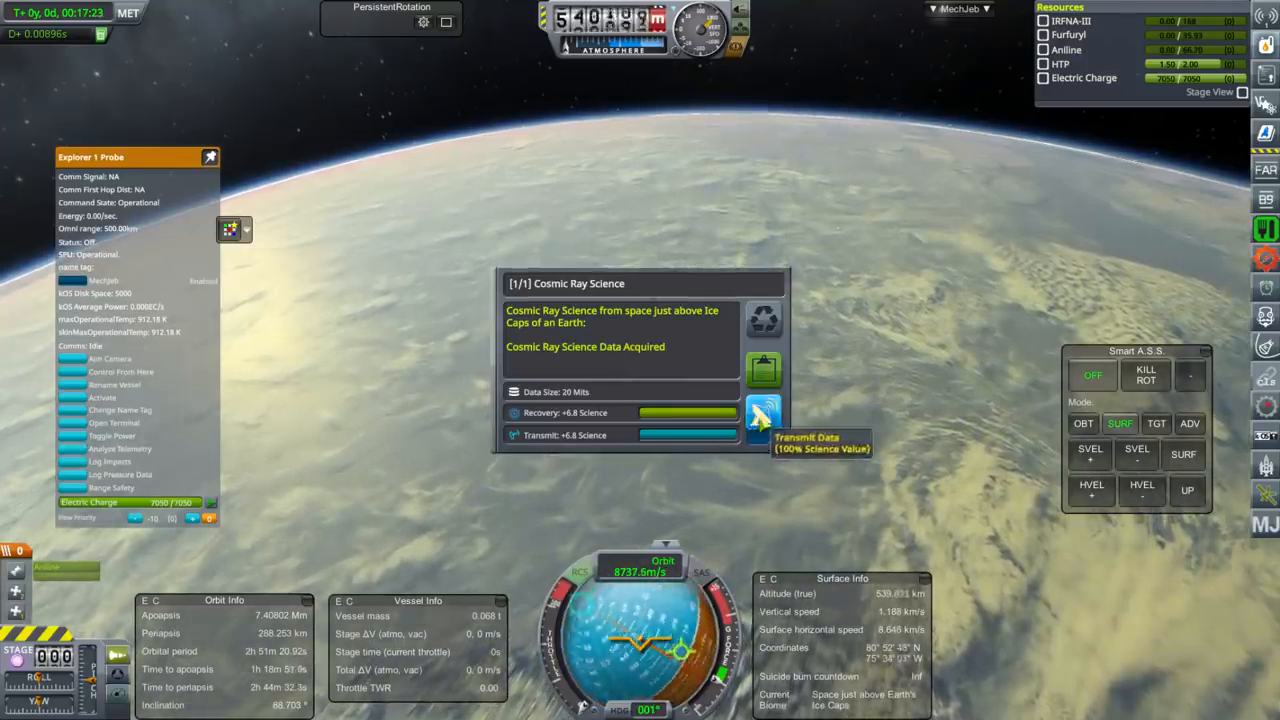
left_click(764, 418)
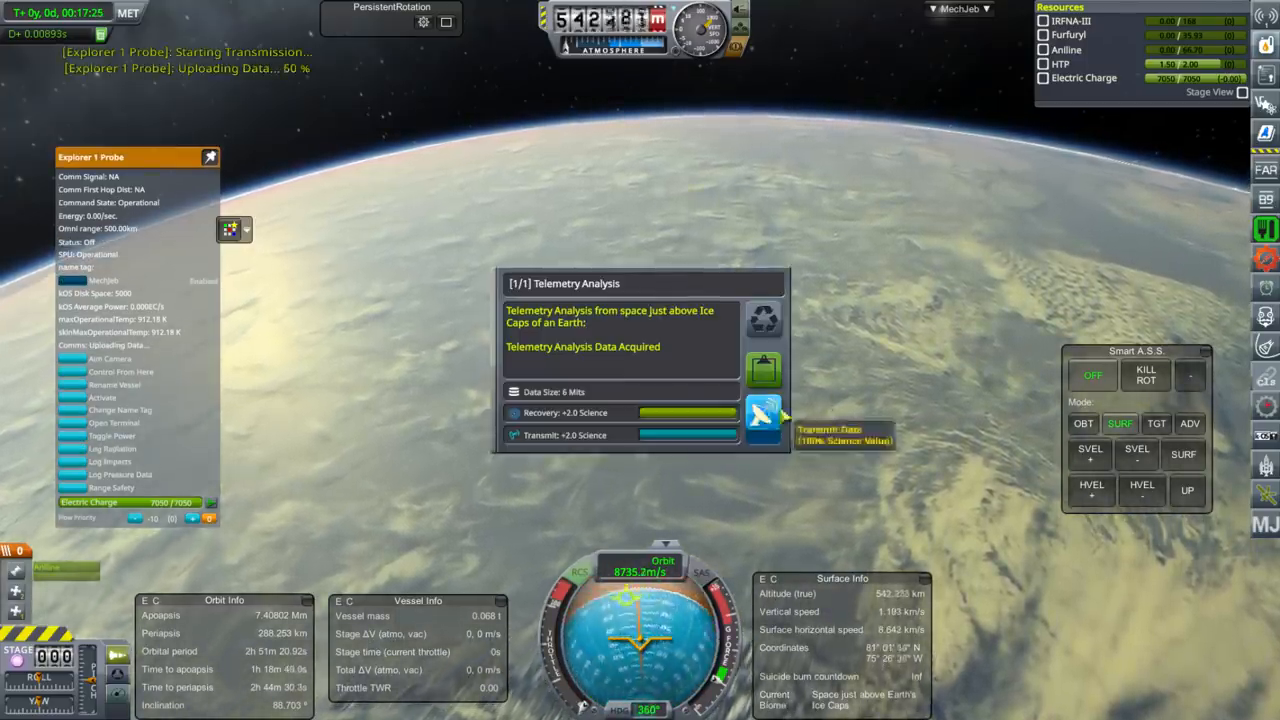
left_click(764, 418)
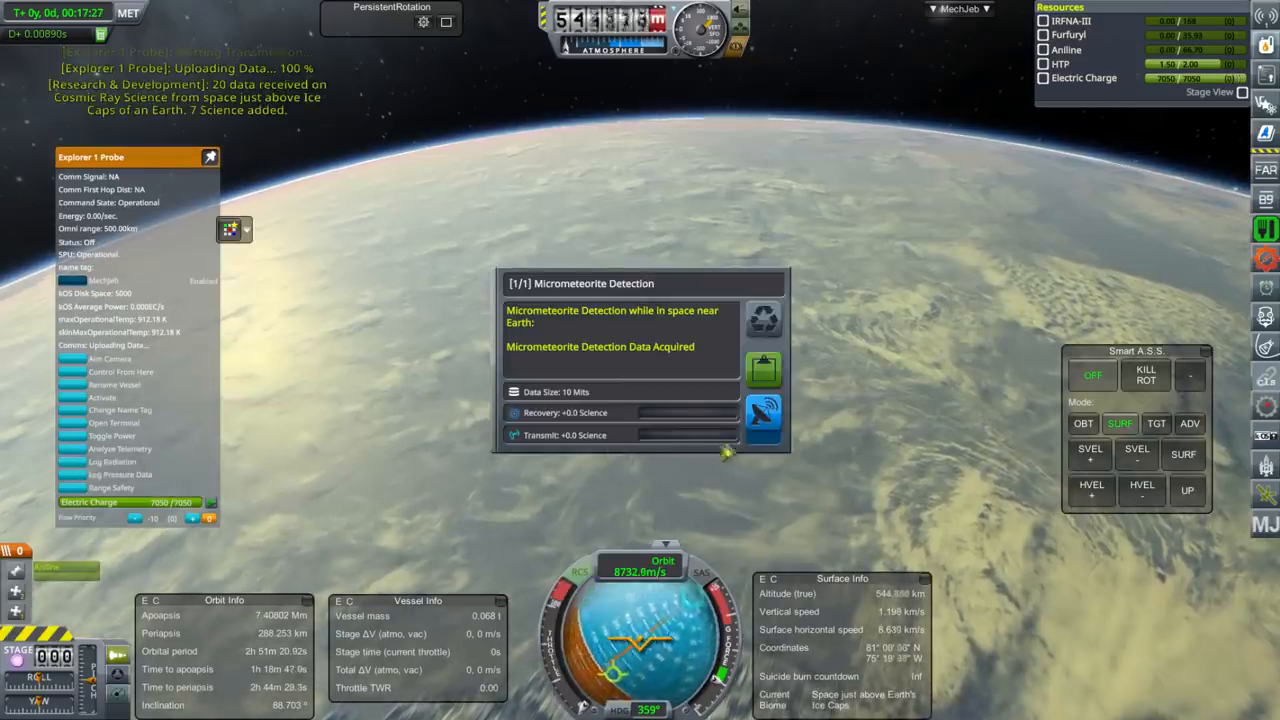
left_click(764, 412)
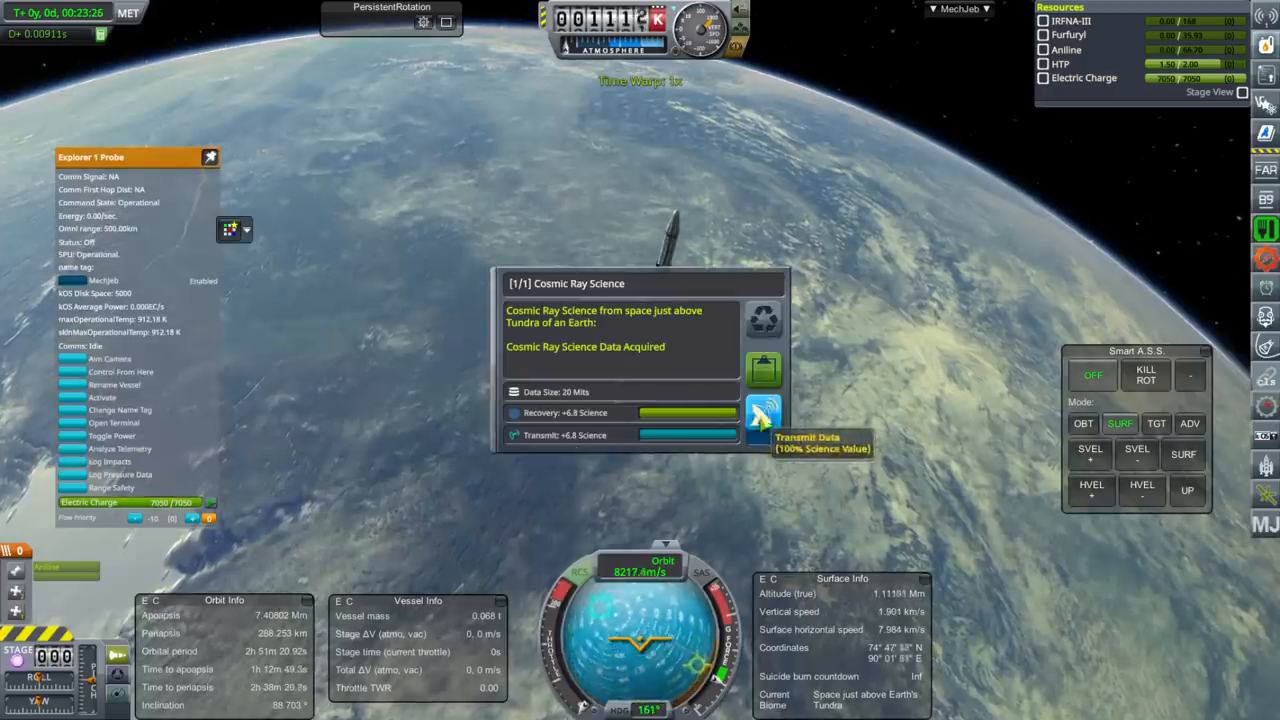
left_click(764, 414)
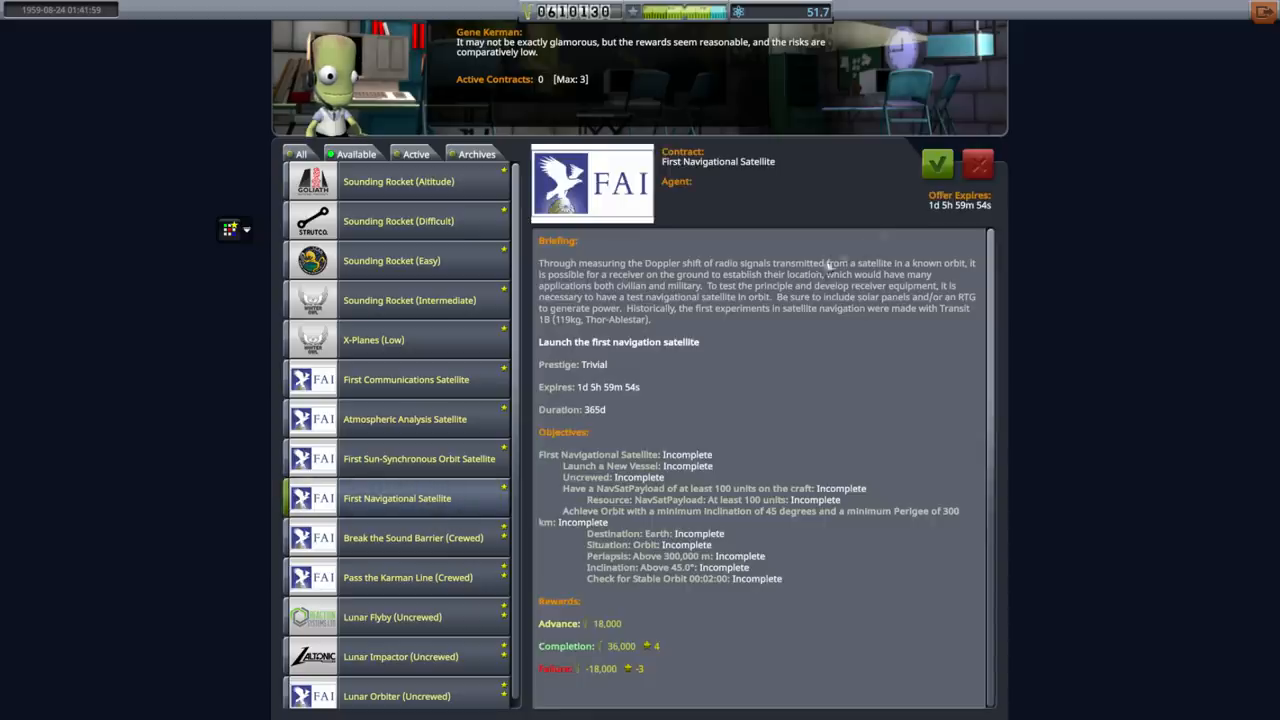
- Accept the First Navigational Satellite and First Sun-Synchronous Orbit Satellite contracts
left_click(936, 164)
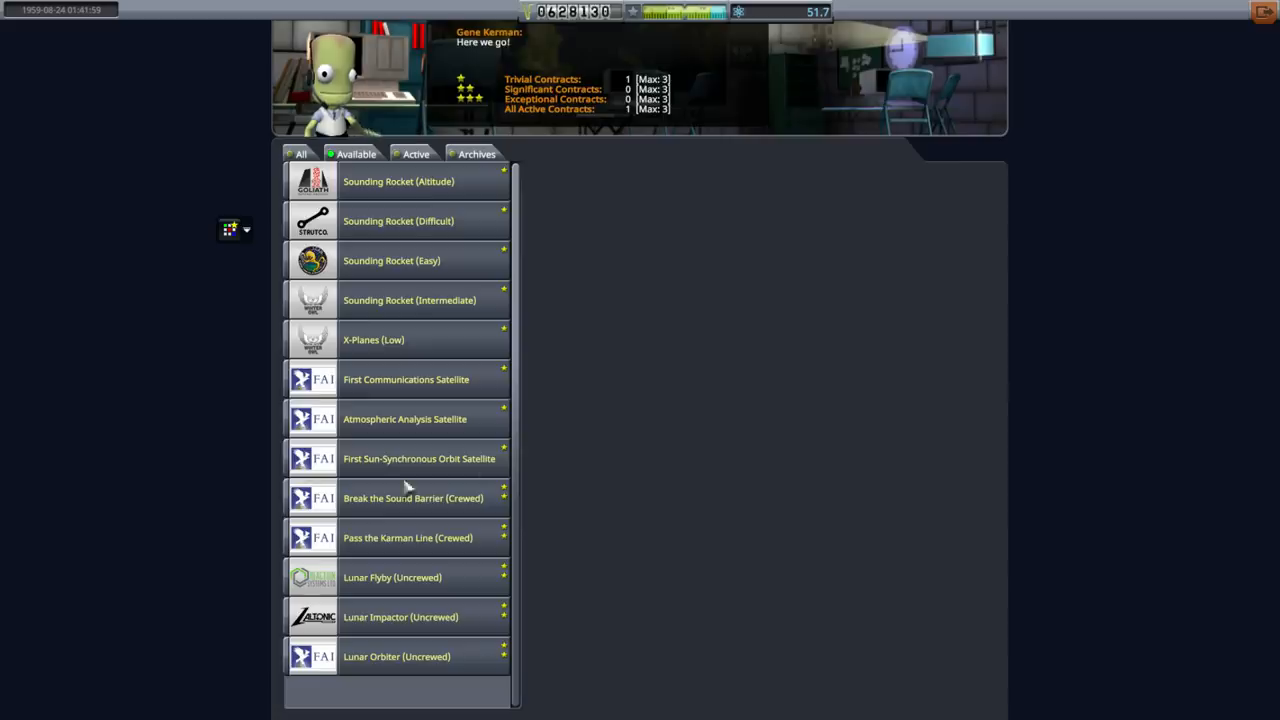
left_click(420, 458)
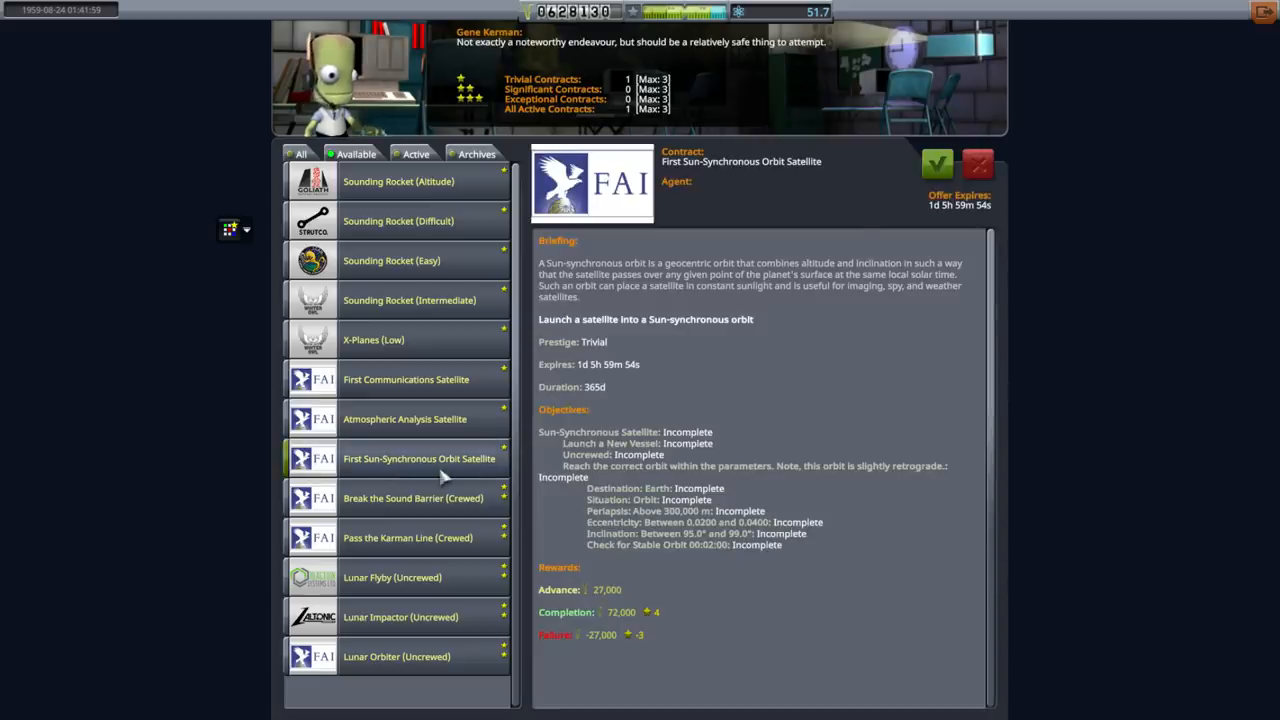
left_click(936, 164)
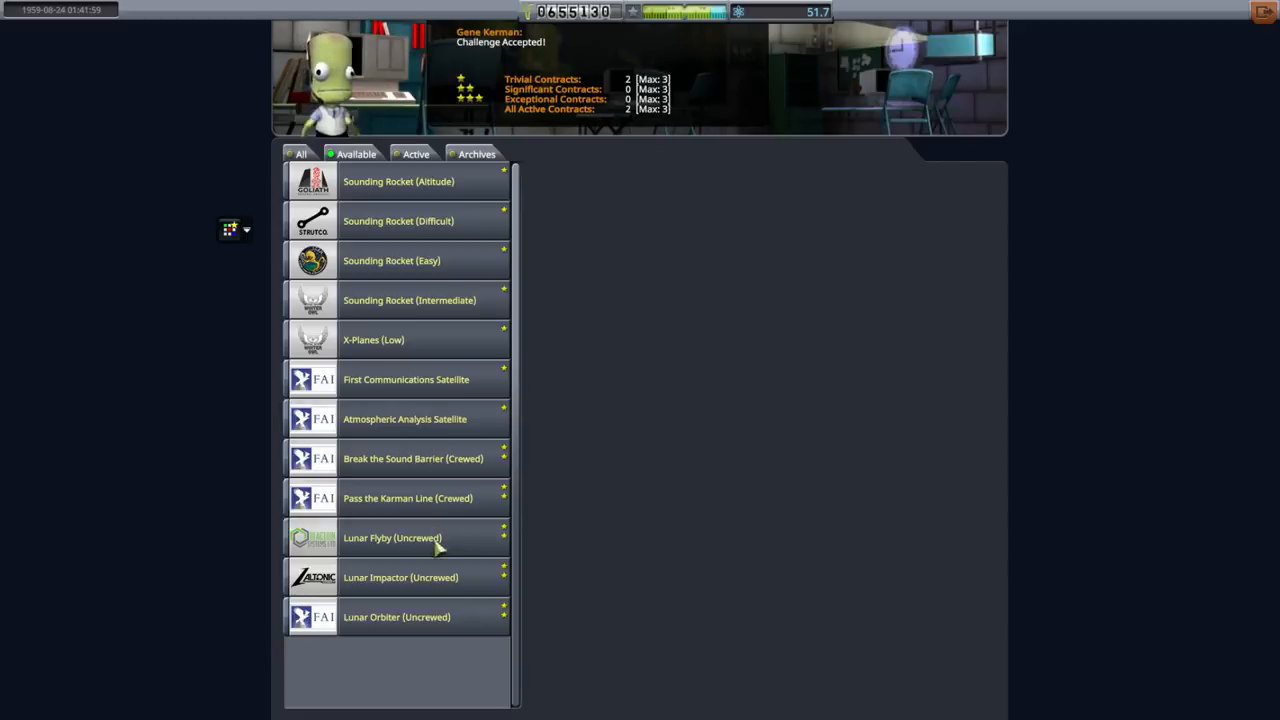
- Look over the Lunar Impactor, Lunar Flyby and Lunar Orbiter contract offers
left_click(400, 576)
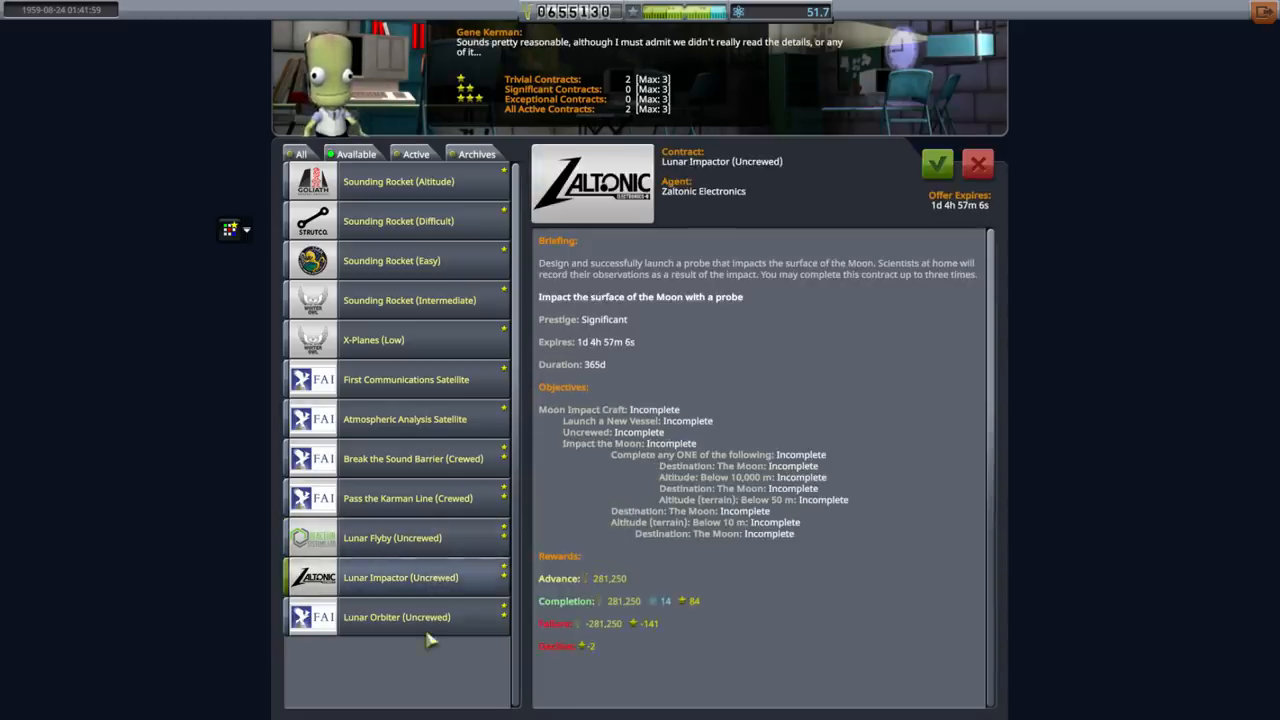
left_click(392, 536)
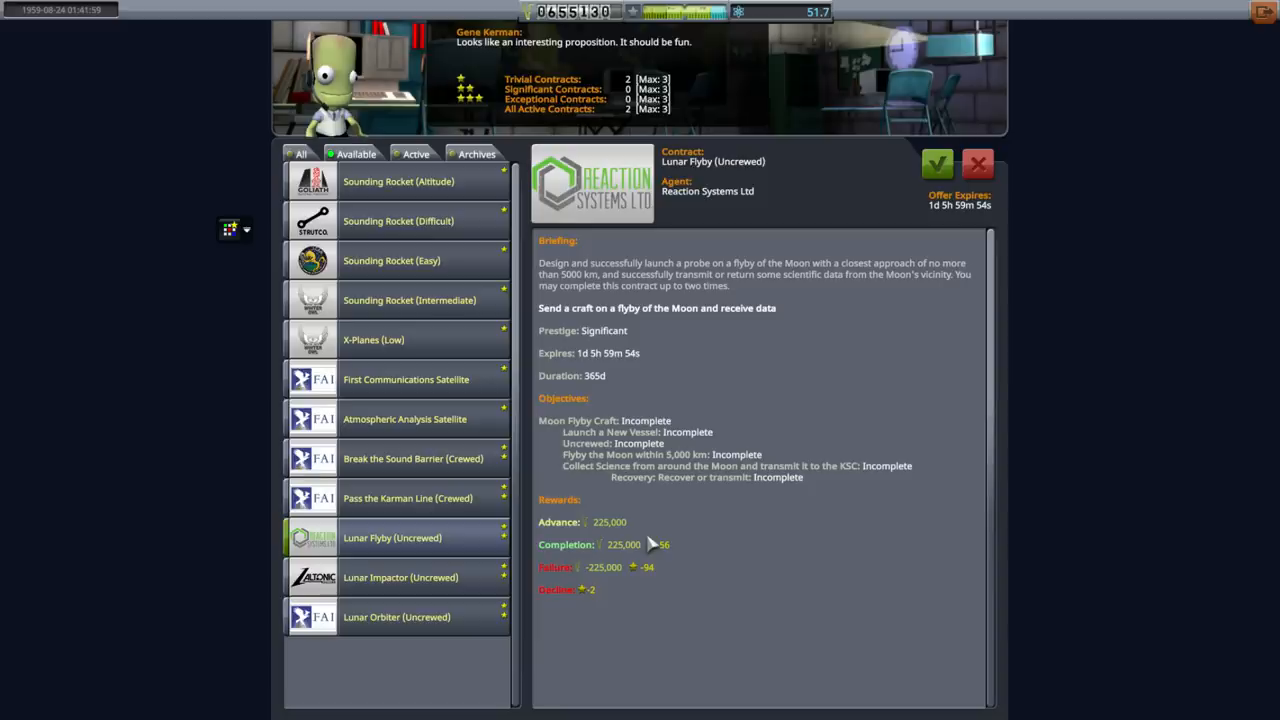
mouse_move(472, 548)
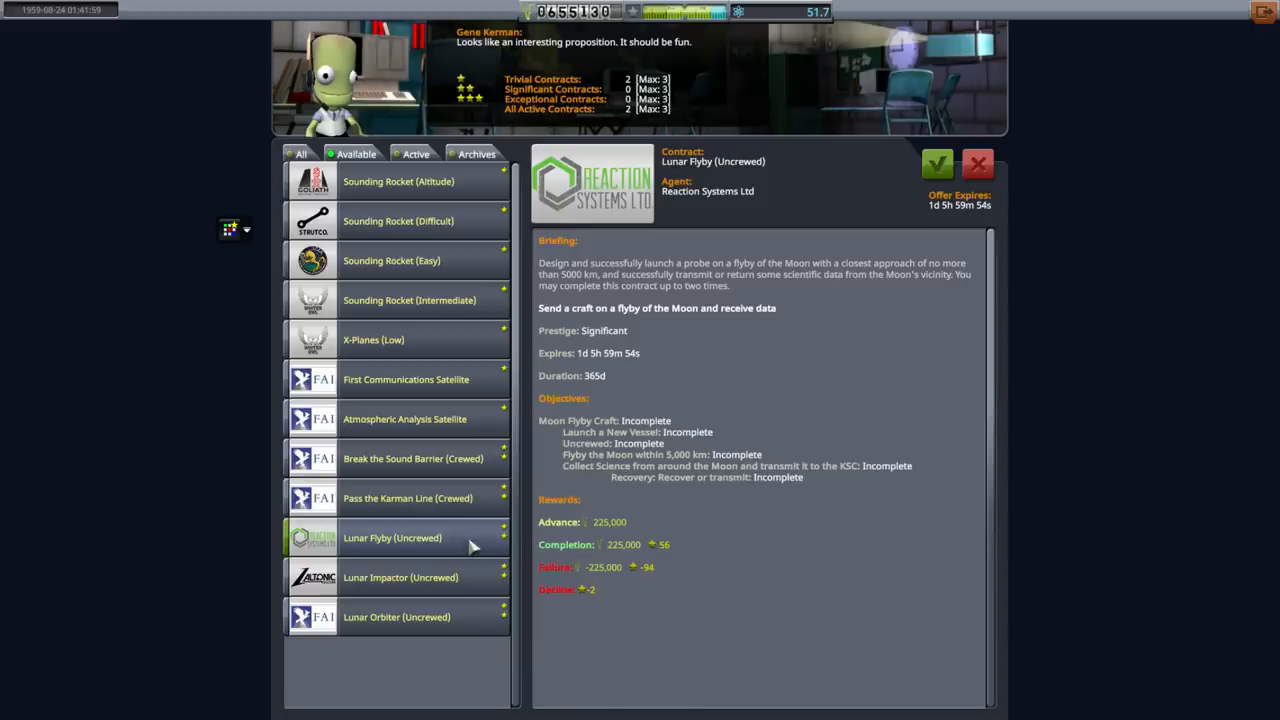
left_click(400, 576)
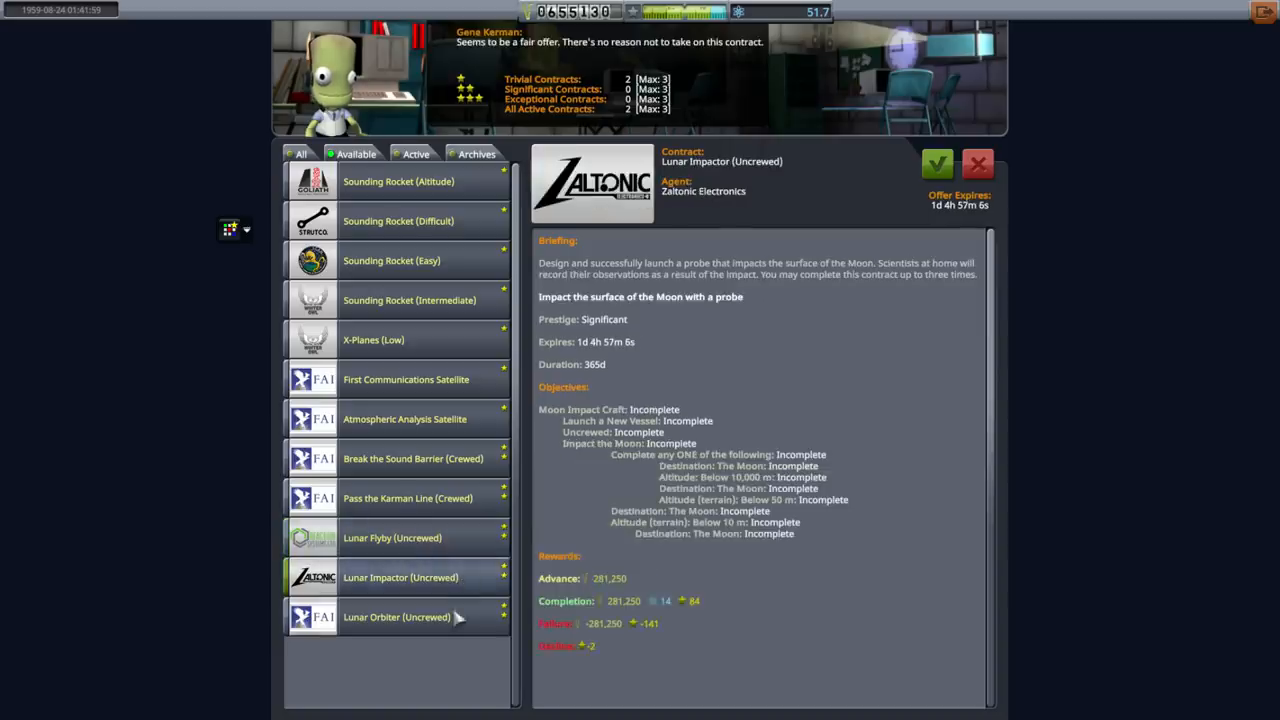
left_click(392, 538)
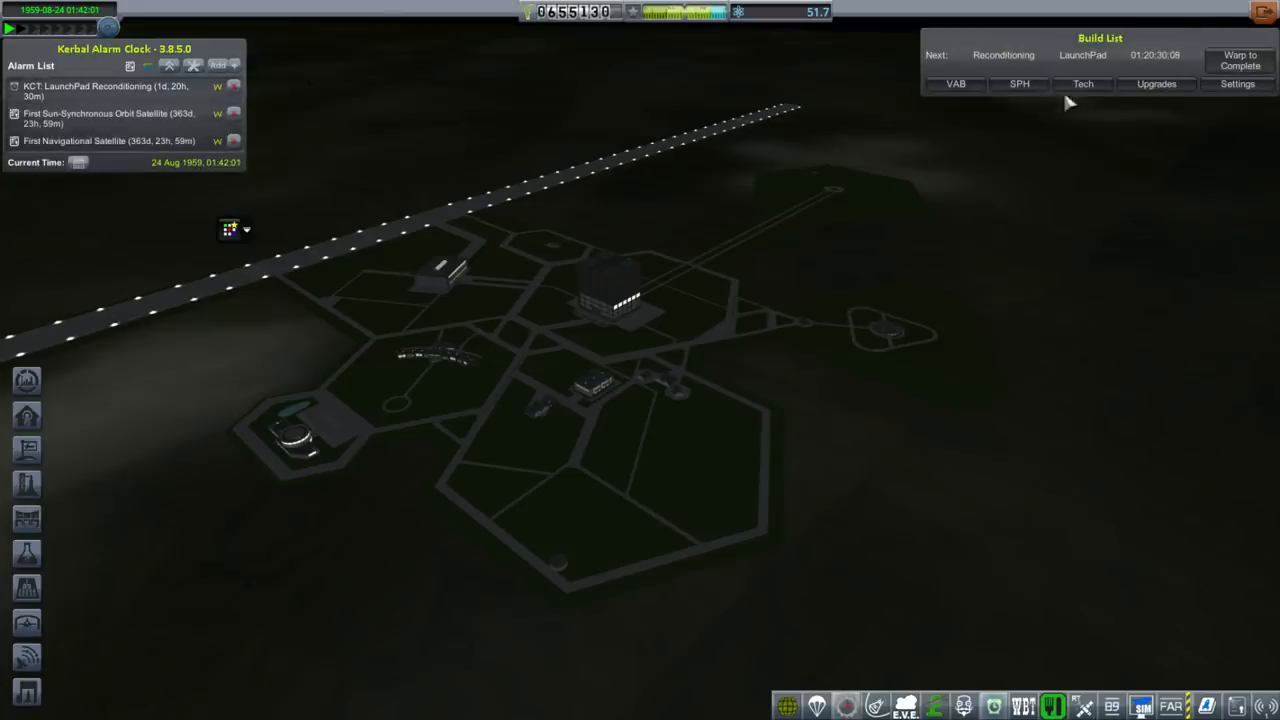
- Put the spare upgrade point into R&D research speed and return to the Space Center
left_click(1084, 84)
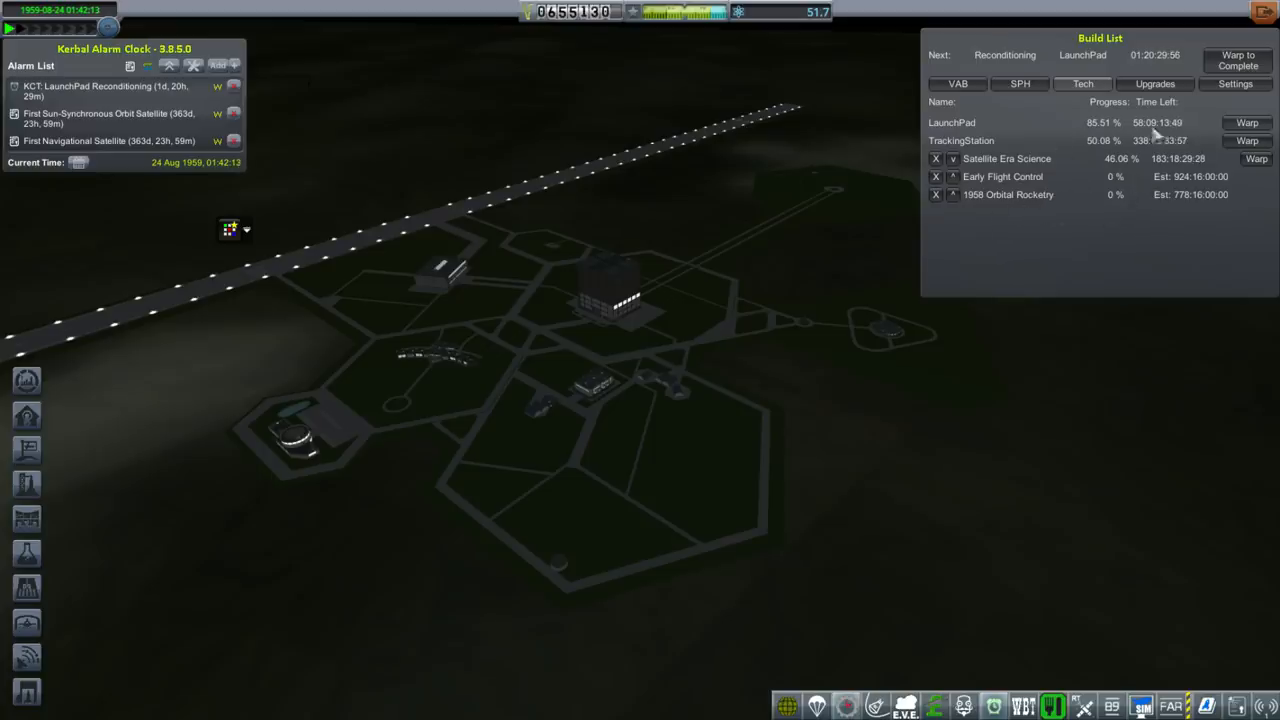
left_click(1156, 84)
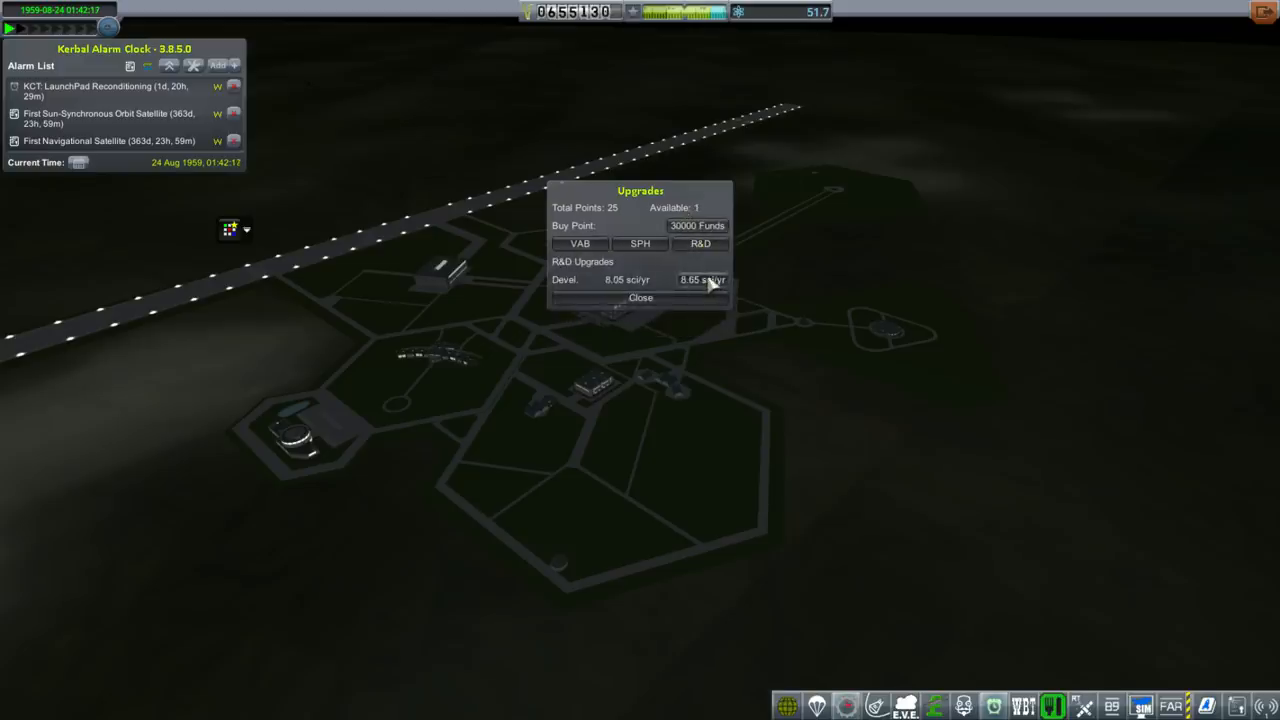
left_click(702, 280)
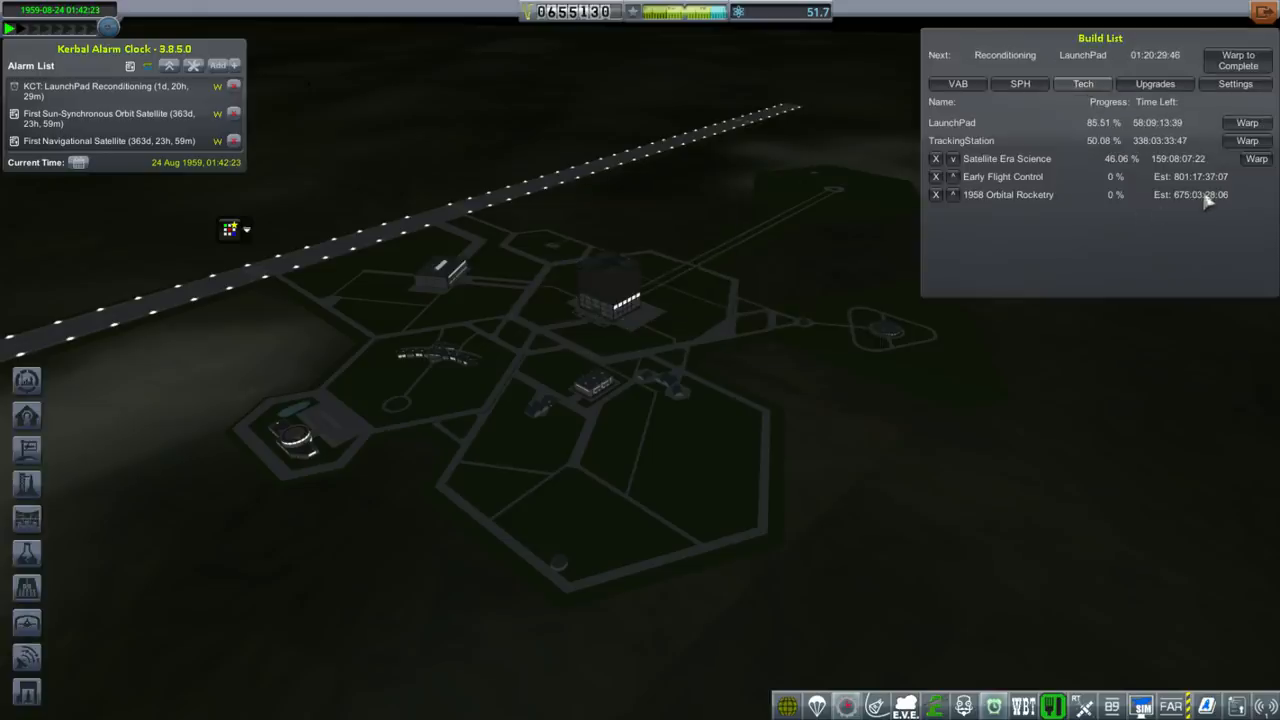
mouse_move(656, 410)
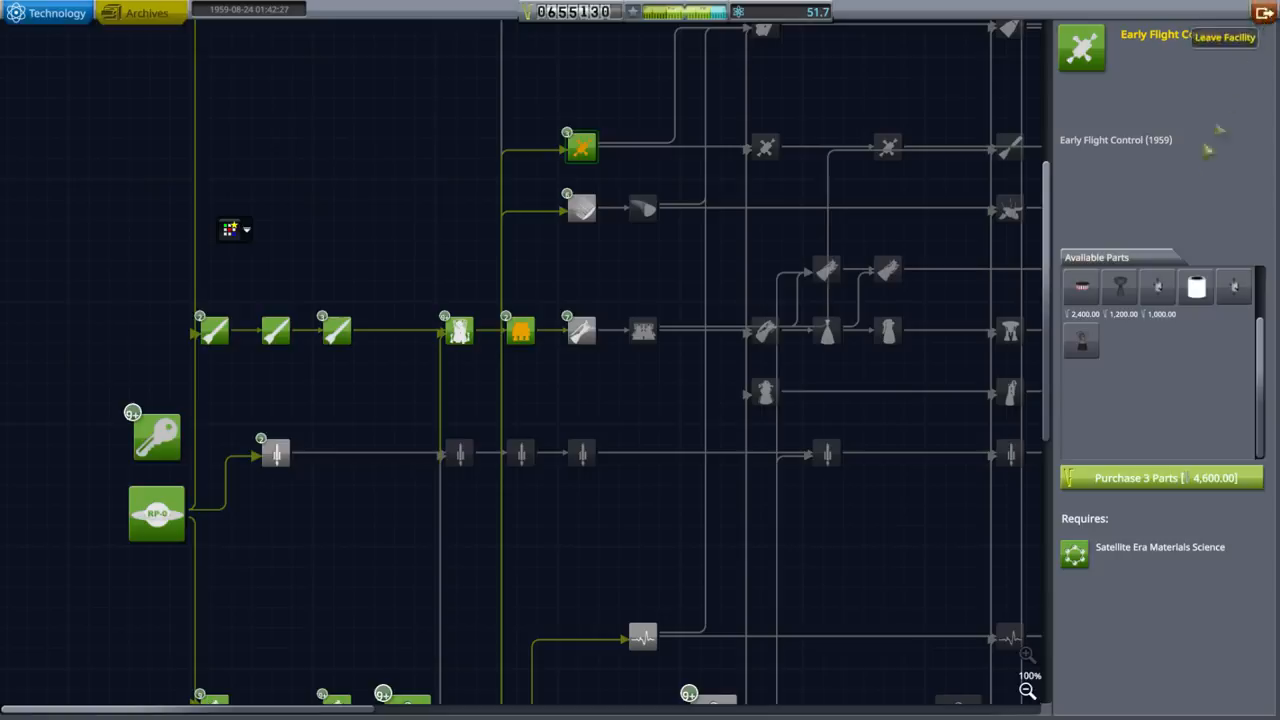
left_click(1224, 36)
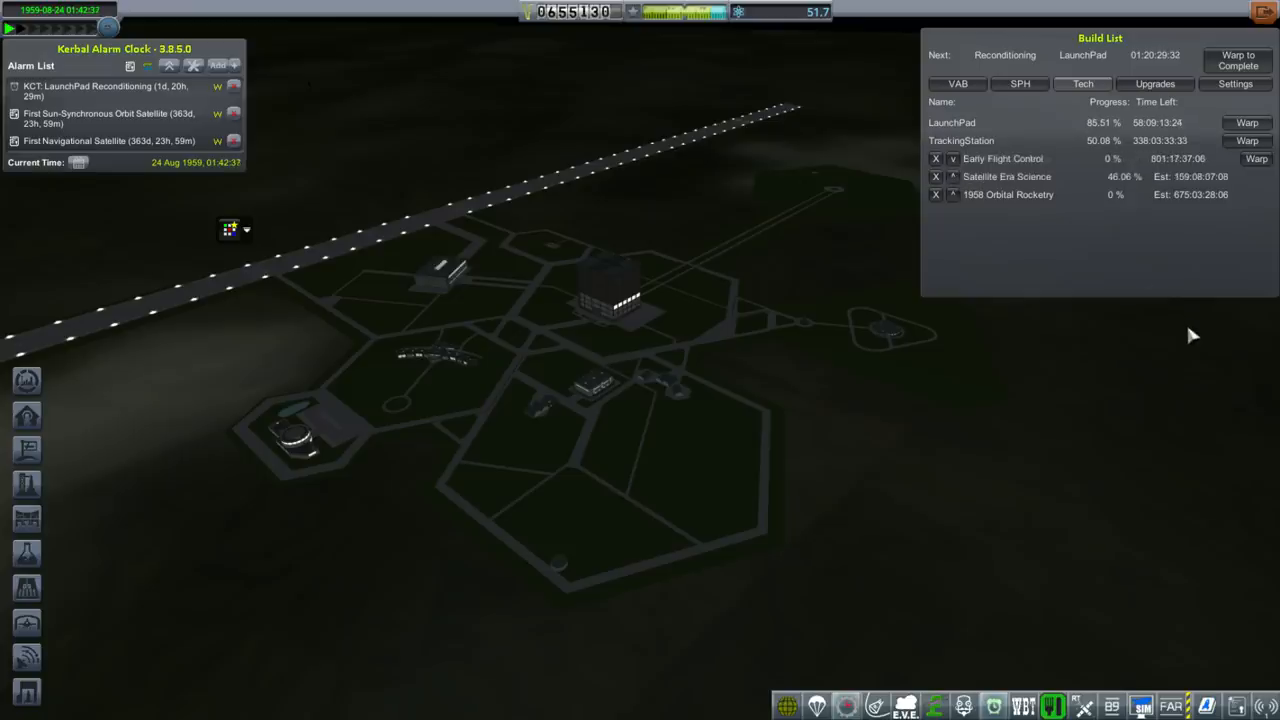
mouse_move(1152, 302)
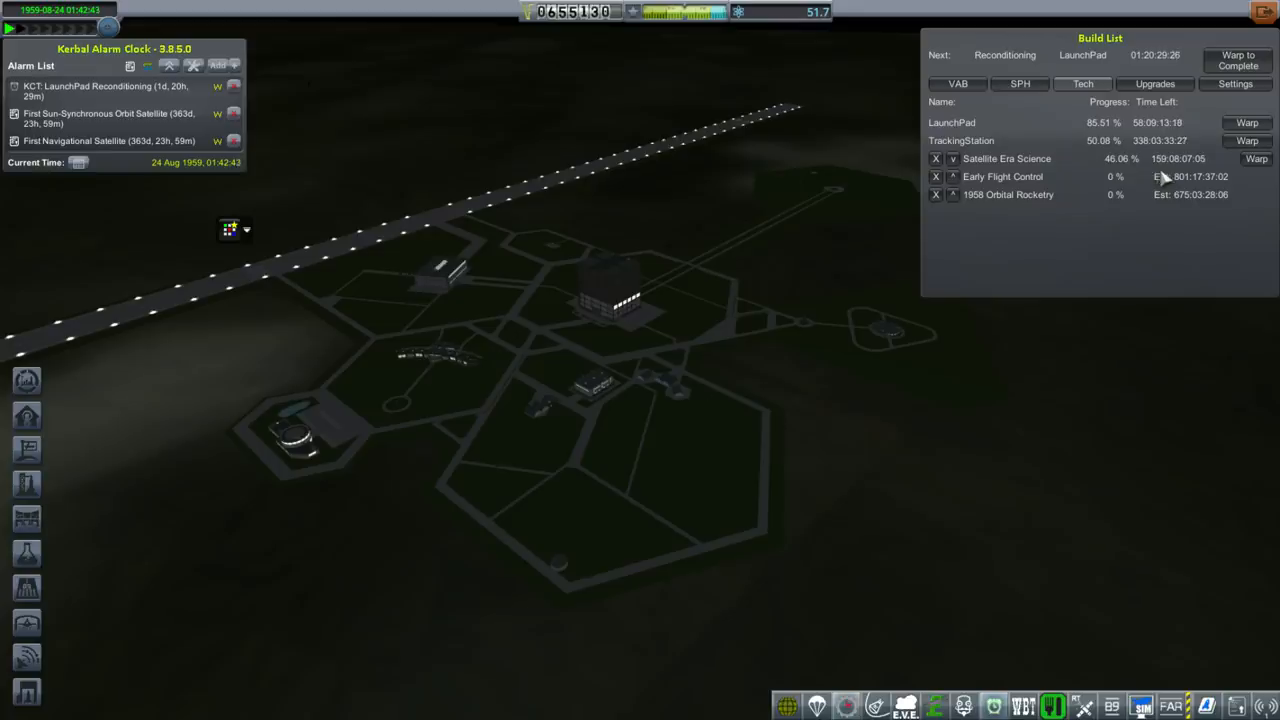
mouse_move(1030, 50)
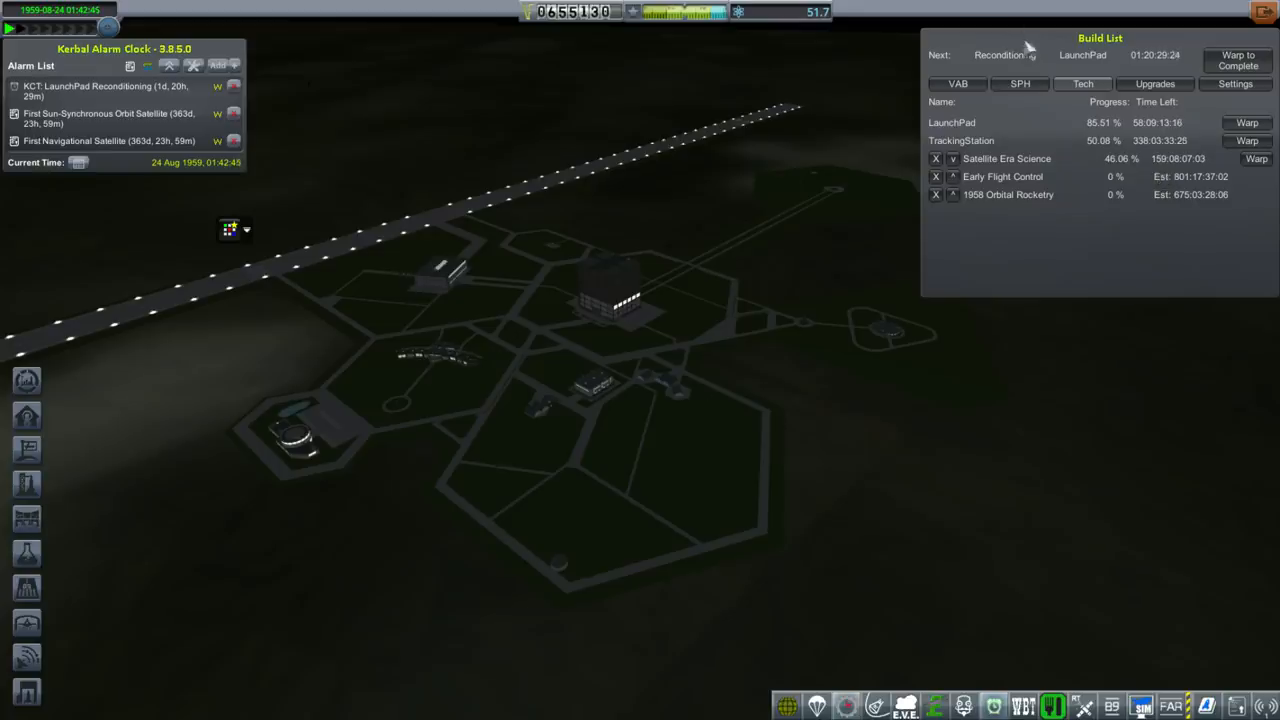
- Switch the build list to the VAB queue showing the vessels under construction
left_click(956, 84)
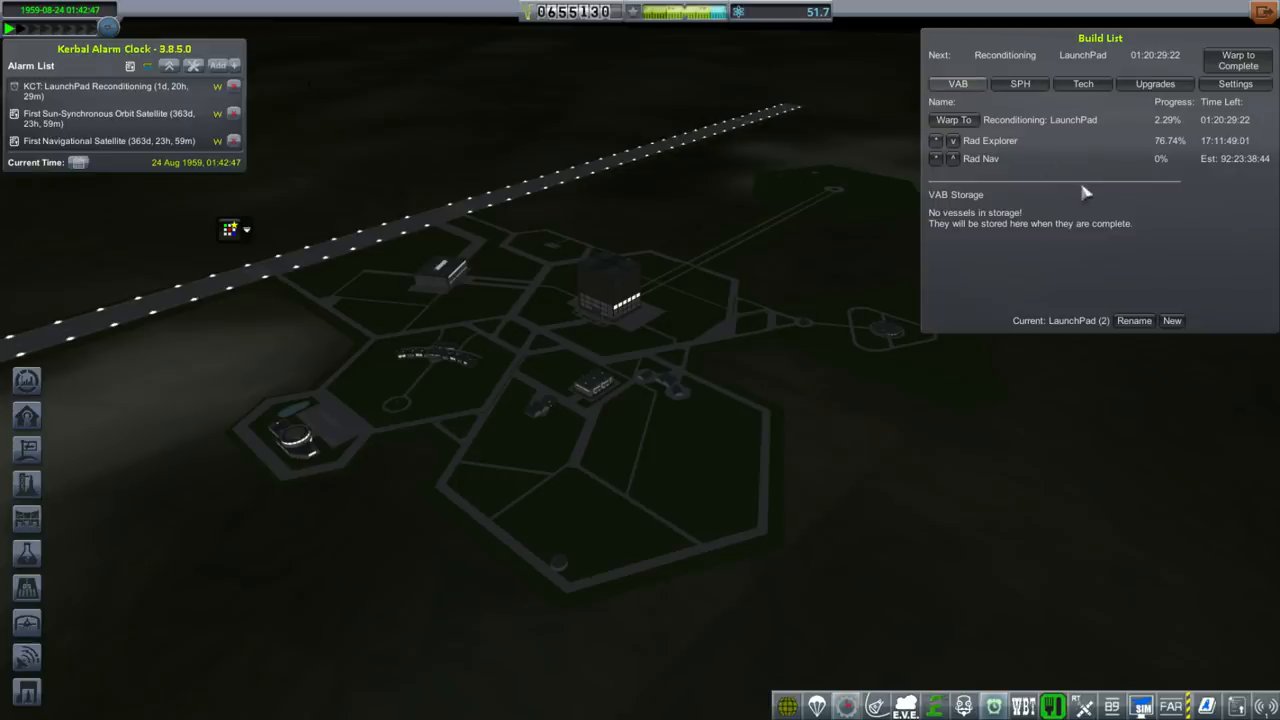
mouse_move(1016, 148)
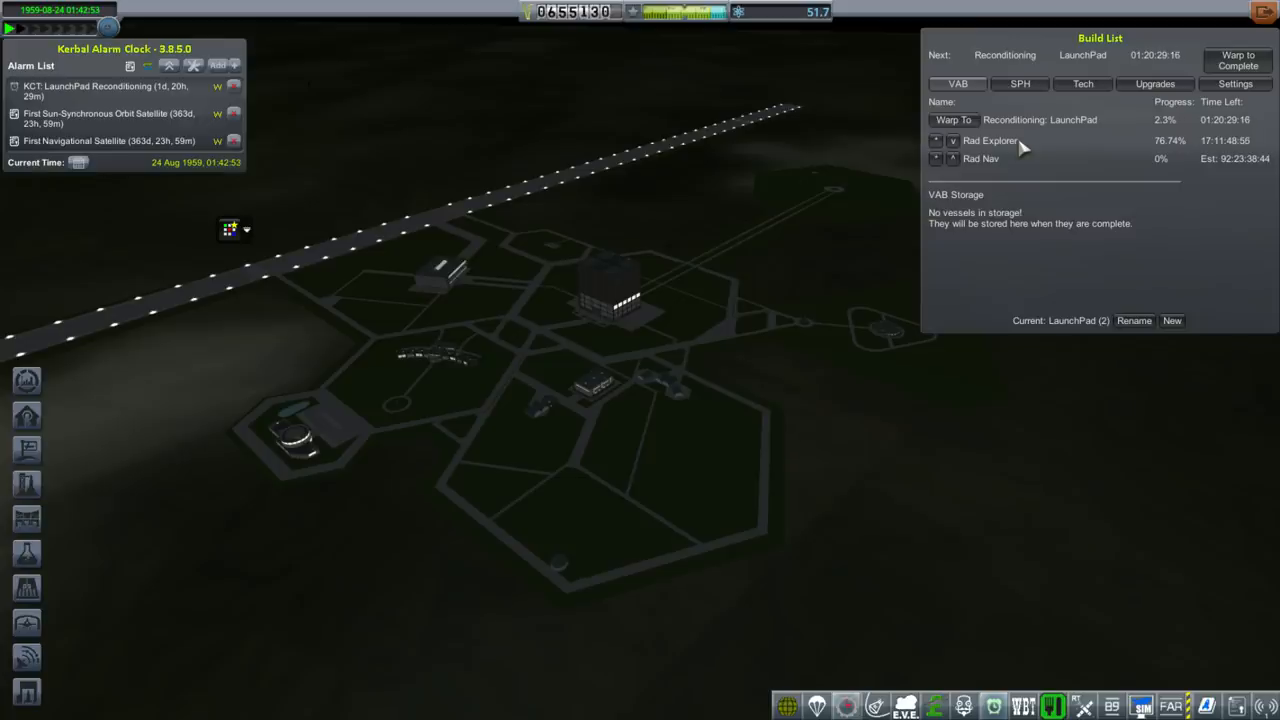
mouse_move(1052, 156)
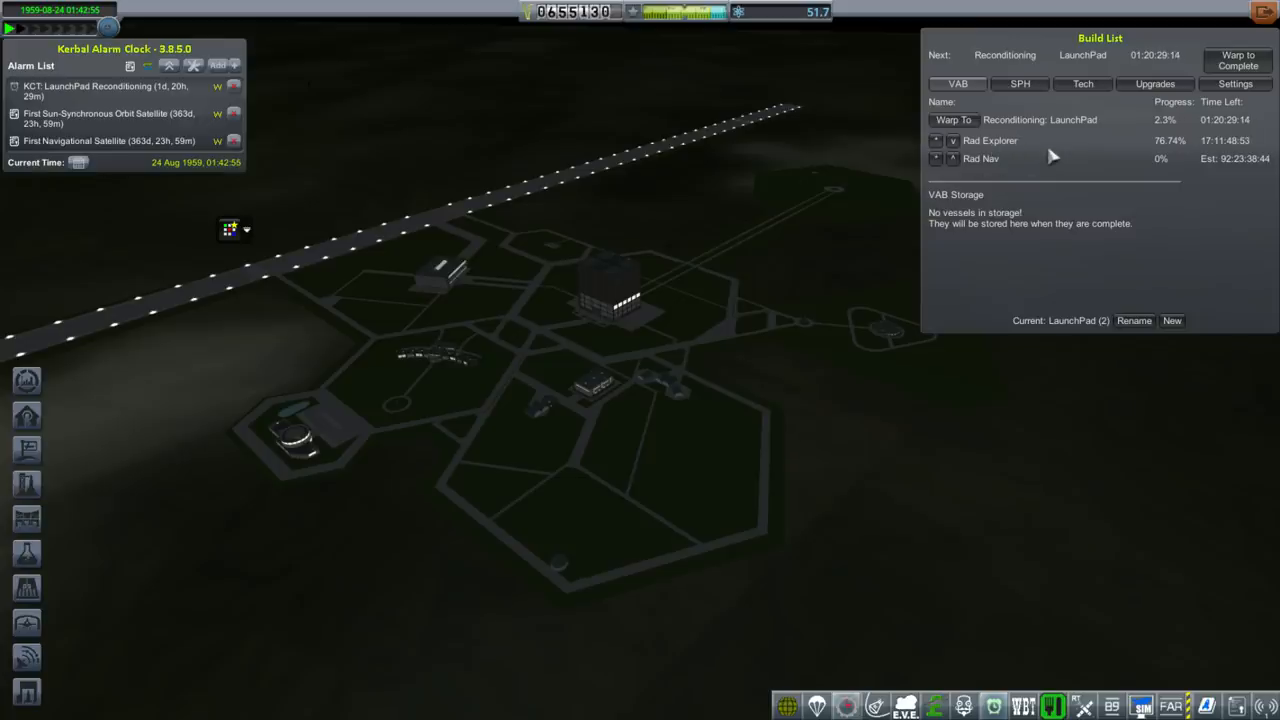